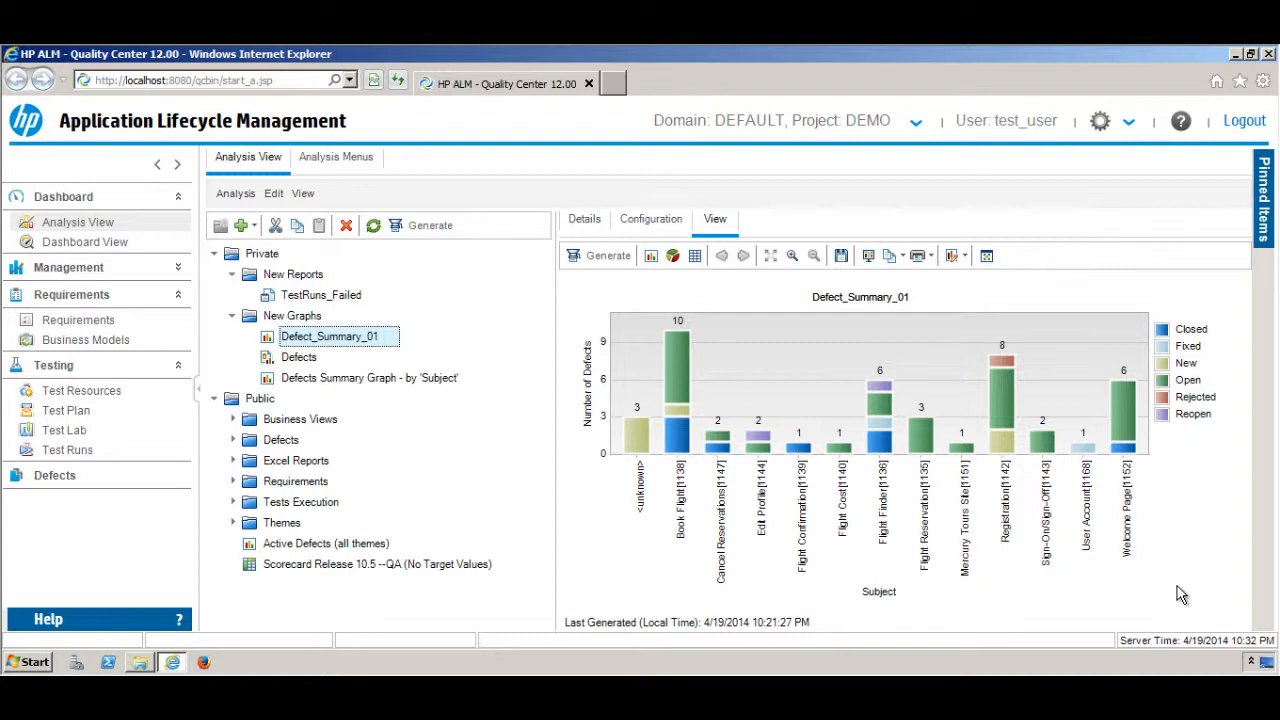
mouse_move(472, 429)
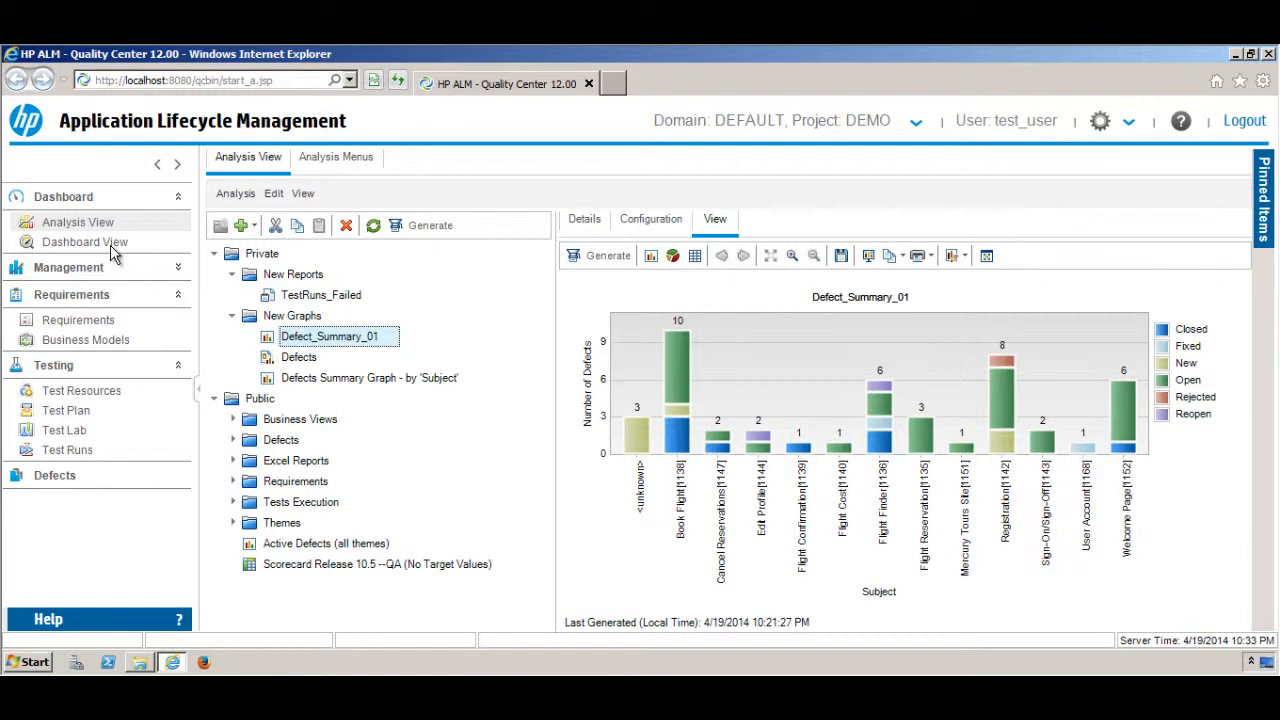
mouse_move(84, 242)
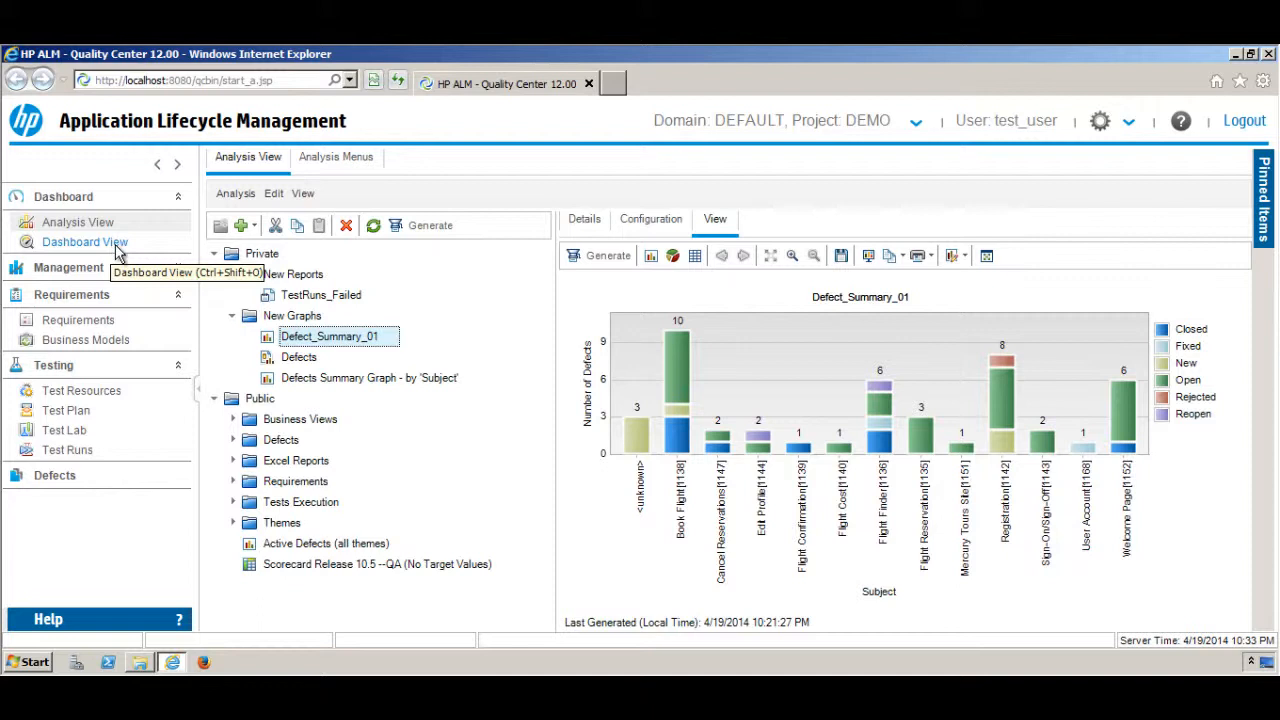
Switch to Dashboard View to review the Mercury Tours Release 10.5 Status page layout.
click(85, 242)
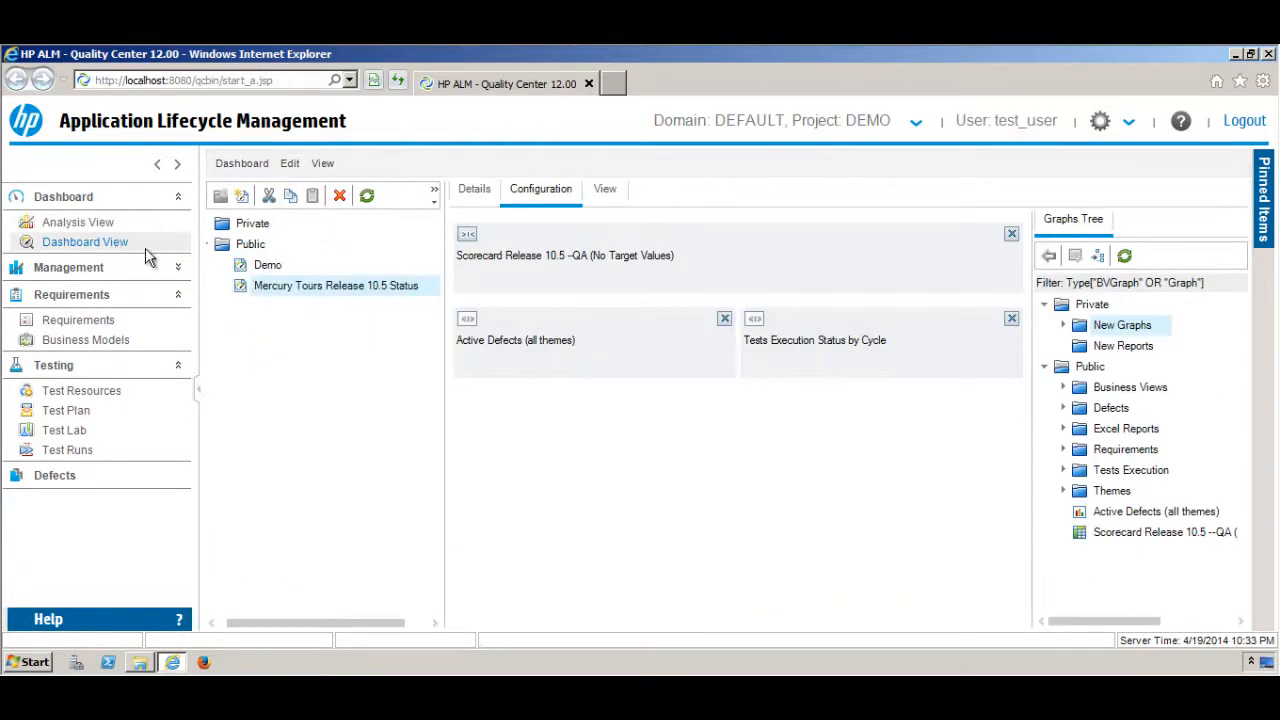
mouse_move(183, 263)
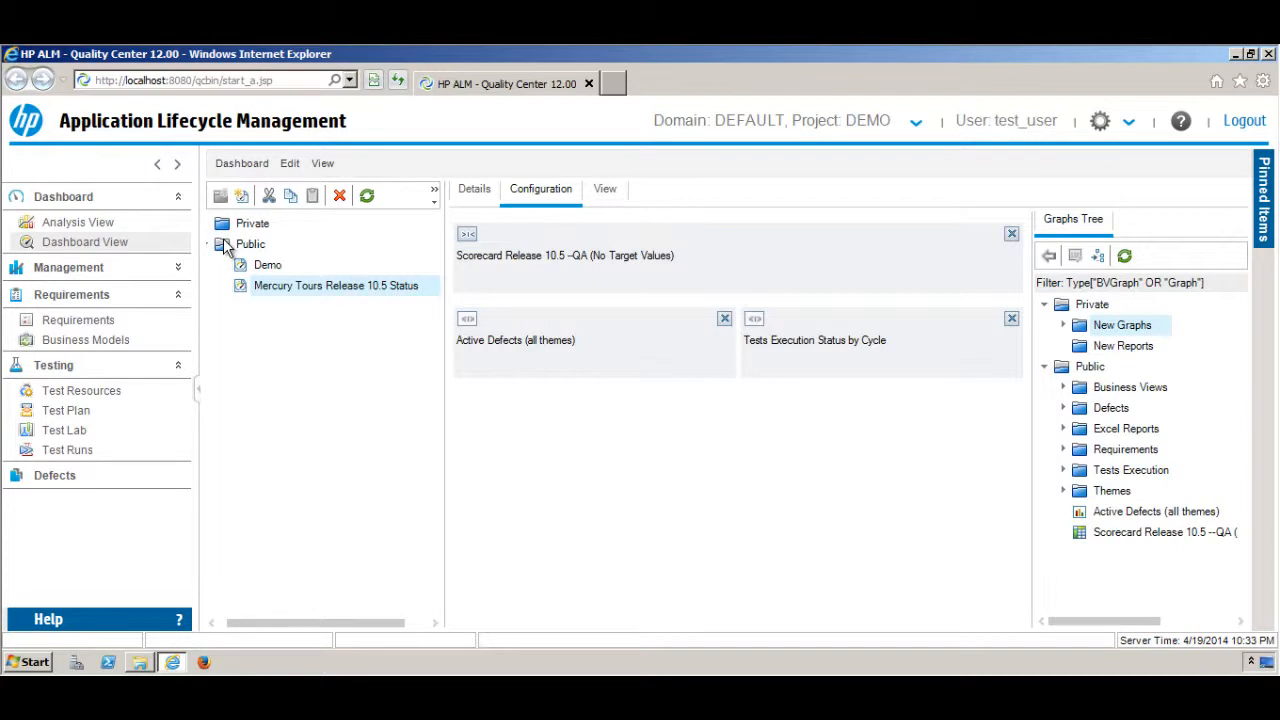
mouse_move(250, 235)
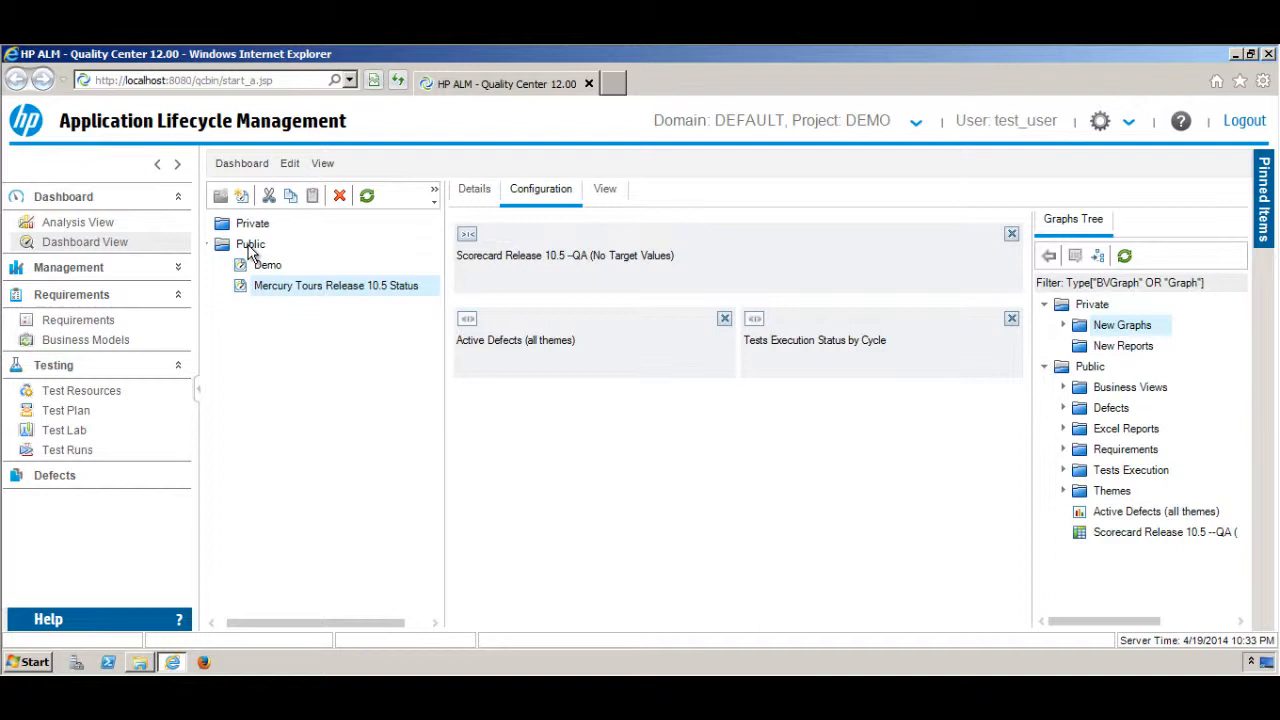
mouse_move(263, 238)
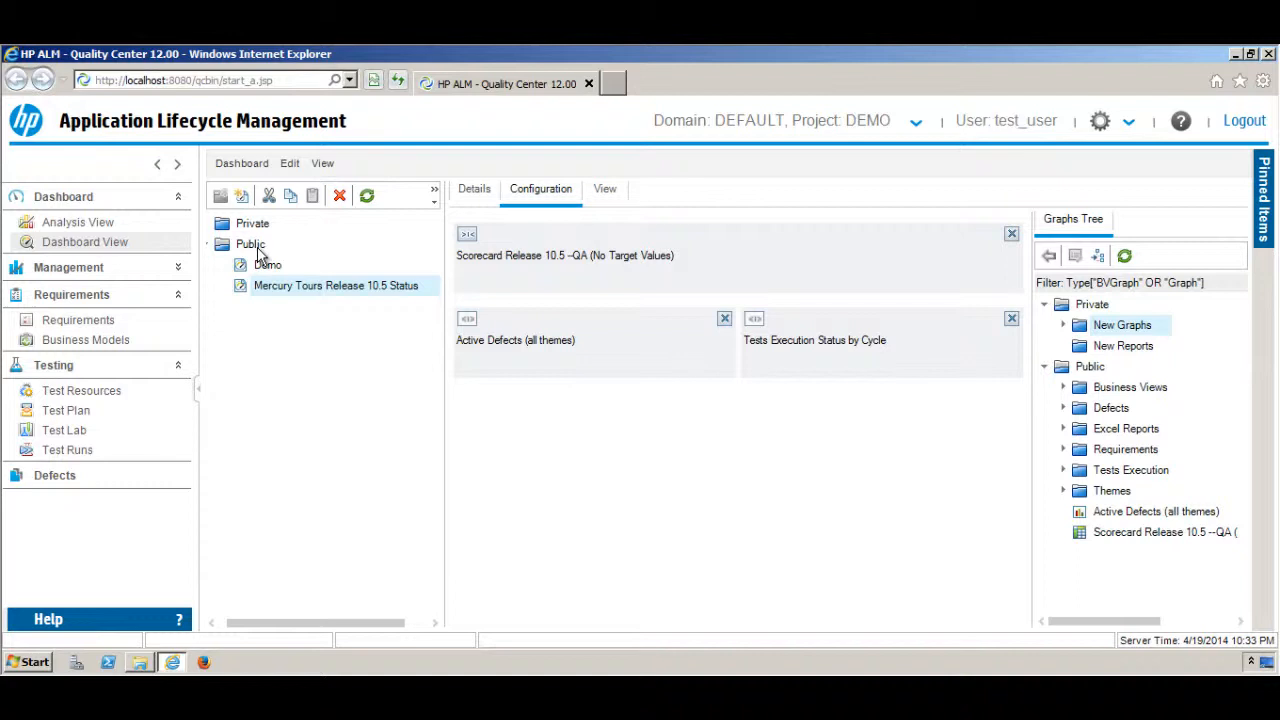
mouse_move(330, 290)
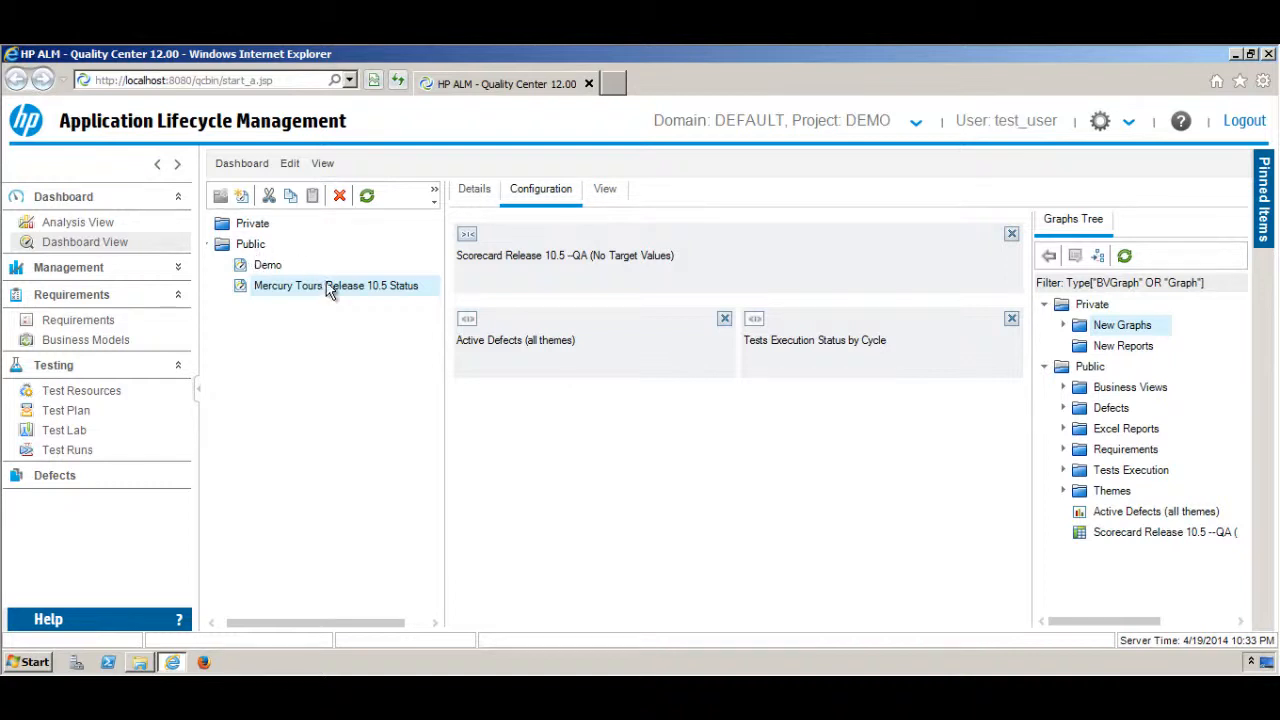
mouse_move(330, 300)
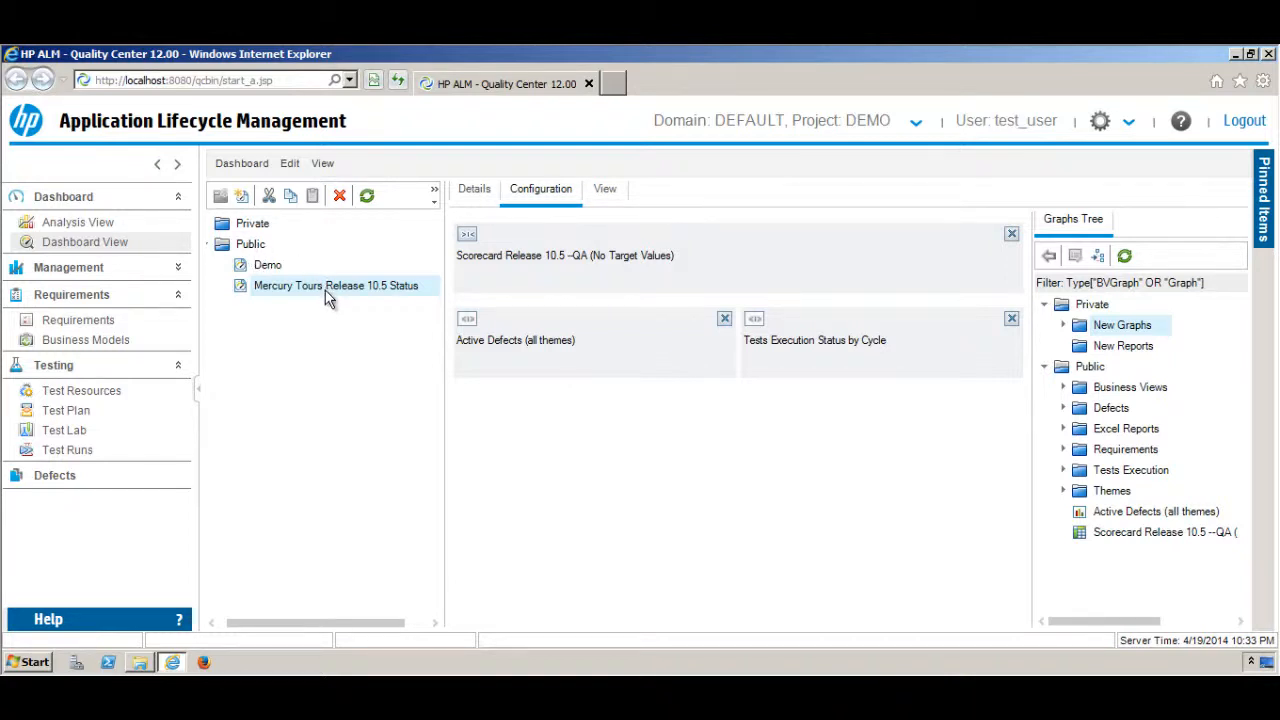
mouse_move(230, 311)
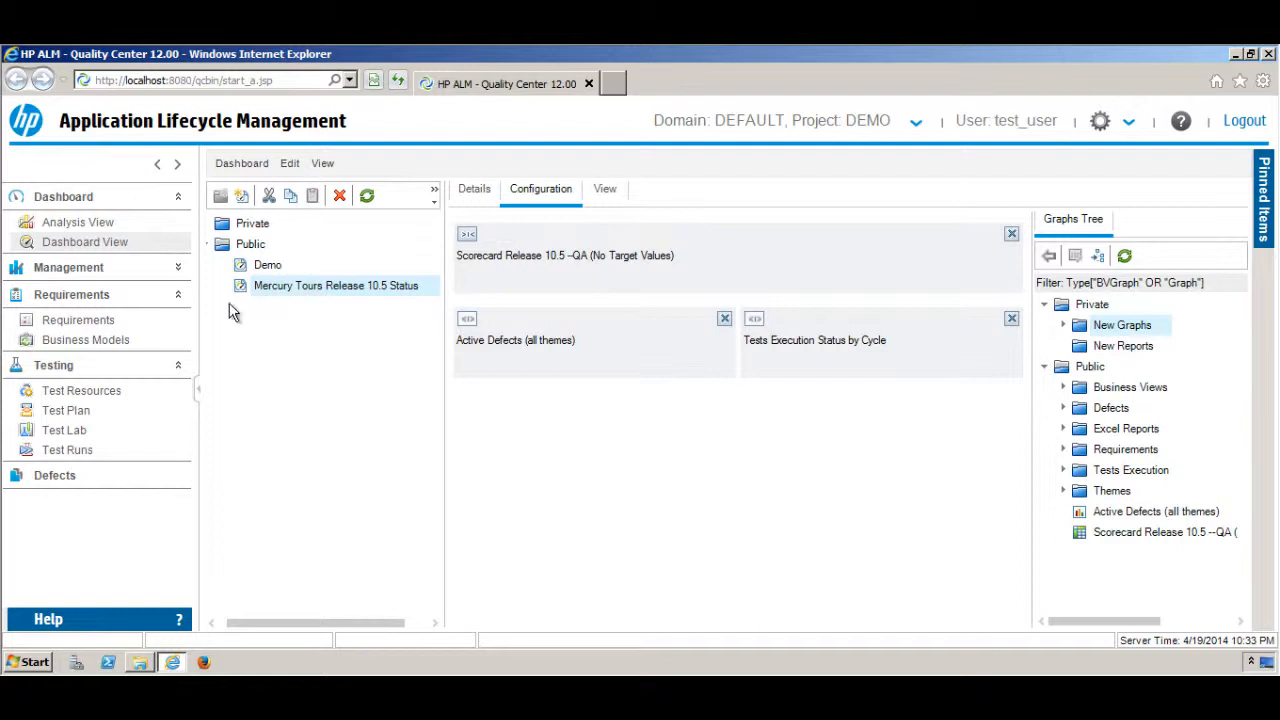
mouse_move(275, 298)
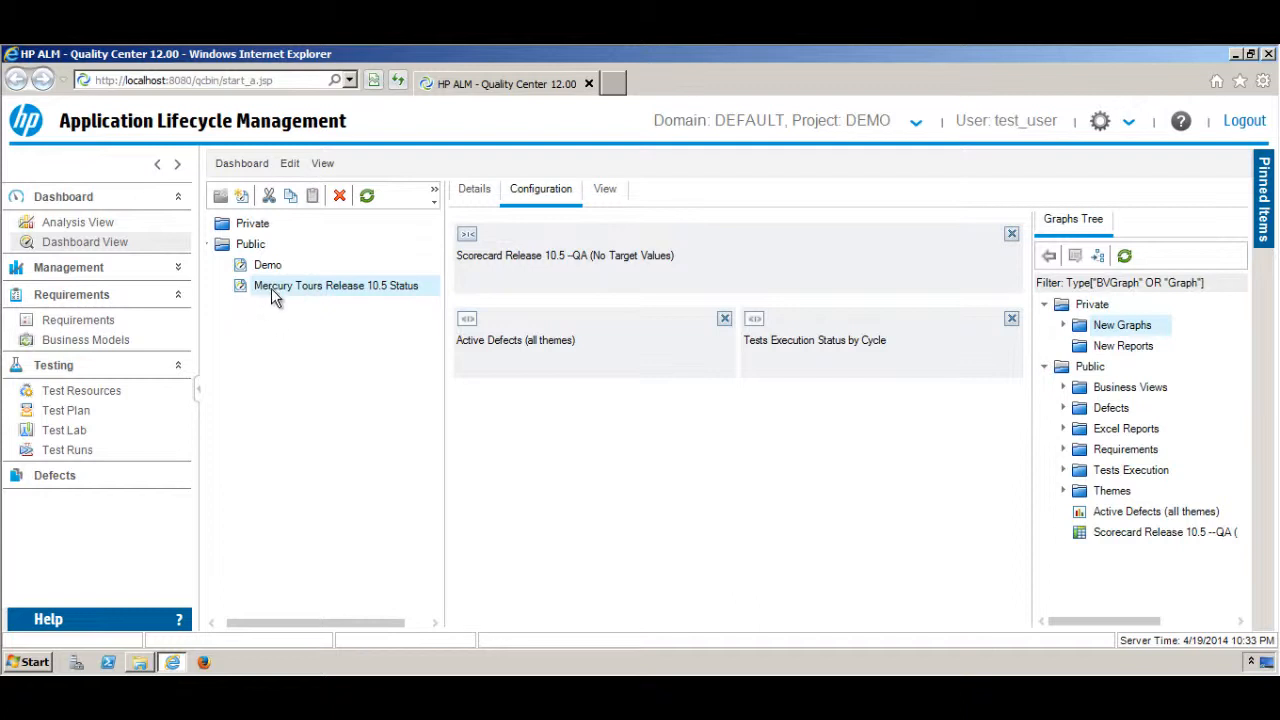
mouse_move(332, 303)
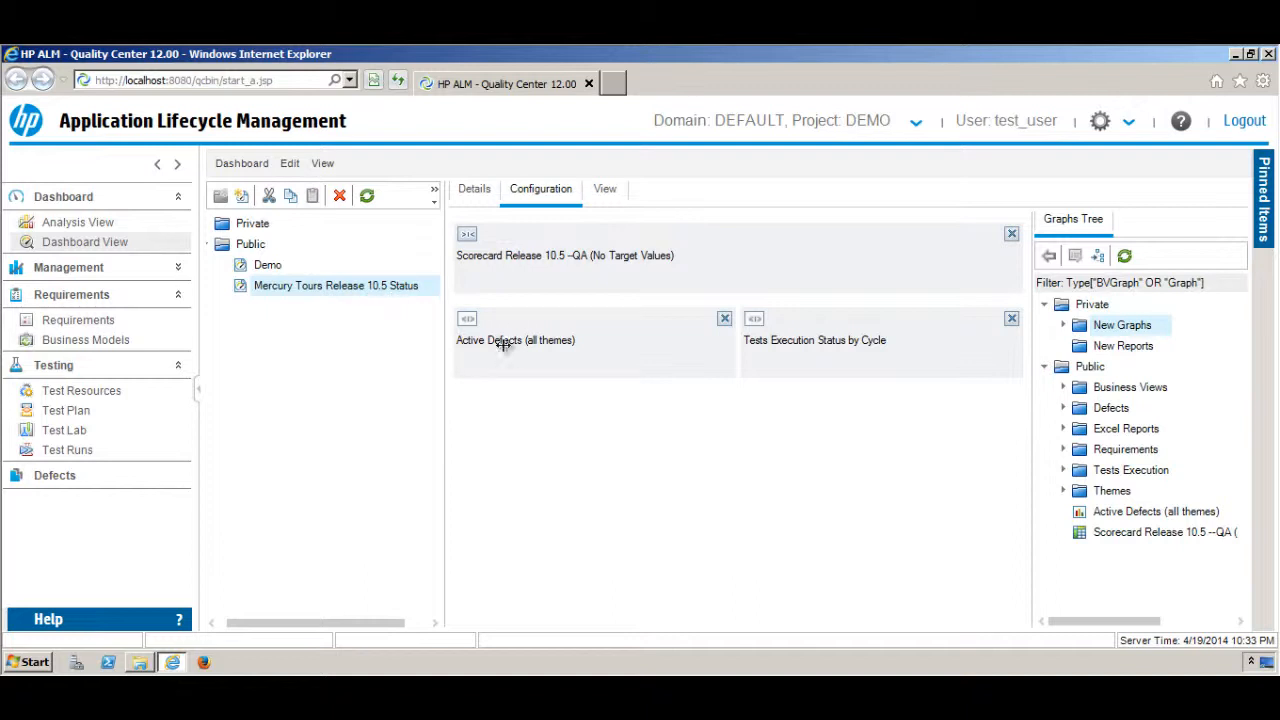
mouse_move(617, 195)
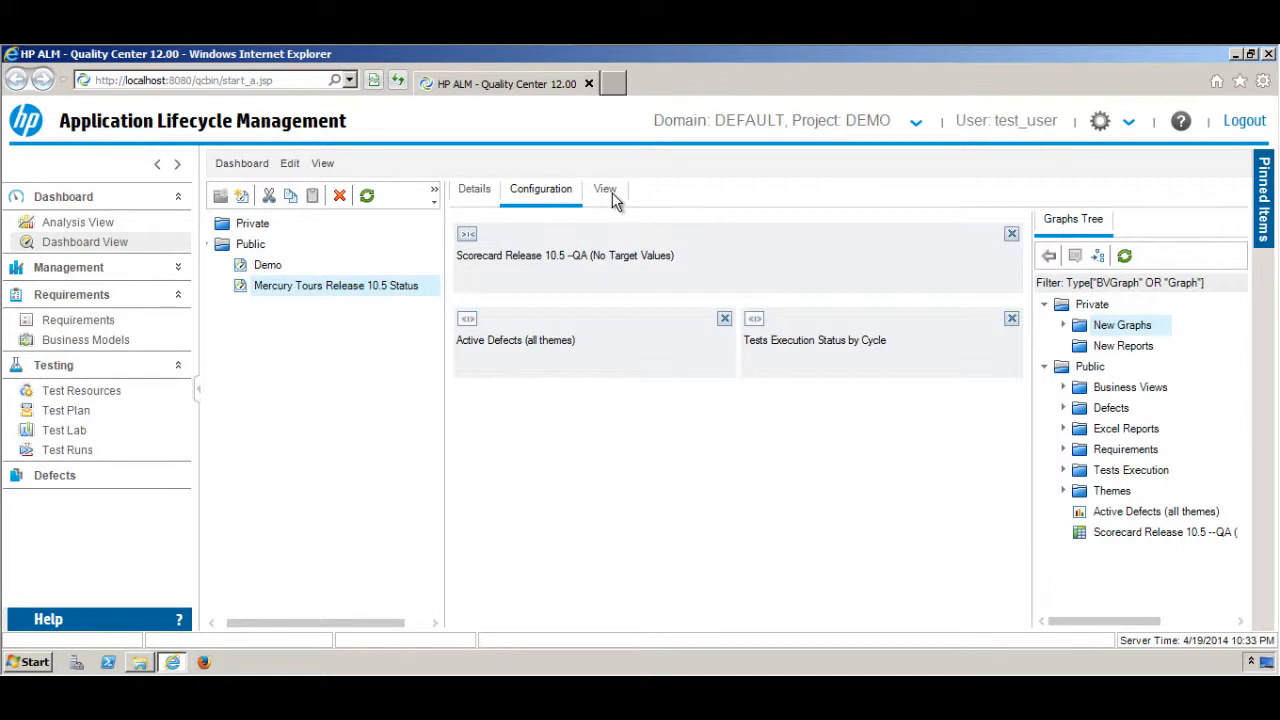
Render the Mercury Tours Release 10.5 Status page live via the View tab.
click(605, 189)
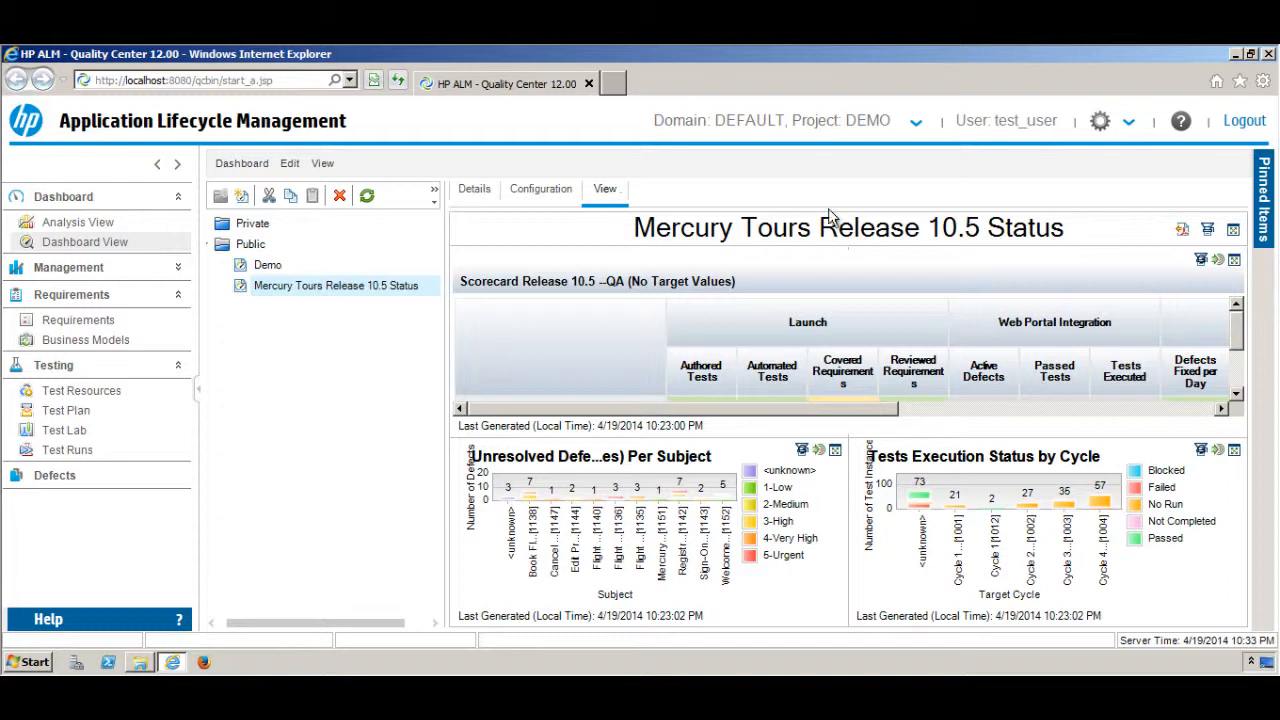
mouse_move(600, 247)
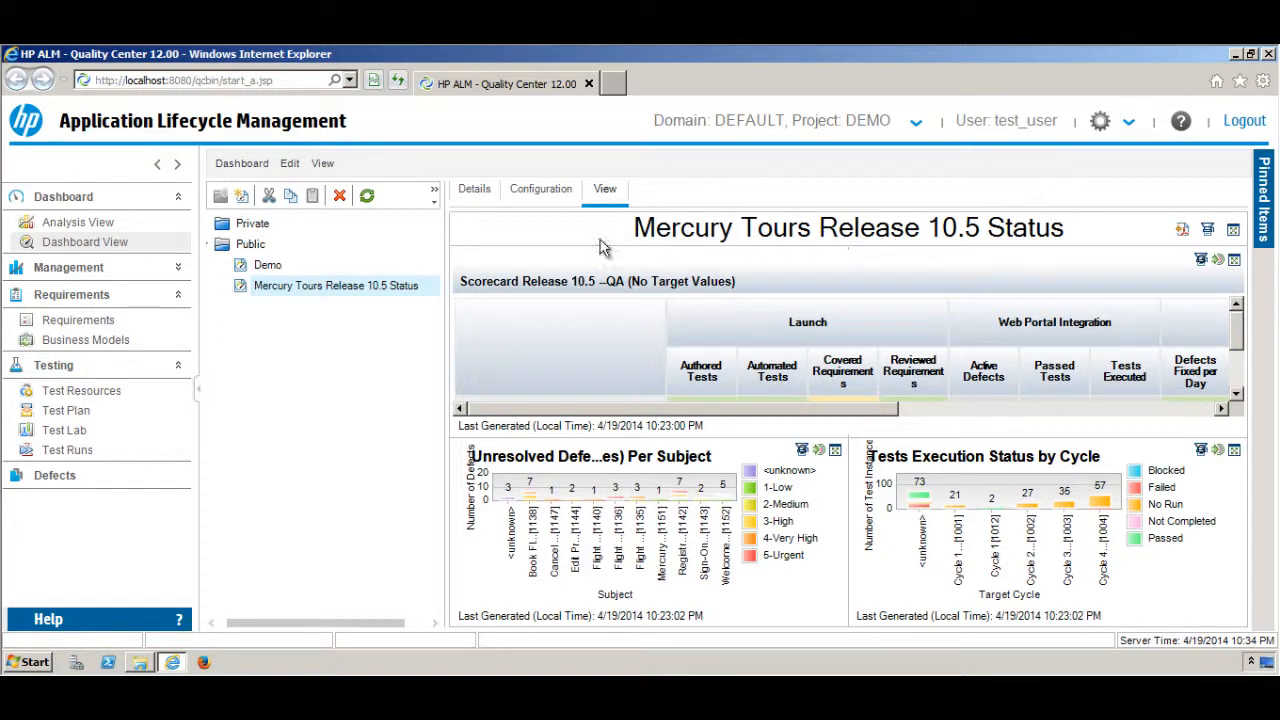
mouse_move(1217, 185)
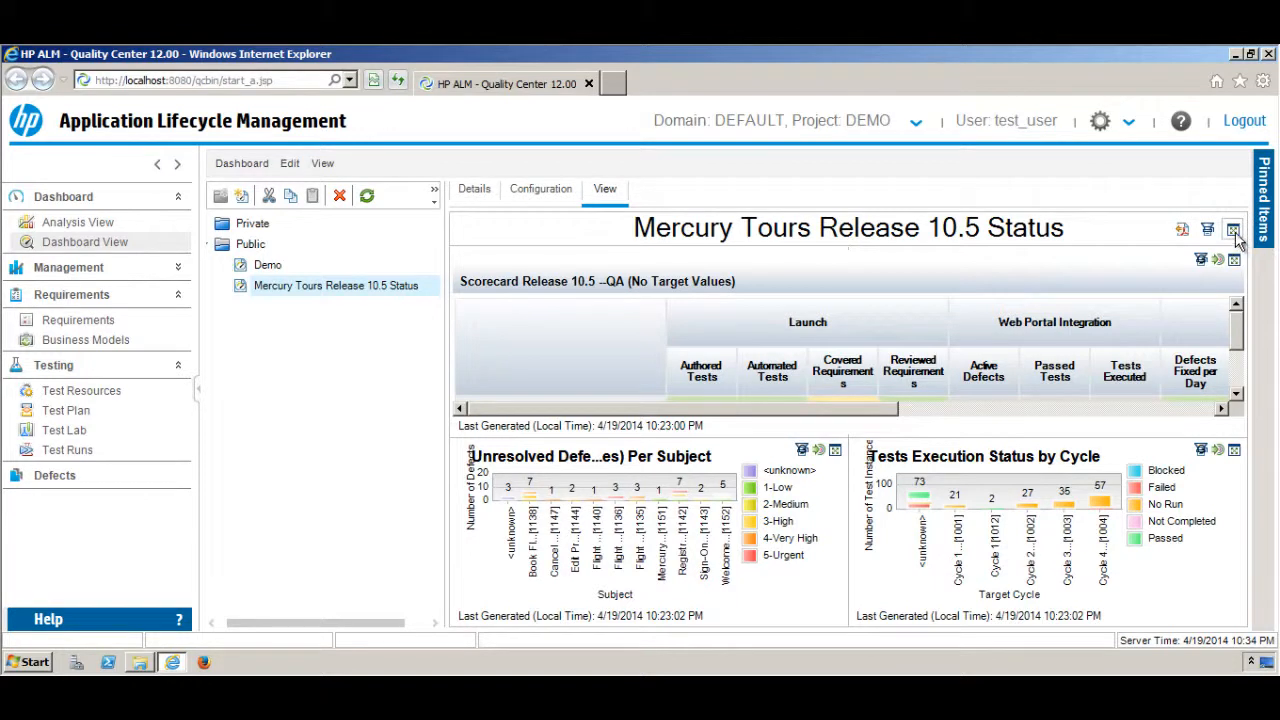
mouse_move(1233, 230)
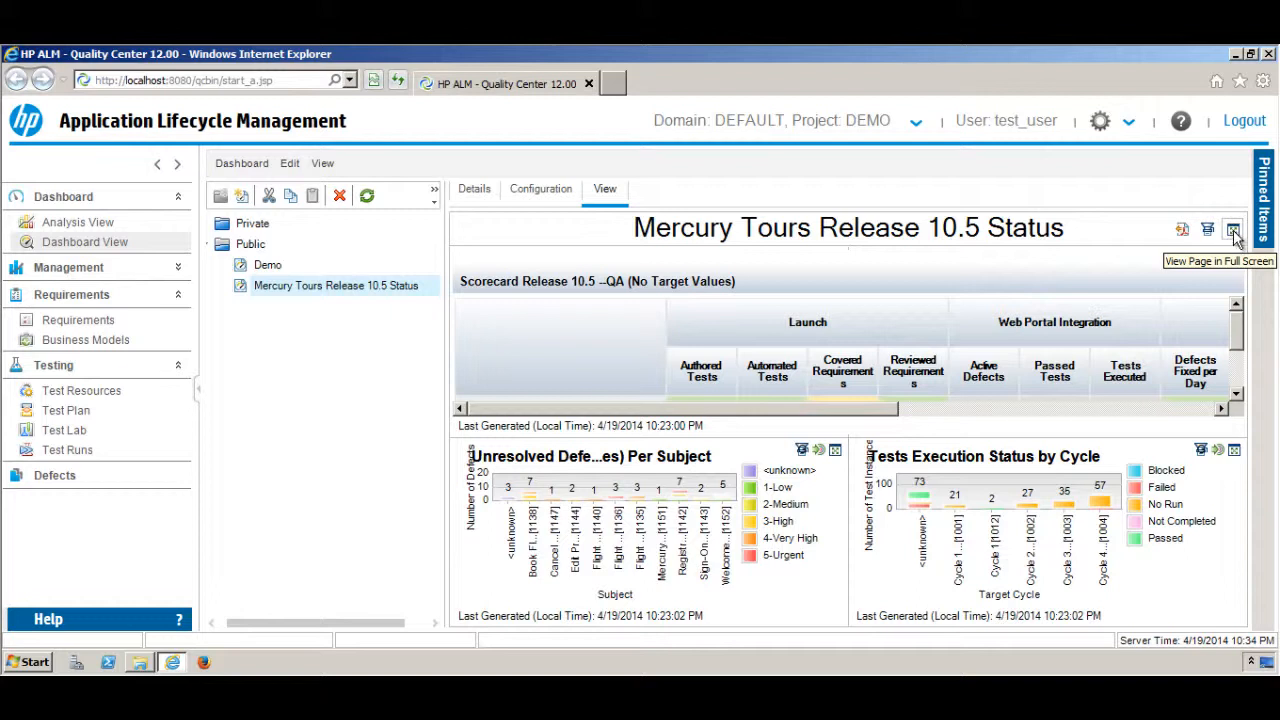
Display the Mercury Tours Release 10.5 Status dashboard in its own full-screen window.
click(1233, 229)
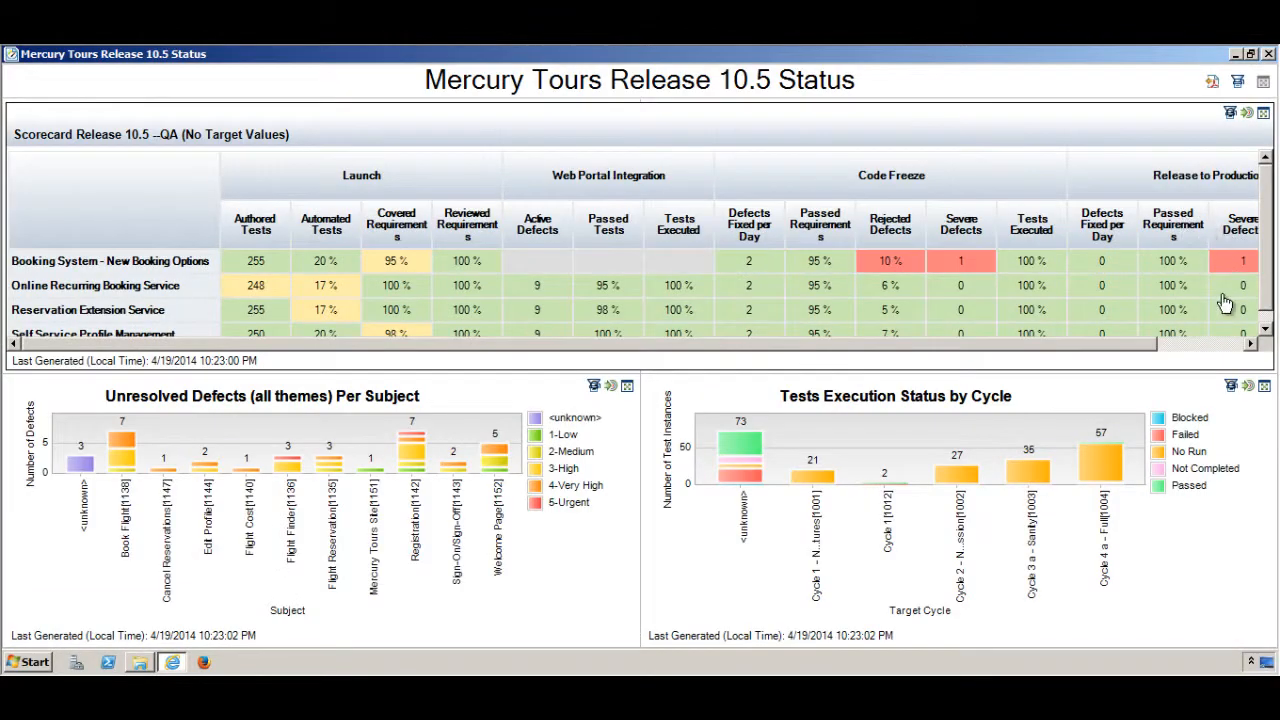
mouse_move(1128, 363)
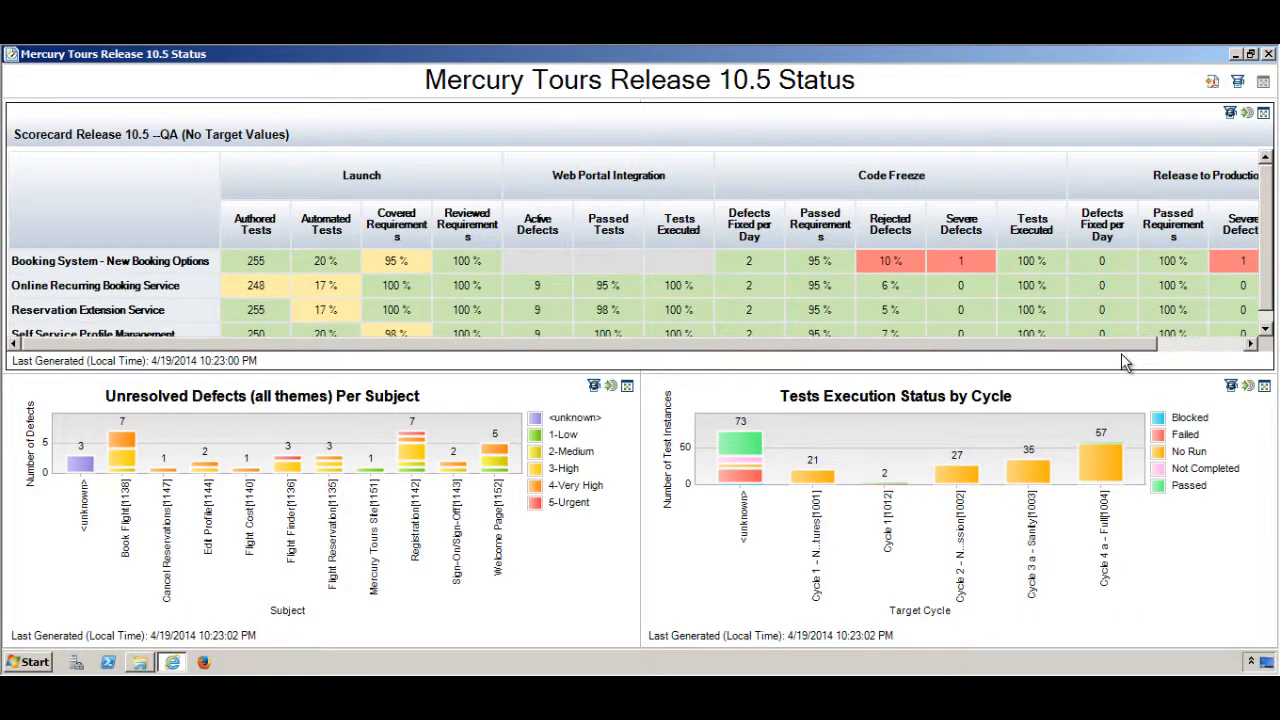
mouse_move(135, 203)
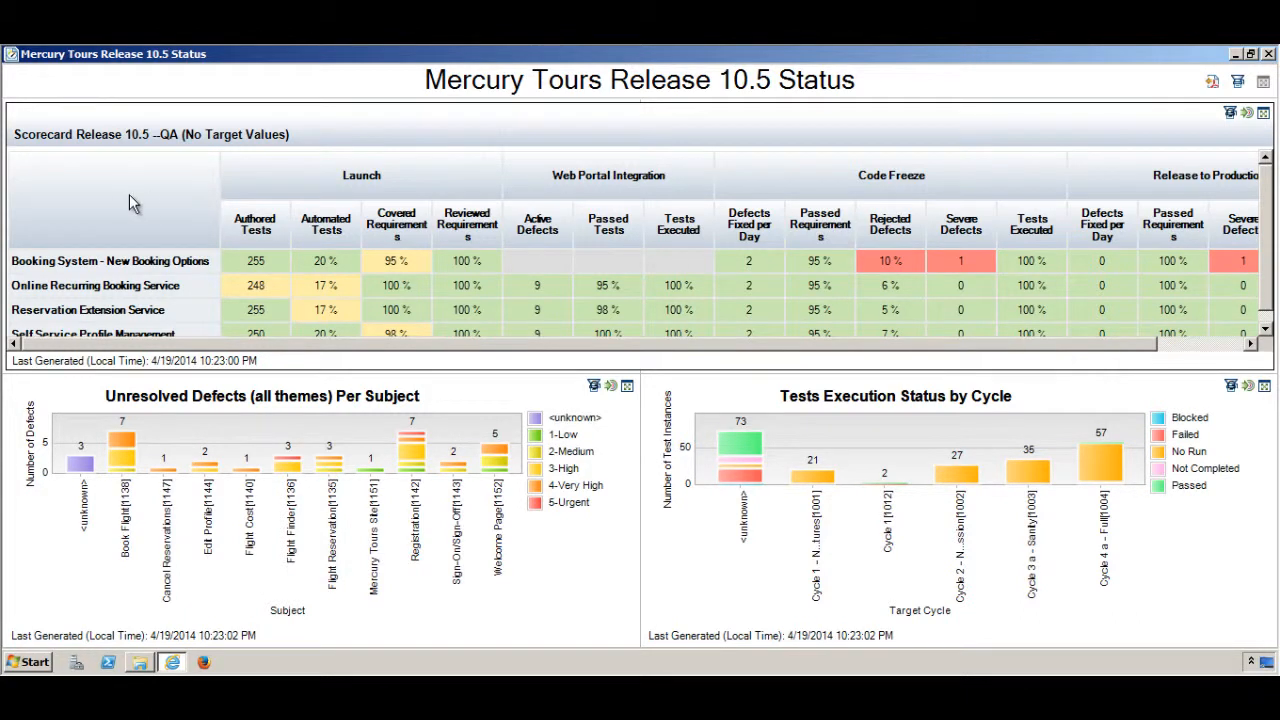
mouse_move(305, 250)
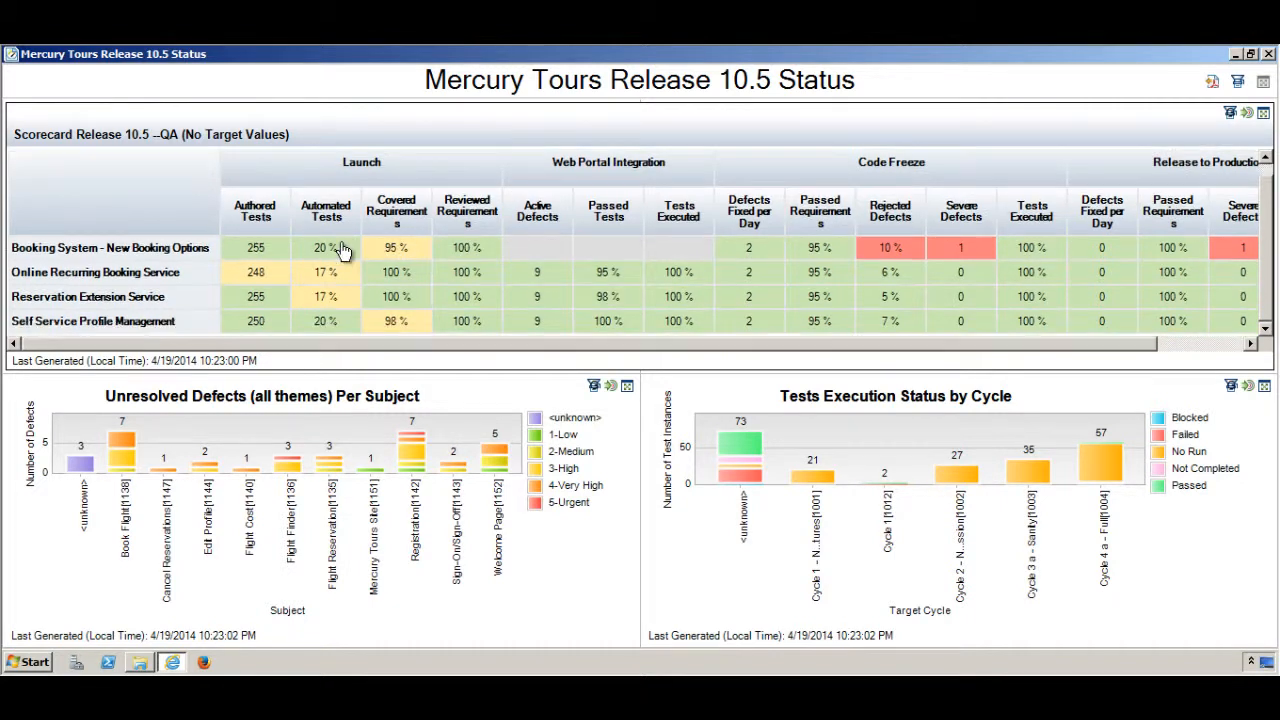
mouse_move(527, 331)
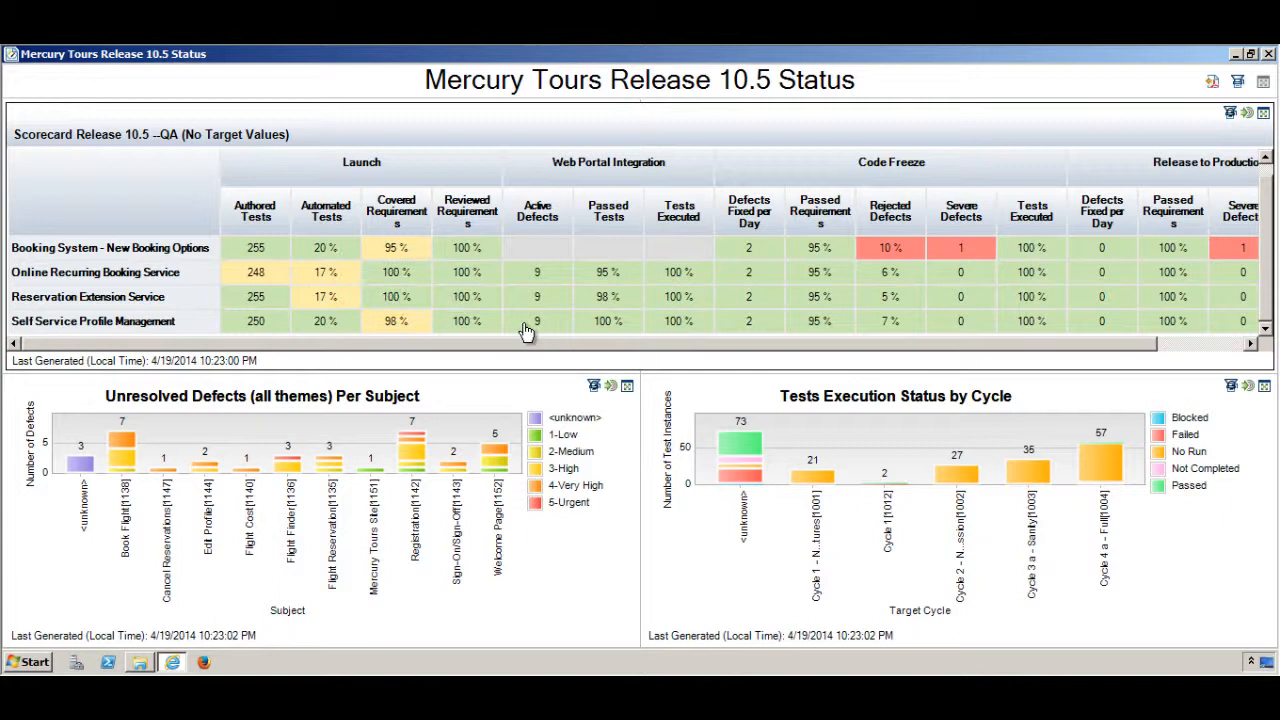
mouse_move(453, 465)
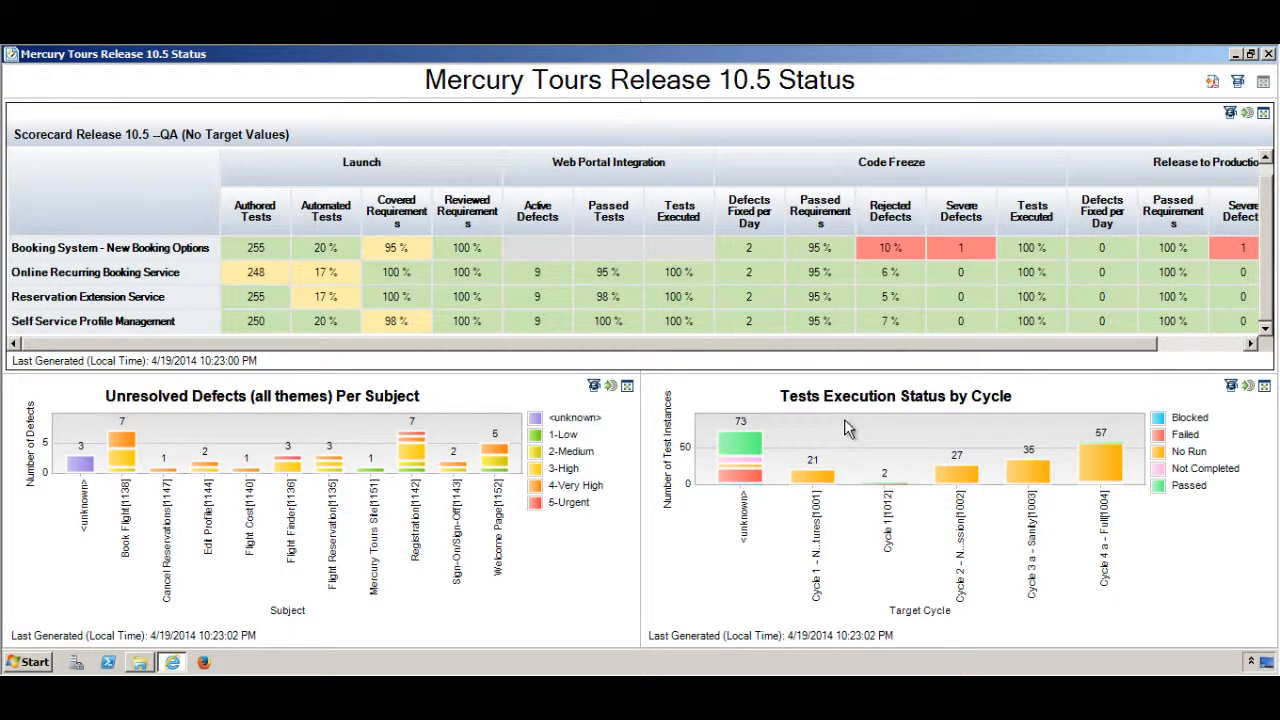
mouse_move(925, 324)
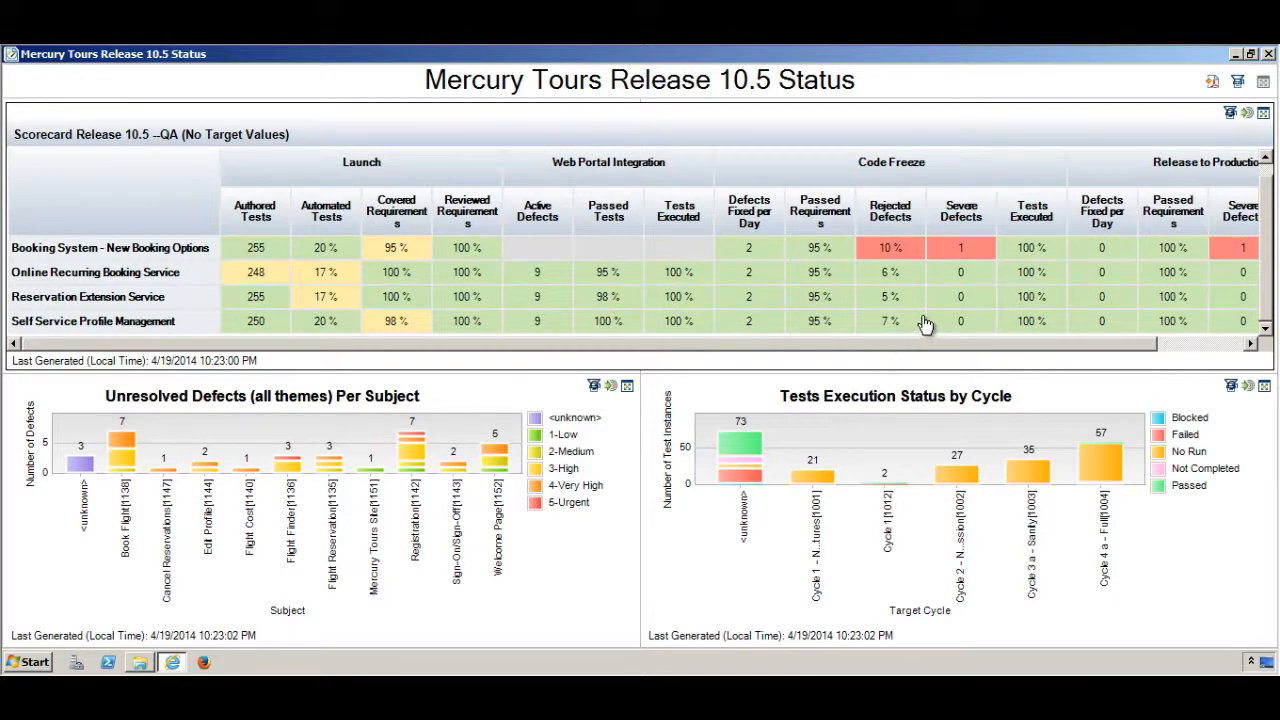
mouse_move(892, 350)
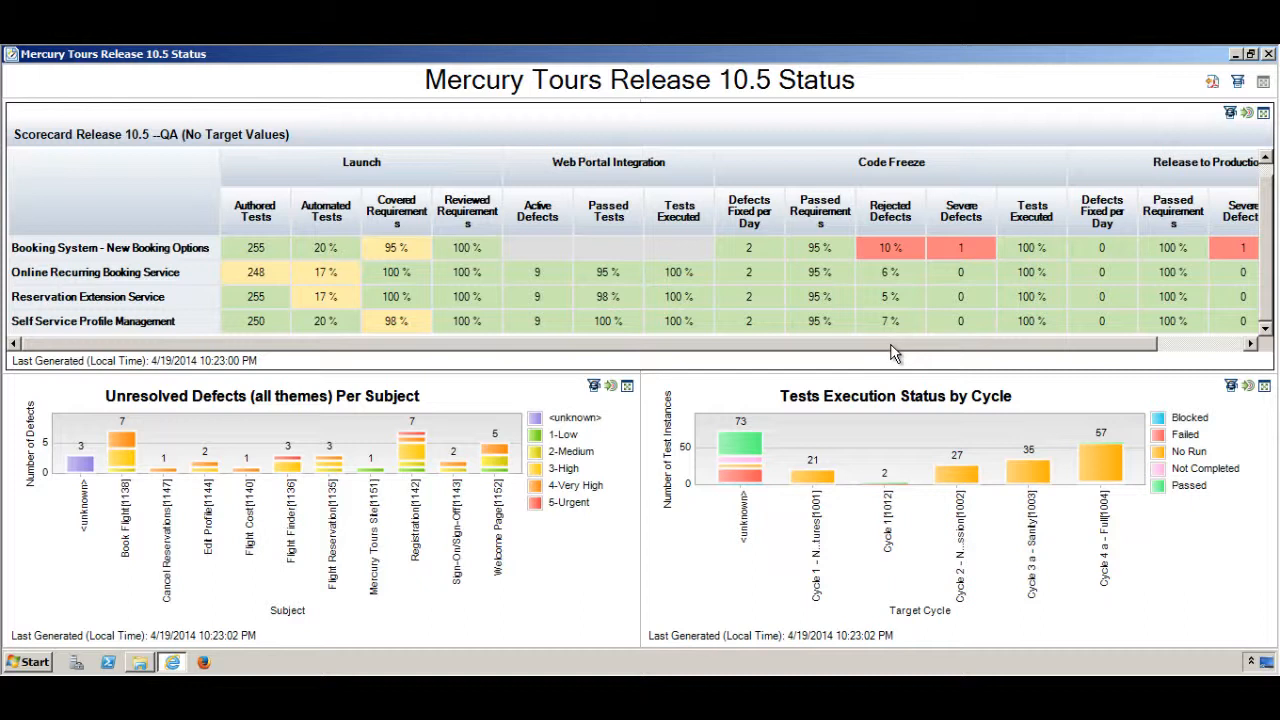
mouse_move(1250, 155)
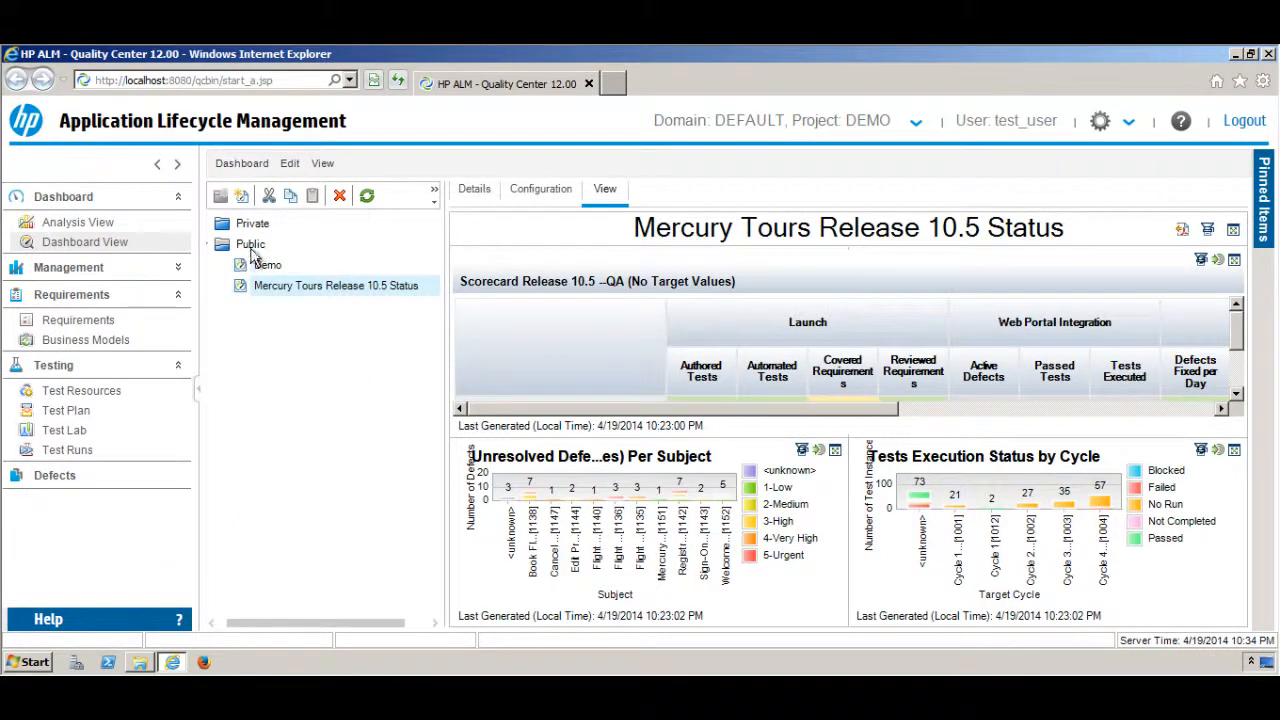
Start a new dashboard page in the Public folder and name it Defect Tracking.
click(250, 244)
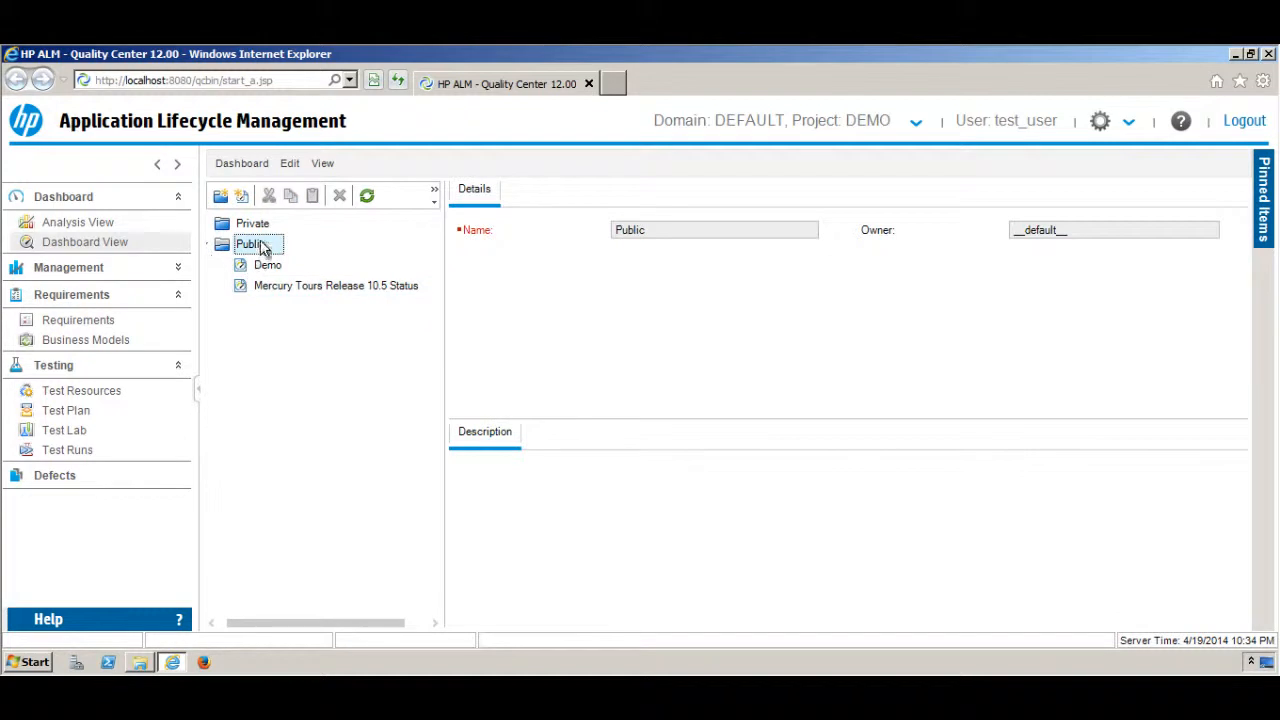
mouse_move(241, 196)
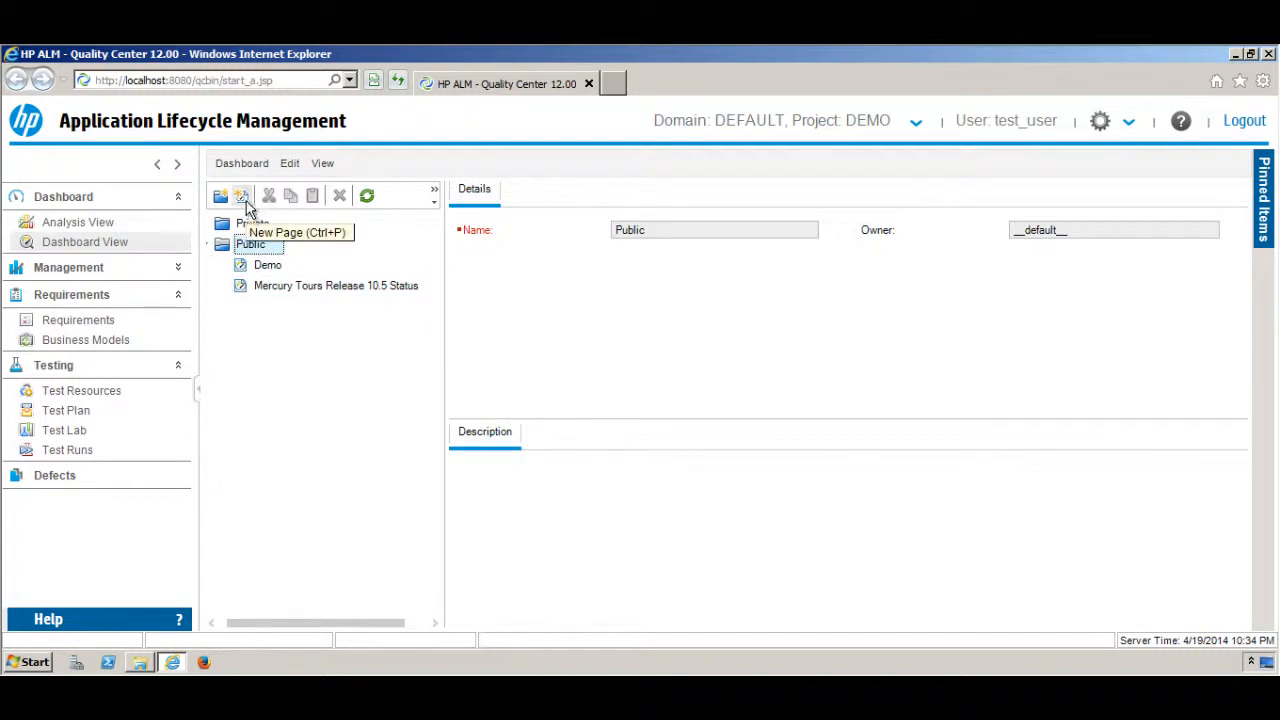
click(241, 195)
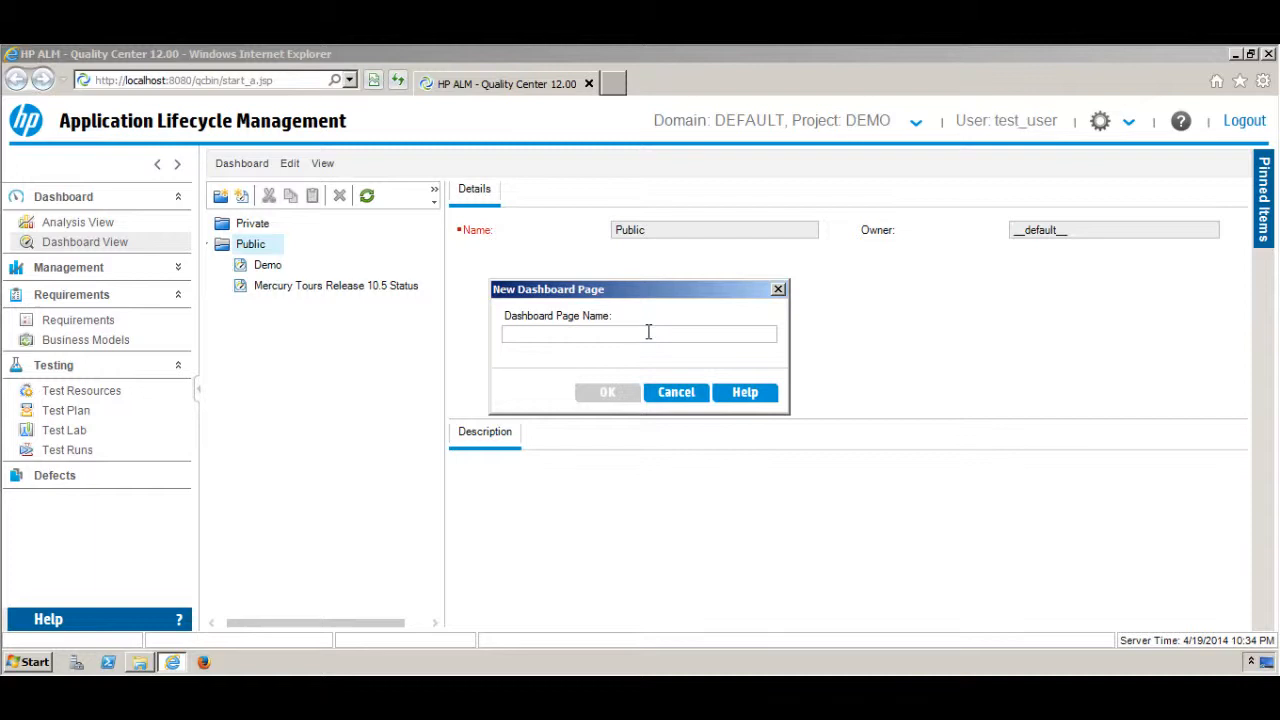
text(D)
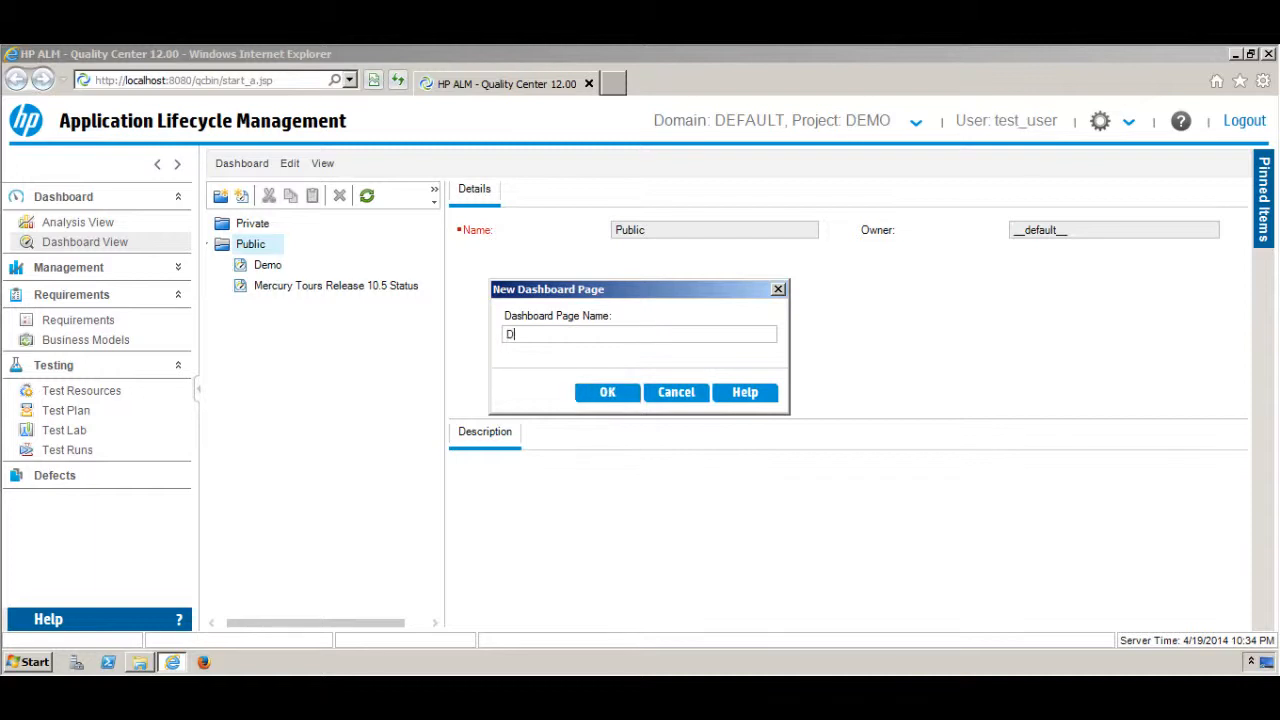
text(efe)
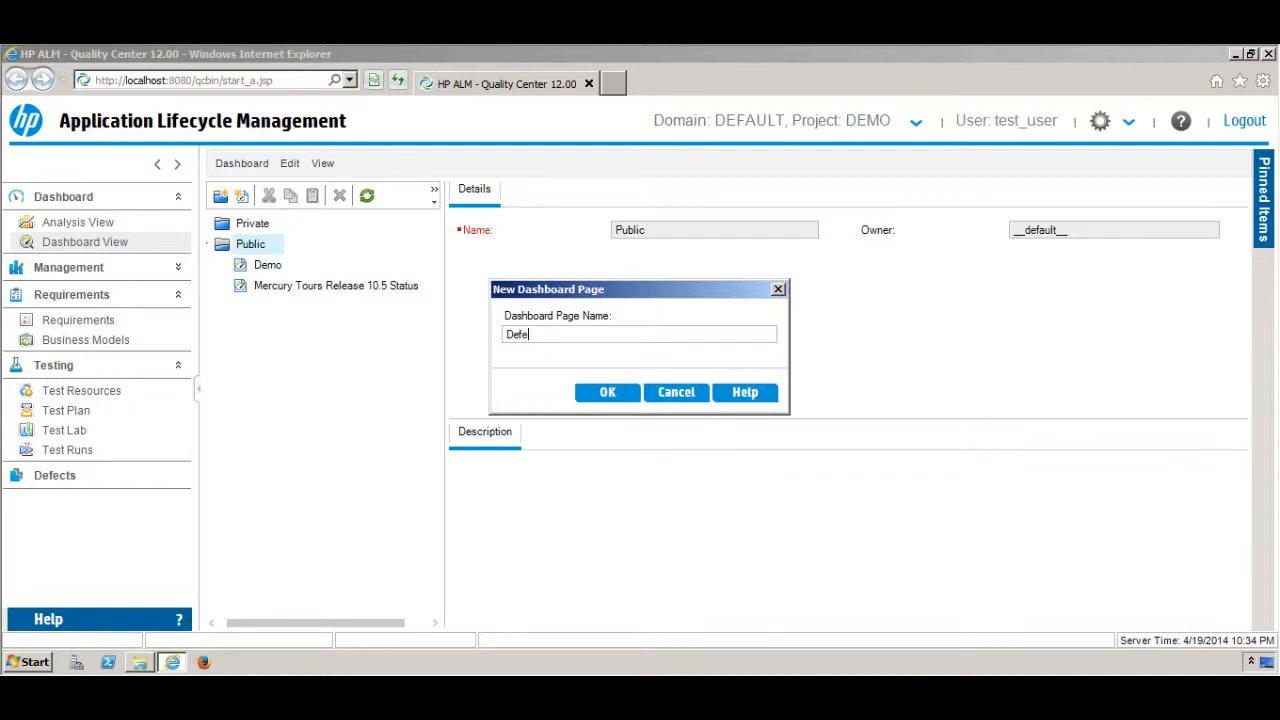
text(ct)
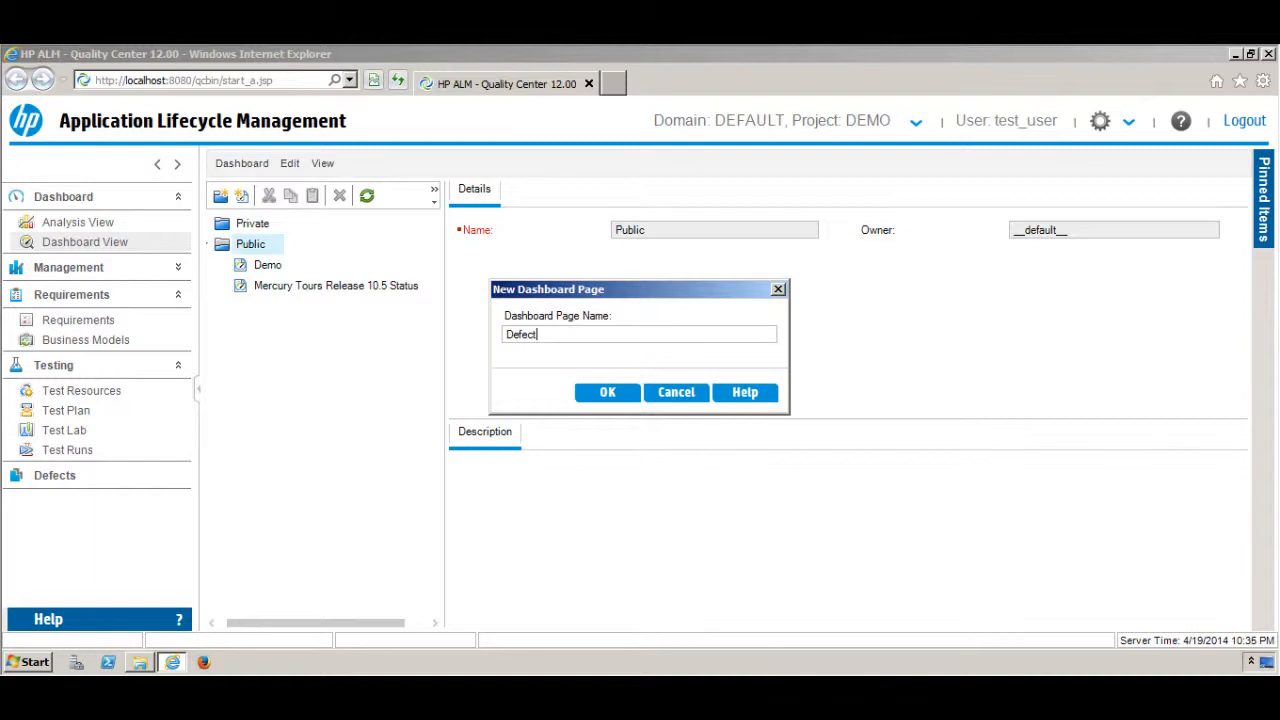
text(Tra)
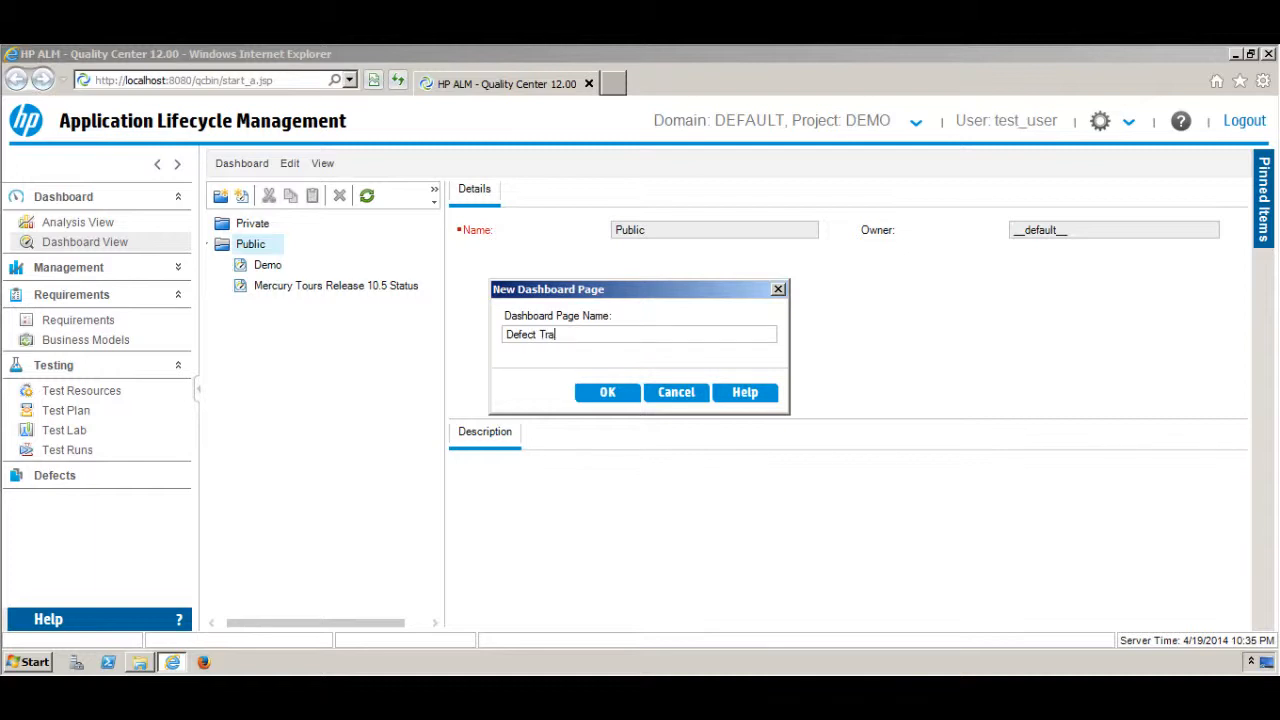
text(cking)
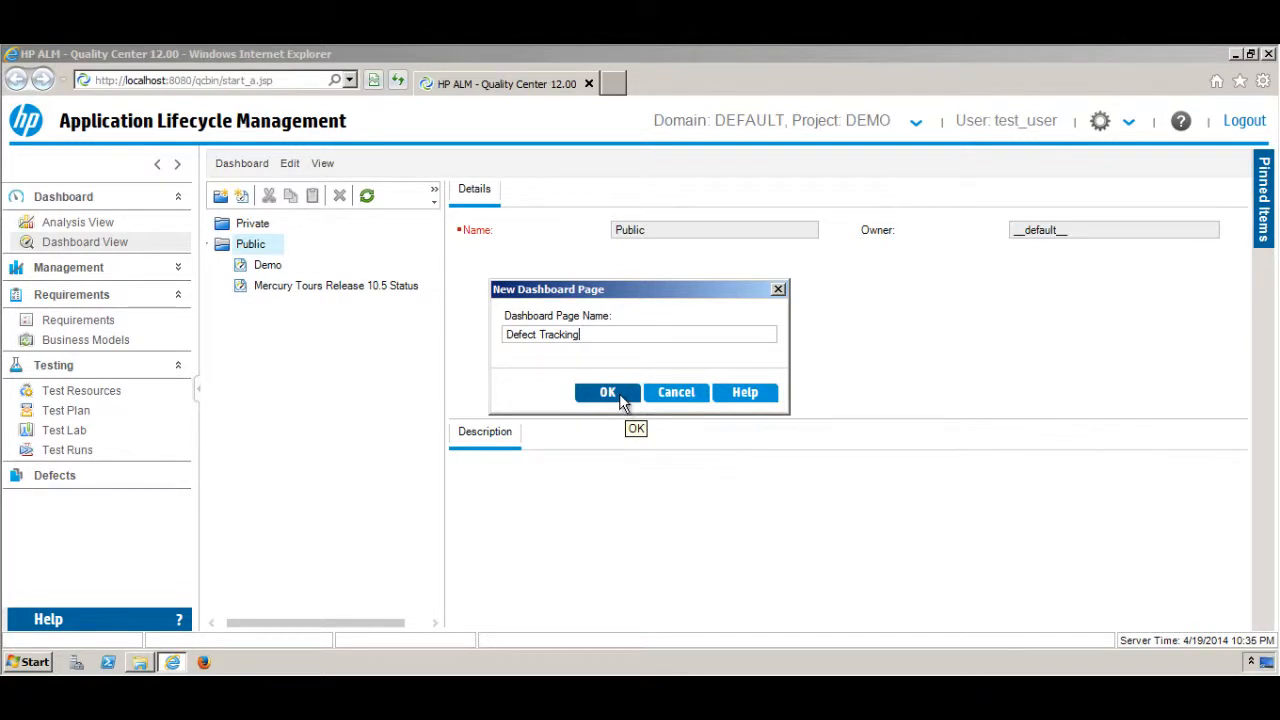
Confirm the dialog to create the empty Defect Tracking page under Public.
click(607, 392)
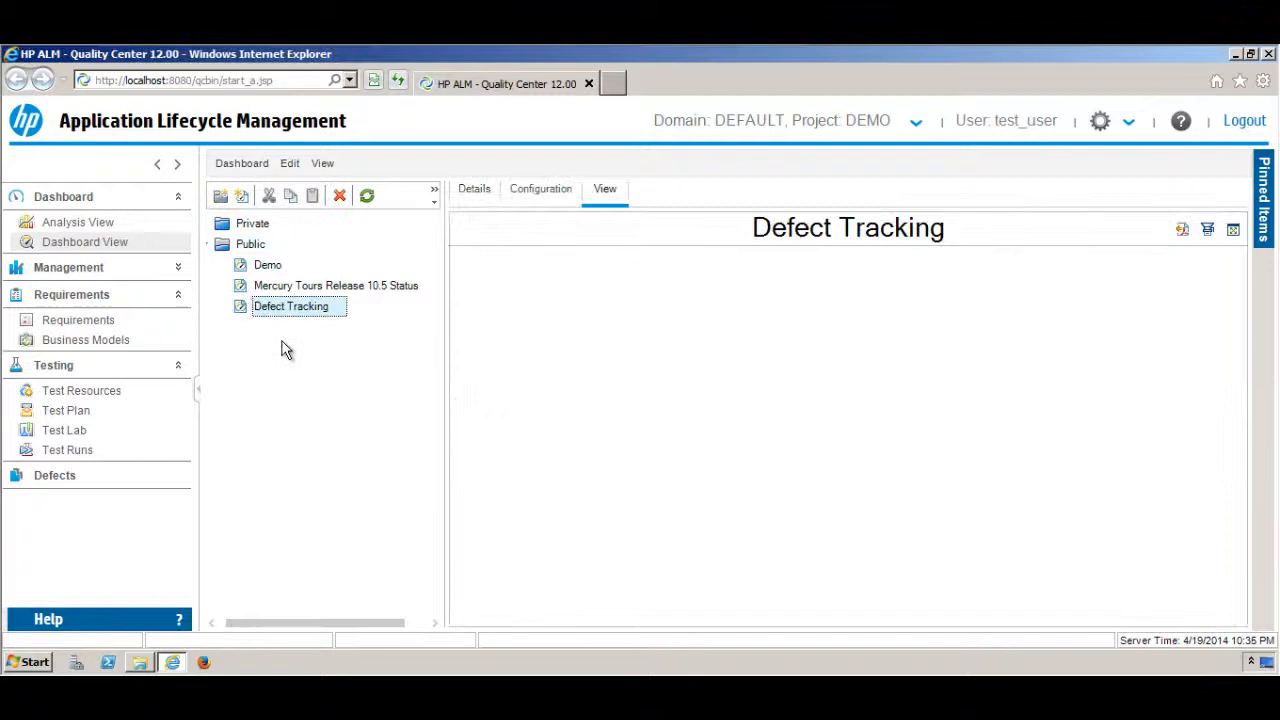
mouse_move(307, 320)
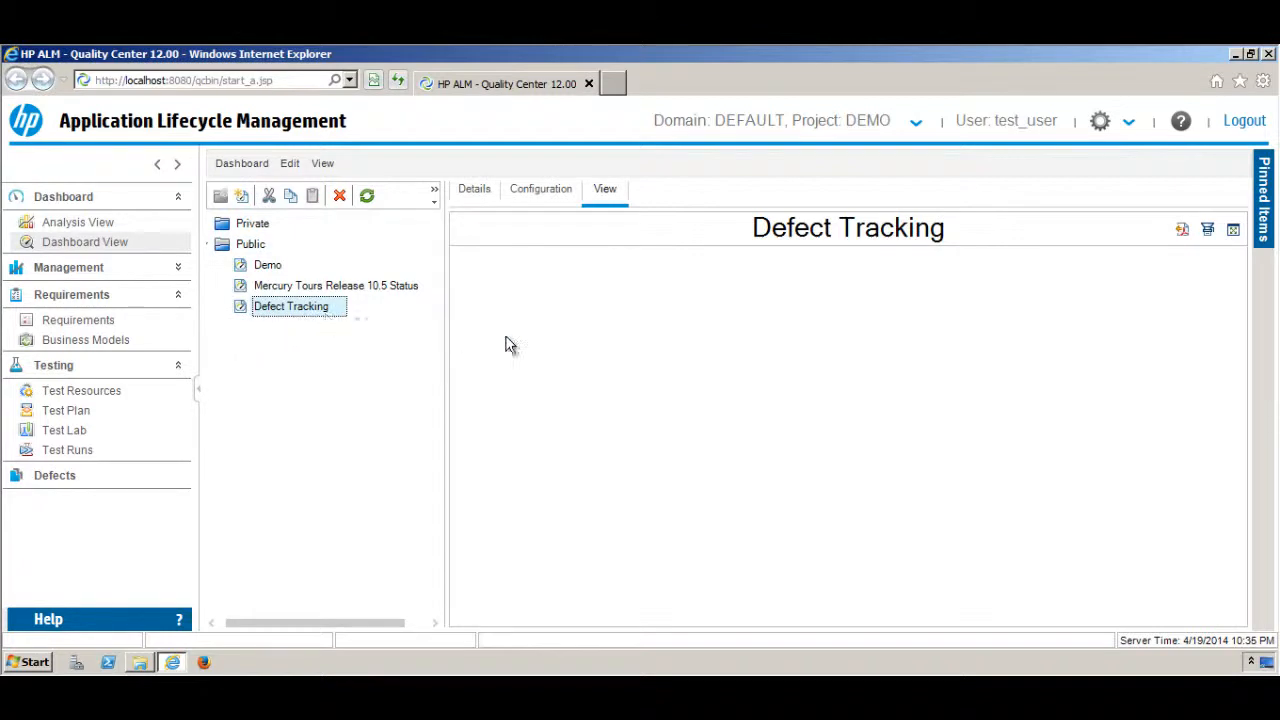
mouse_move(558, 222)
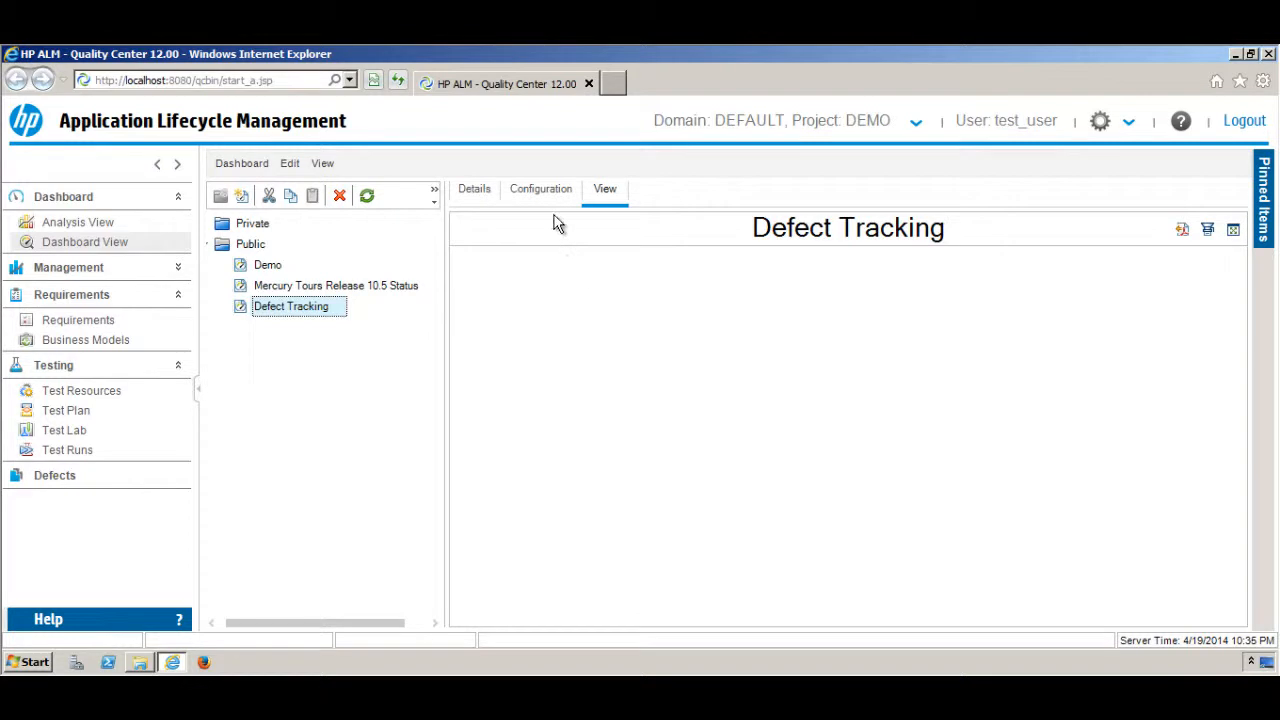
mouse_move(553, 203)
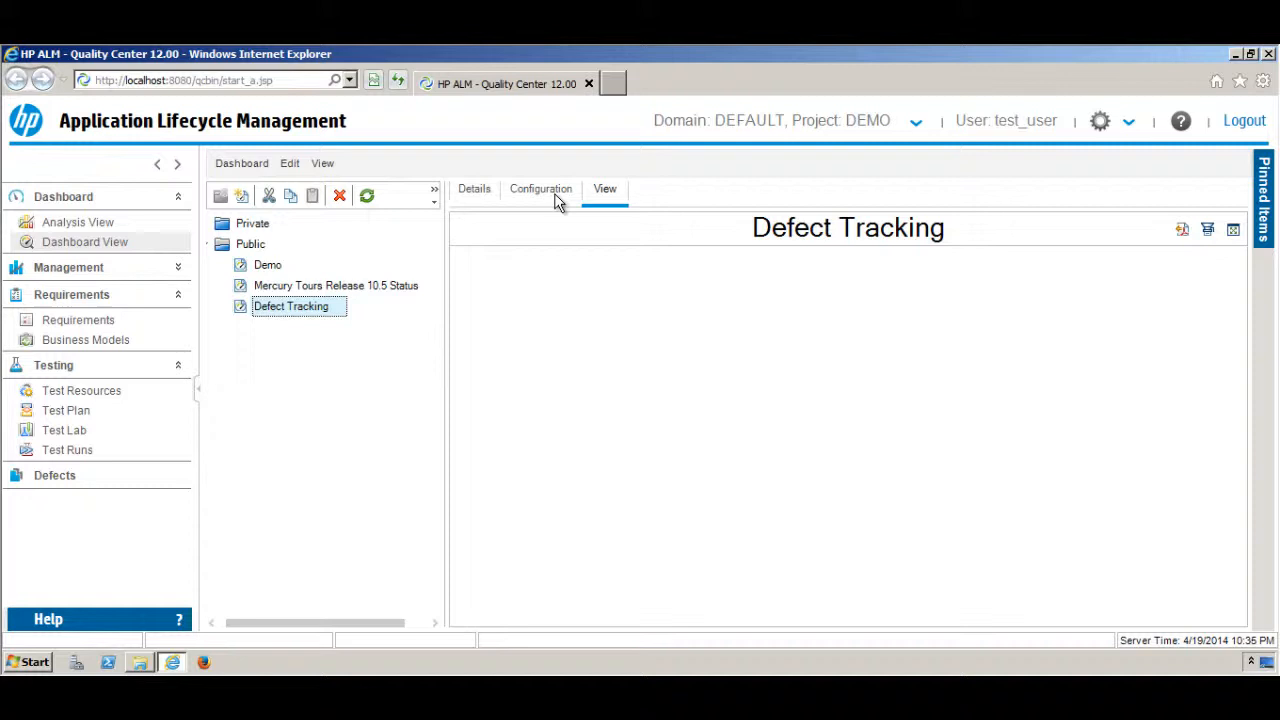
mouse_move(548, 205)
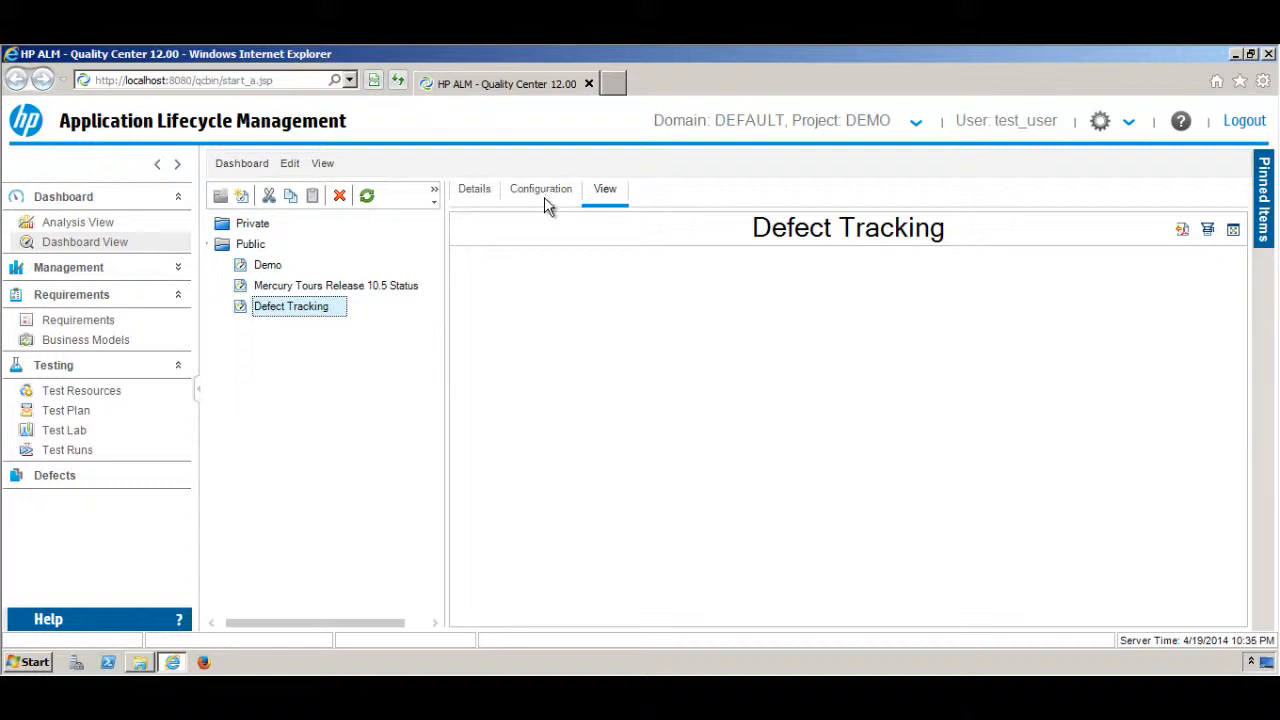
In the page's Configuration, expand Private > New Graphs and select Defect_Summary_01.
click(541, 188)
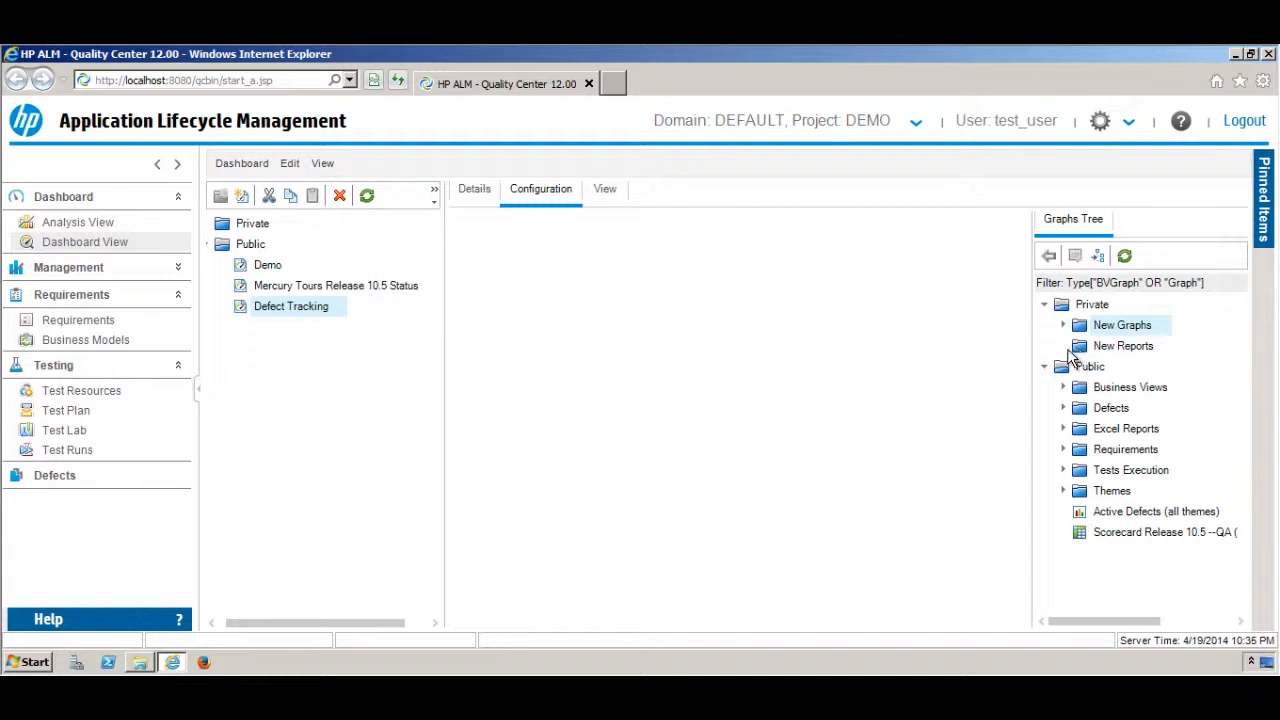
click(1063, 325)
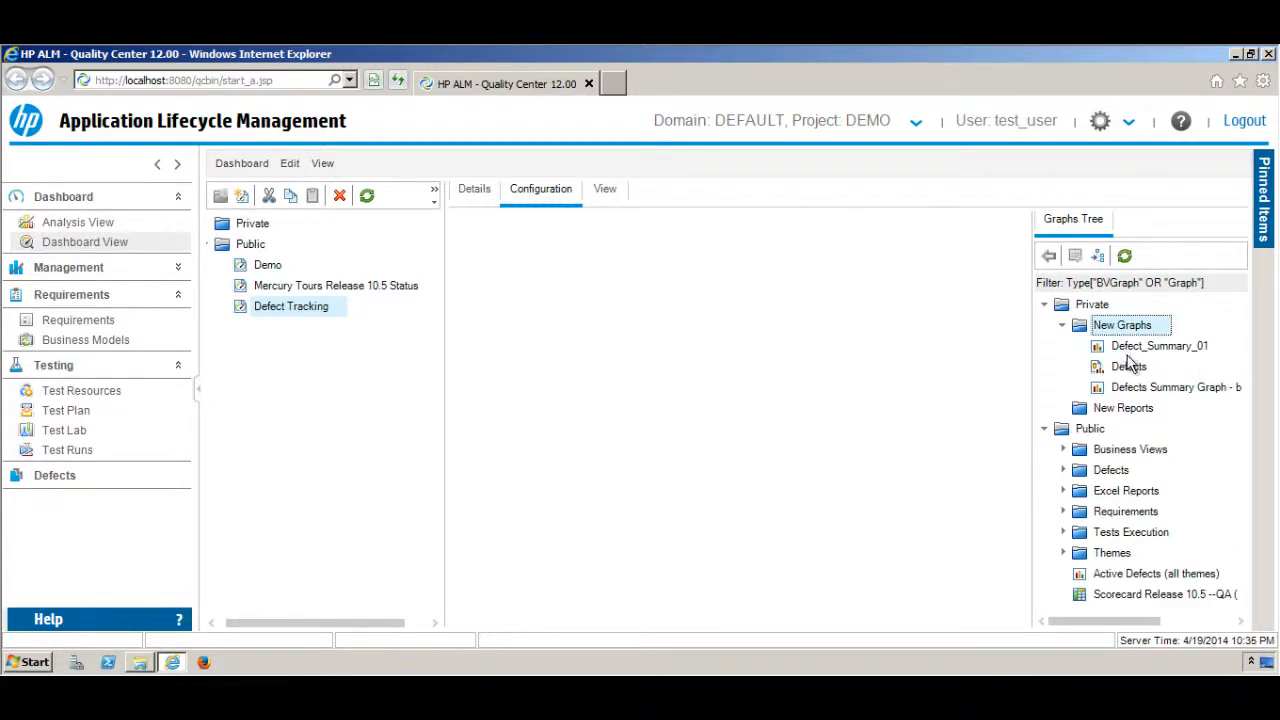
click(1159, 345)
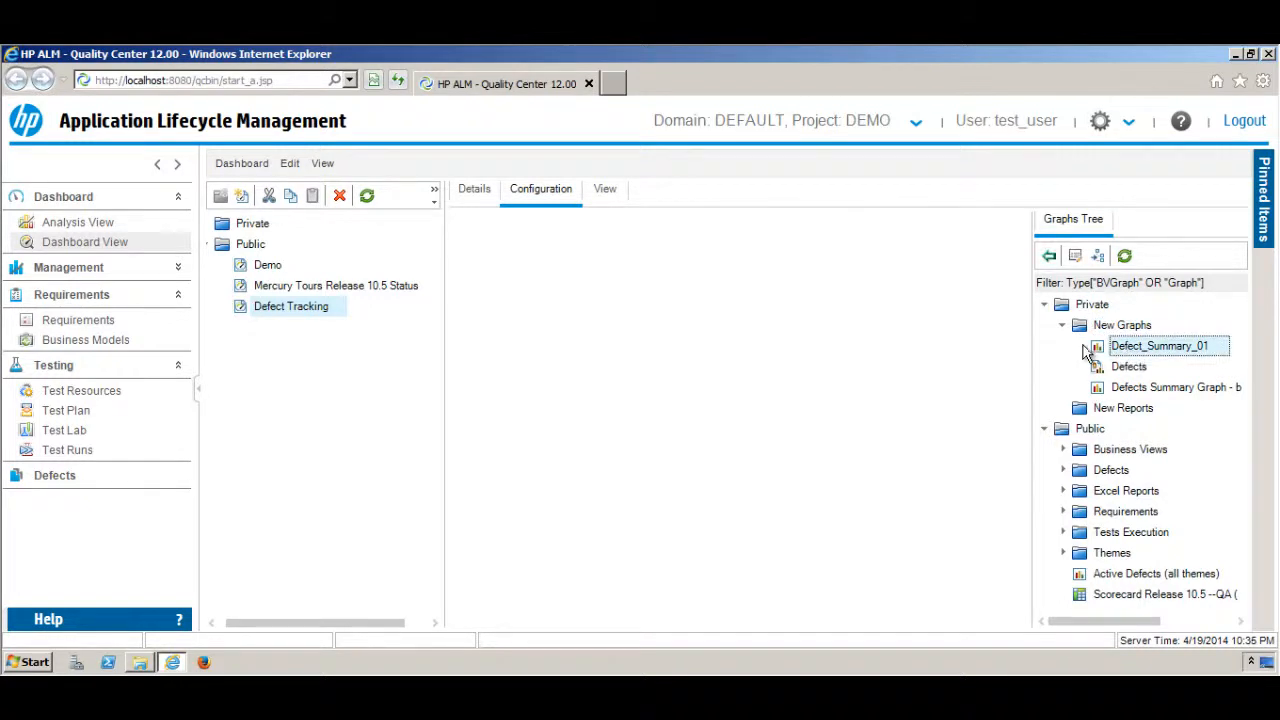
mouse_move(1049, 256)
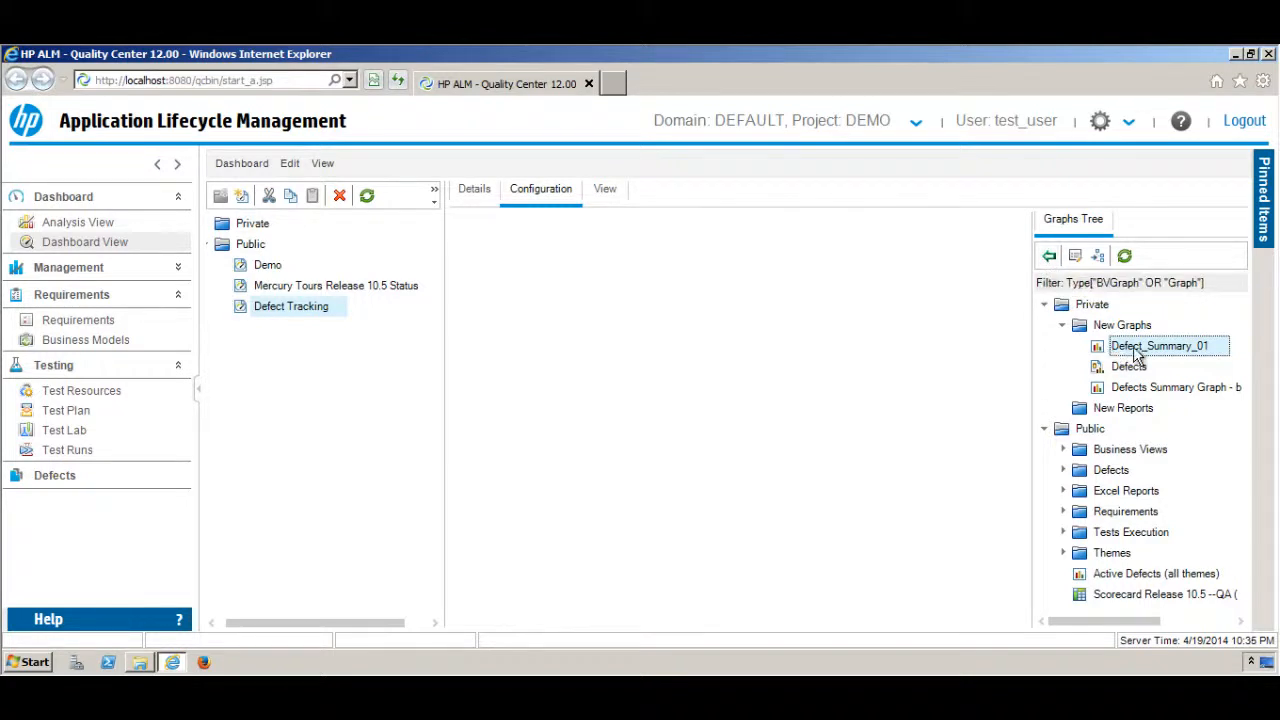
mouse_move(1048, 256)
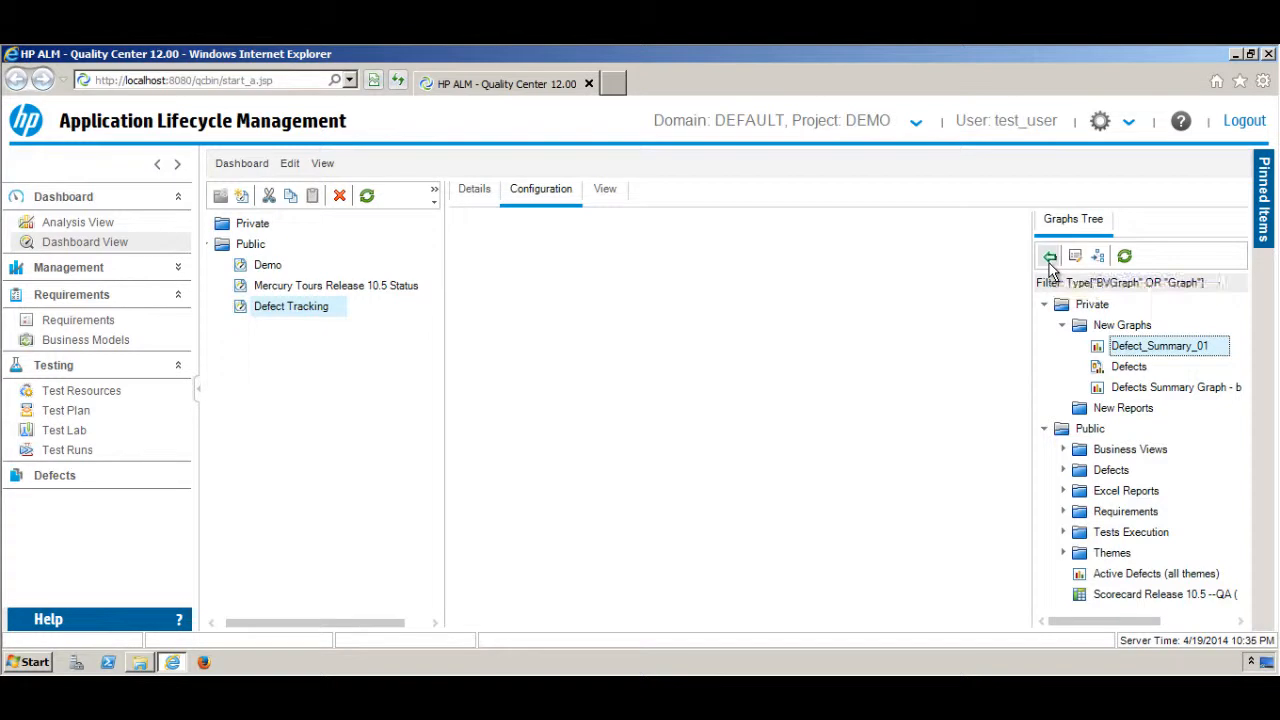
Attempt to add private Defect_Summary_01 to the public page and dismiss the resulting error.
click(1049, 256)
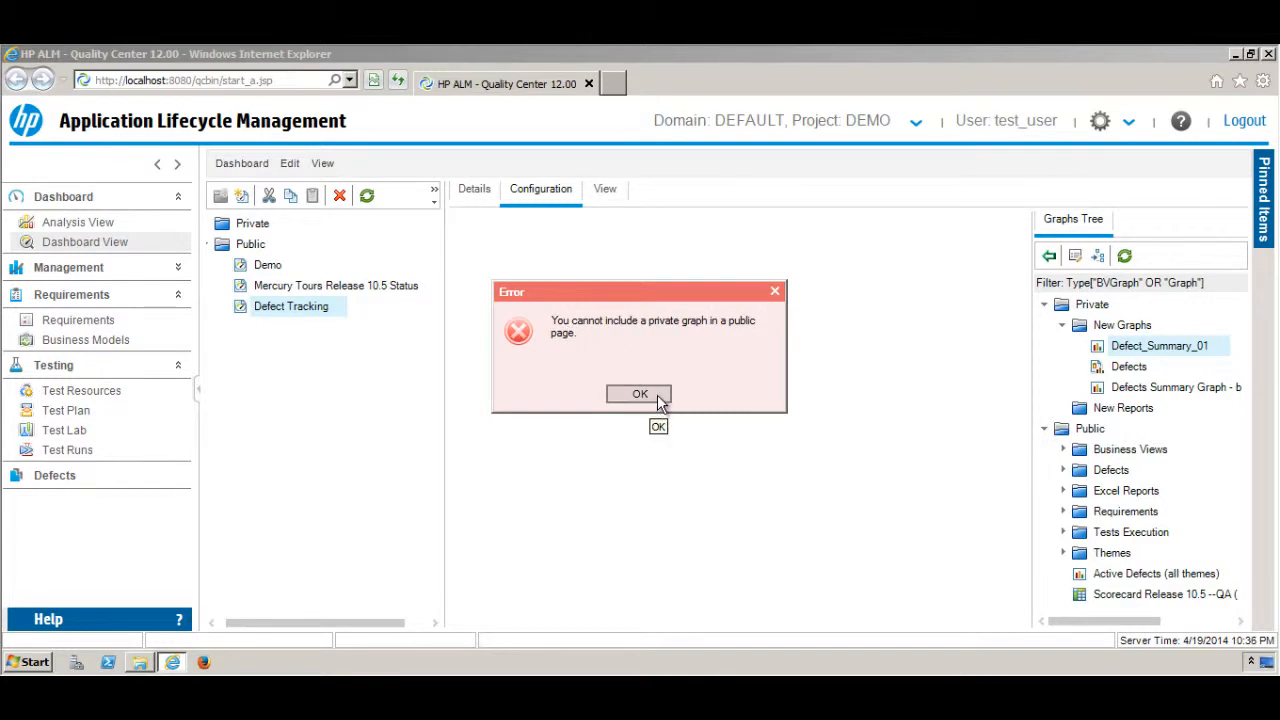
click(640, 393)
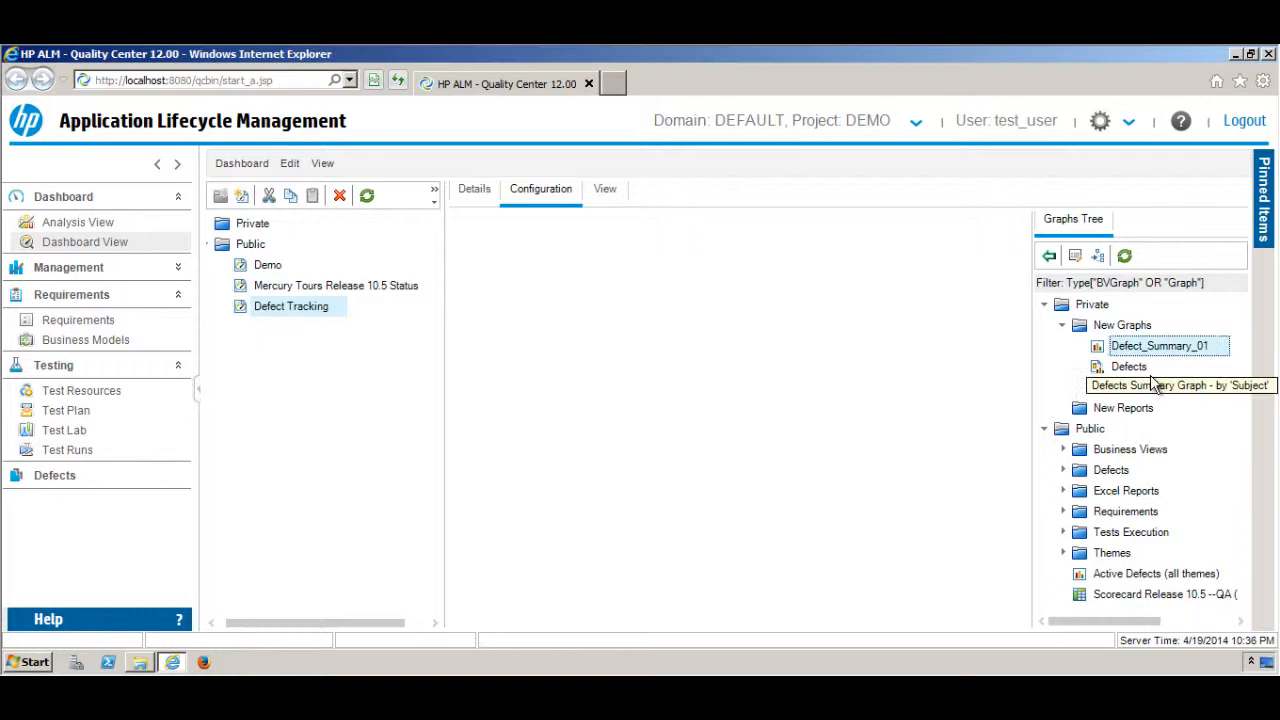
mouse_move(1120, 448)
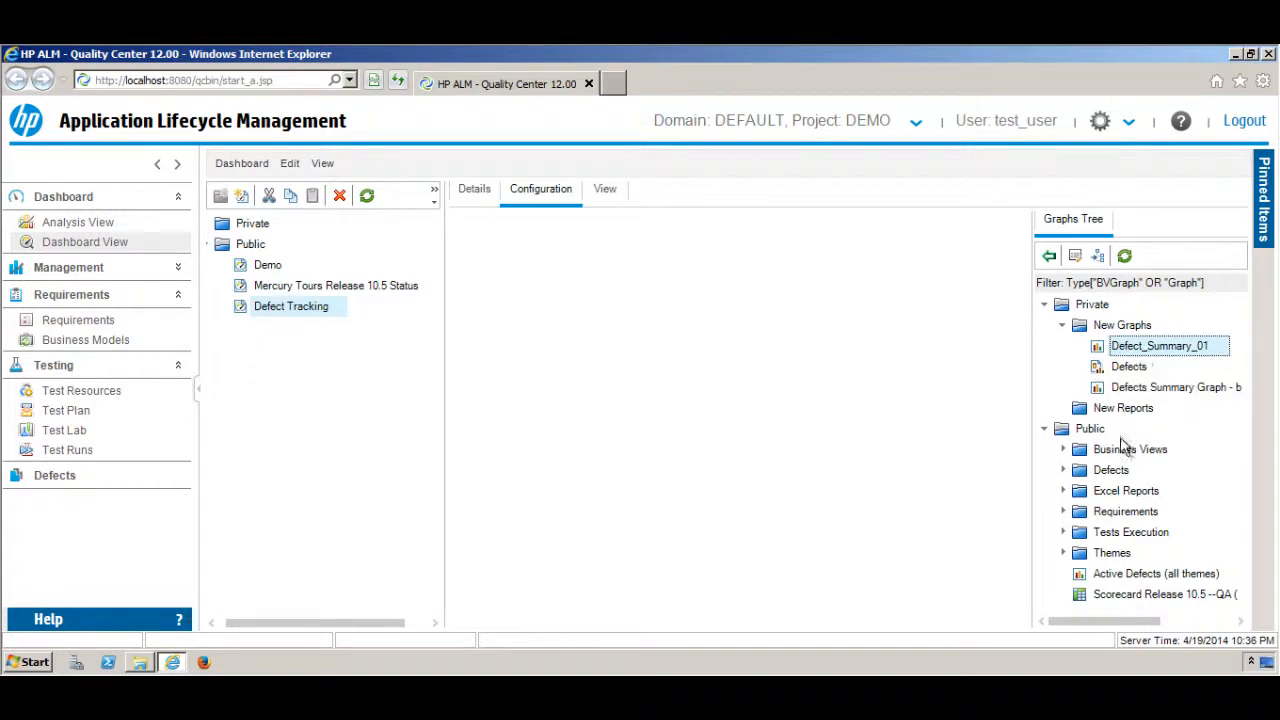
mouse_move(1143, 476)
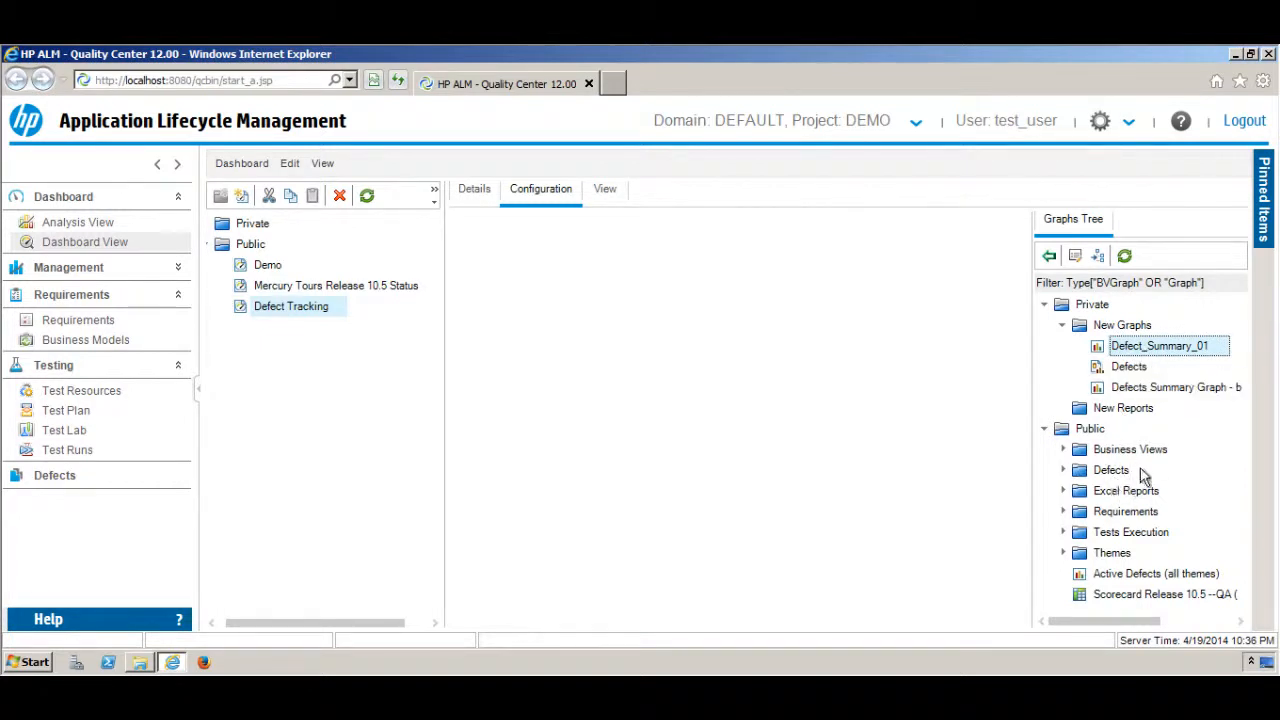
mouse_move(518, 405)
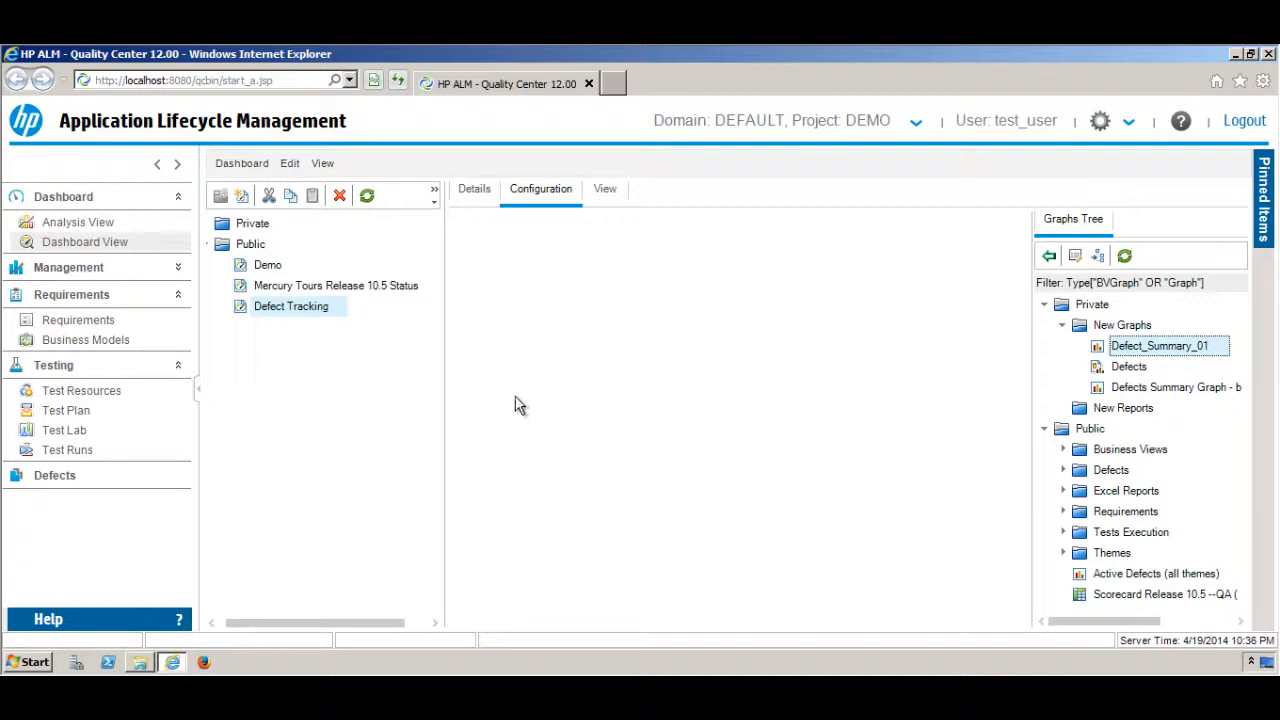
mouse_move(693, 373)
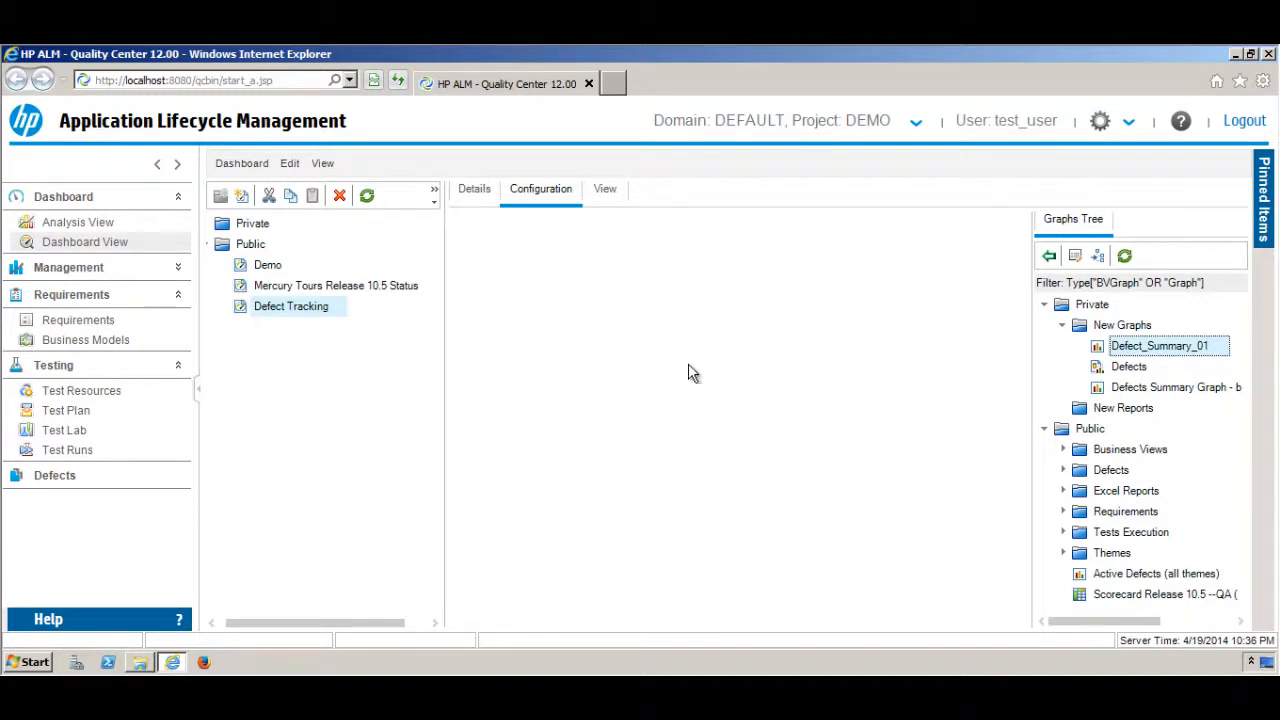
mouse_move(95, 247)
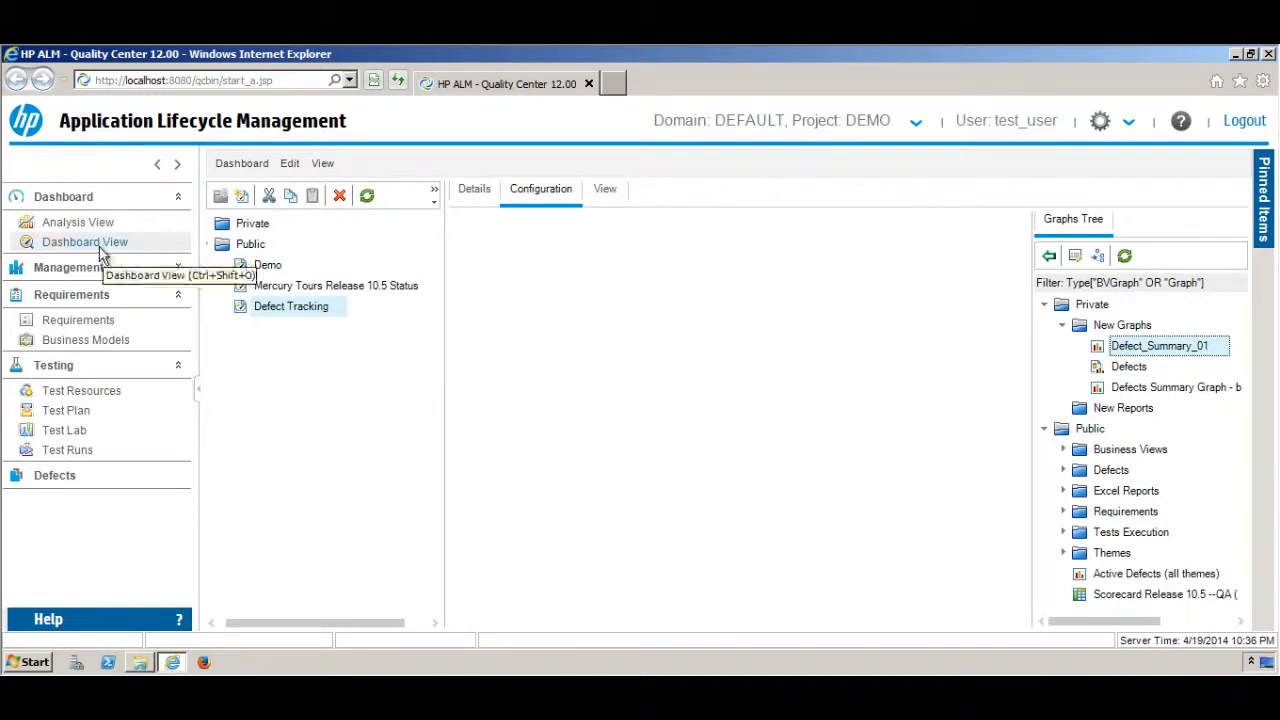
mouse_move(78, 222)
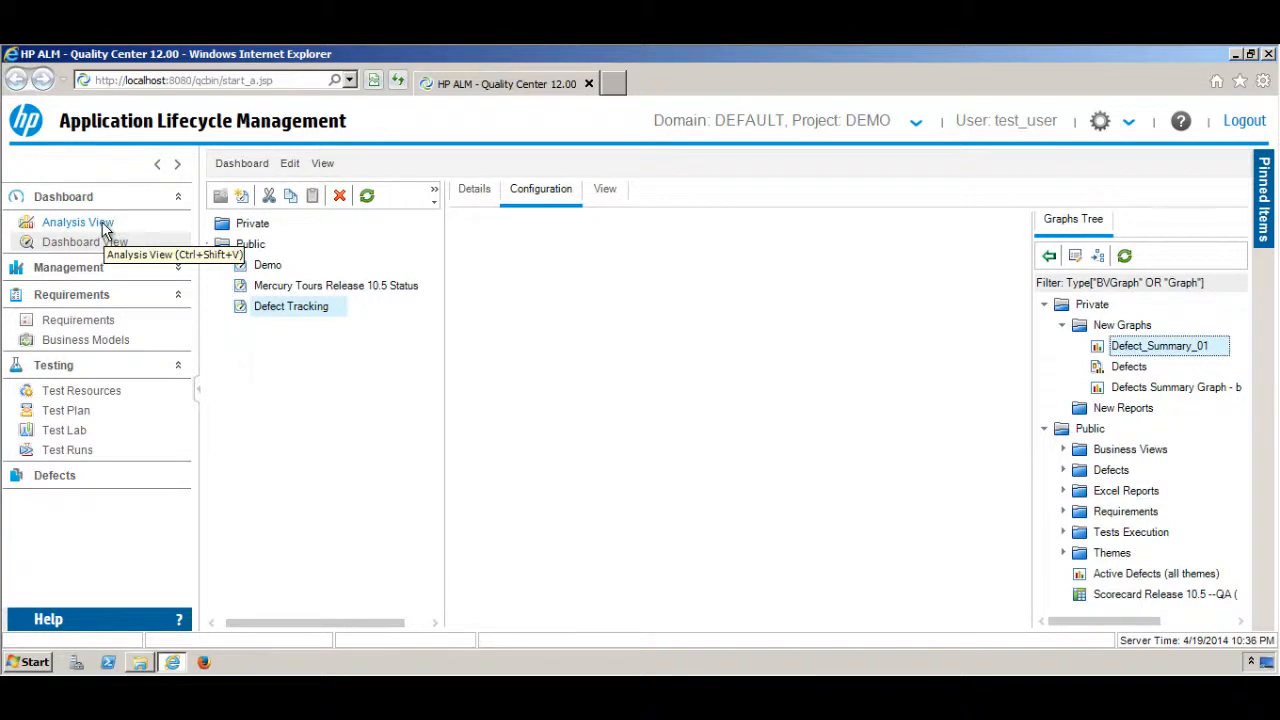
In Analysis View, move Defect_Summary_01, Defects and Defects Summary Graph by Subject into Public > Defects.
click(77, 222)
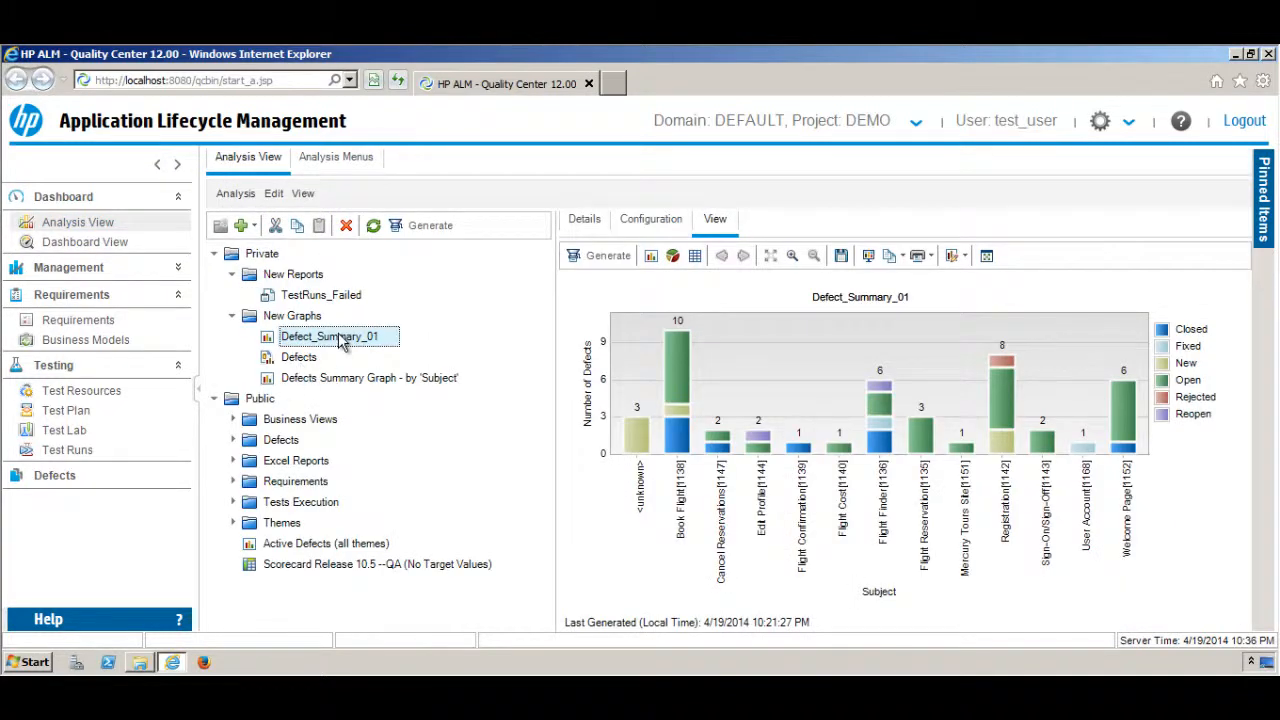
click(281, 439)
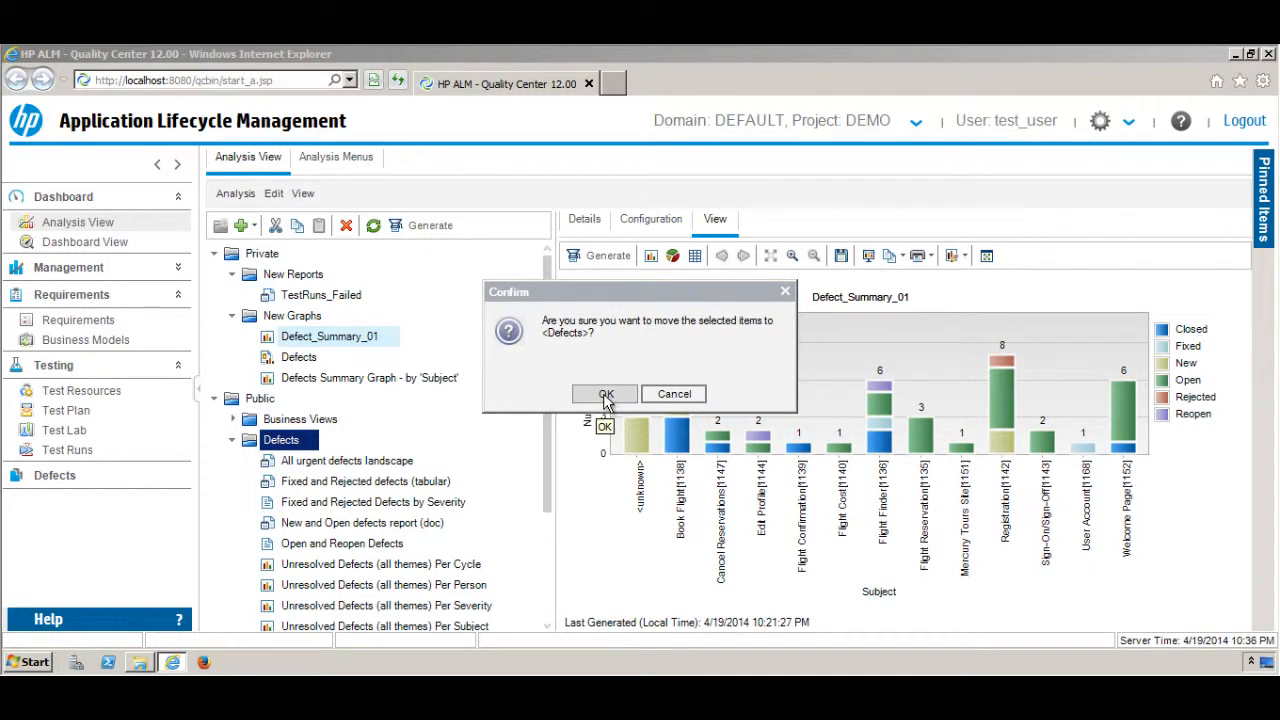
click(605, 393)
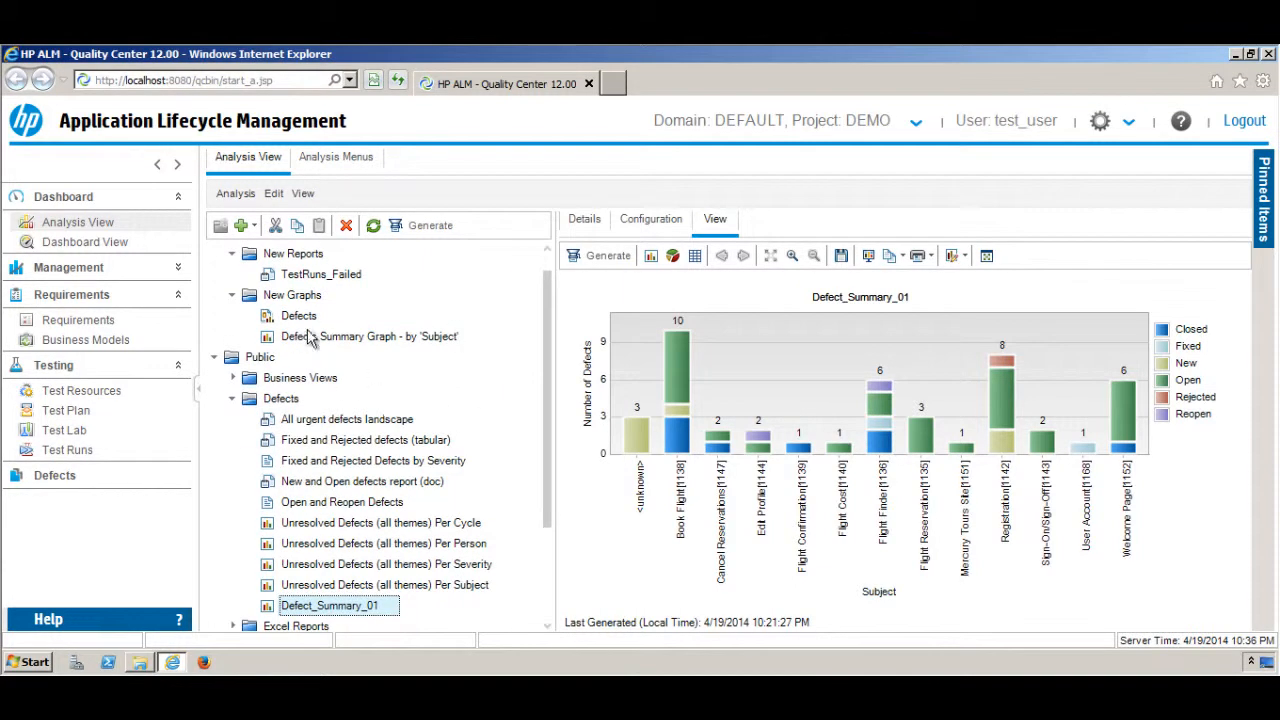
click(298, 315)
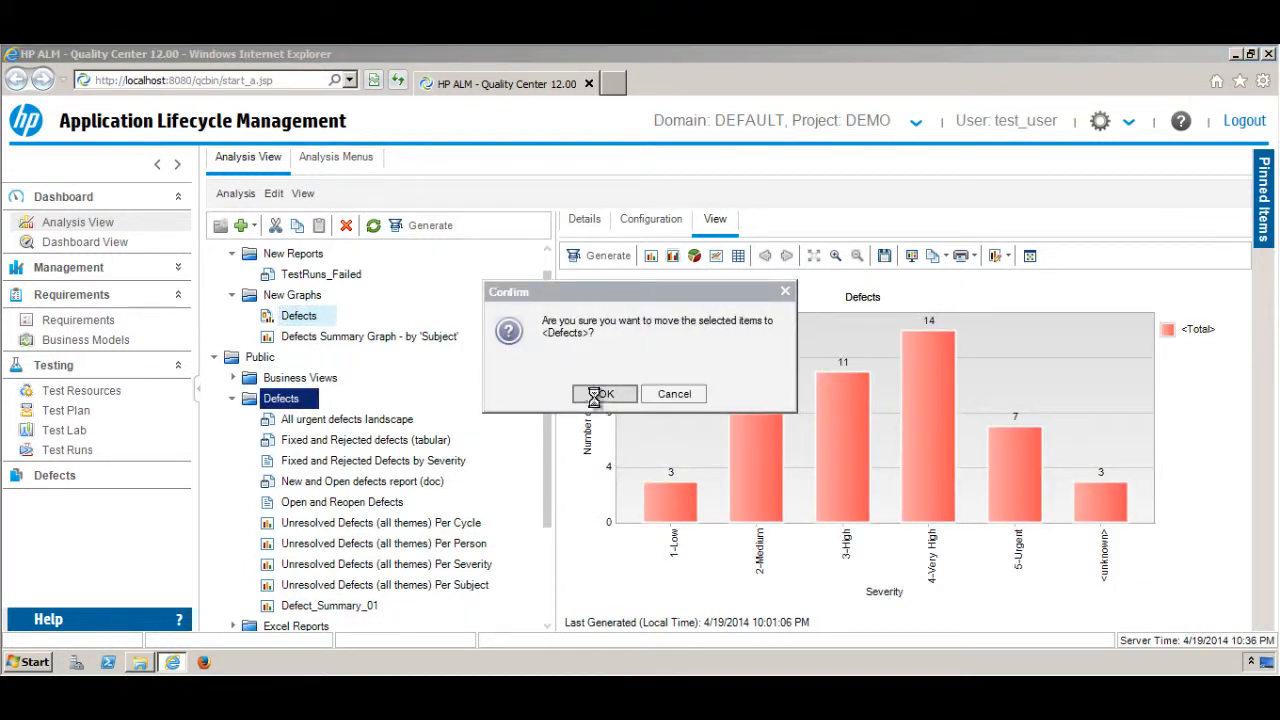
click(604, 393)
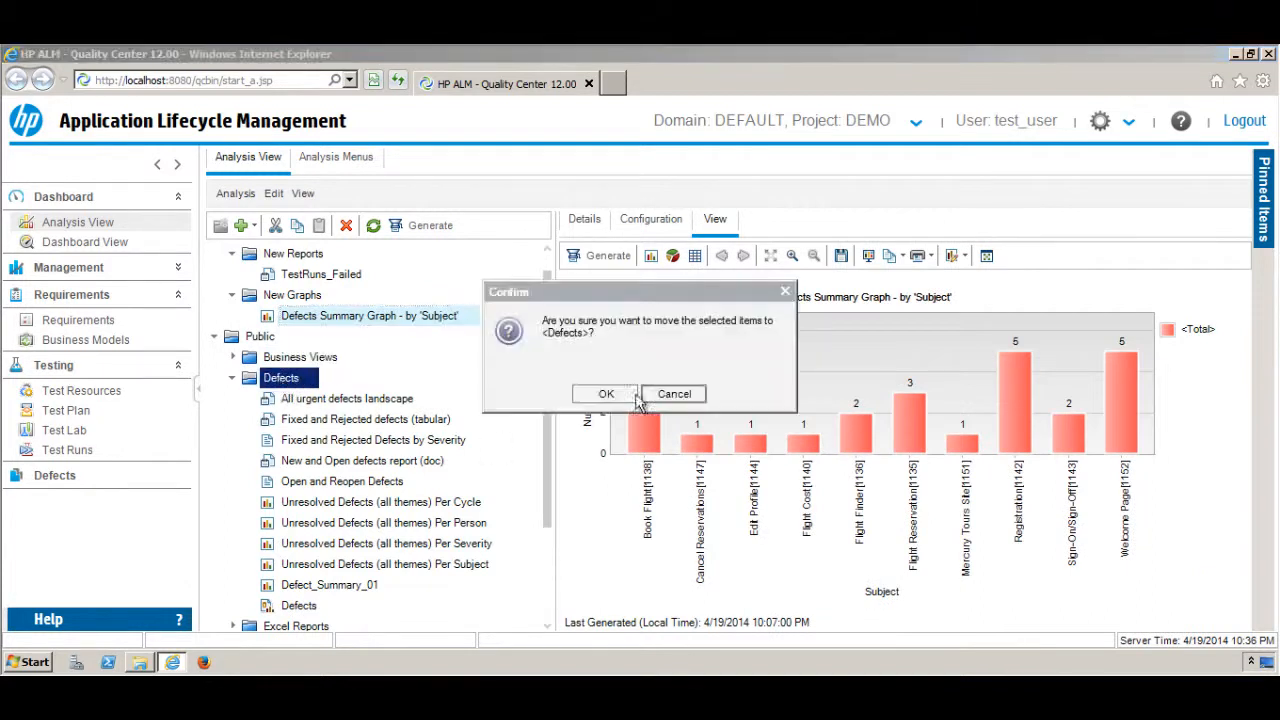
click(605, 393)
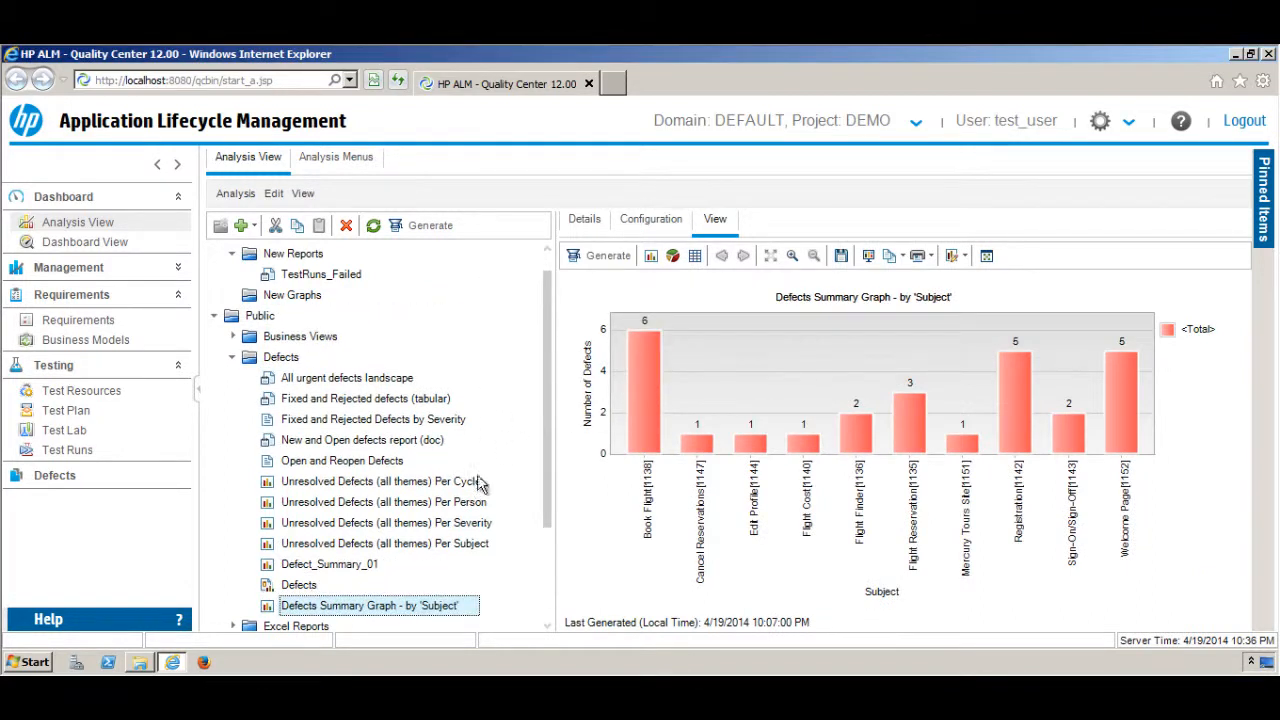
mouse_move(345, 378)
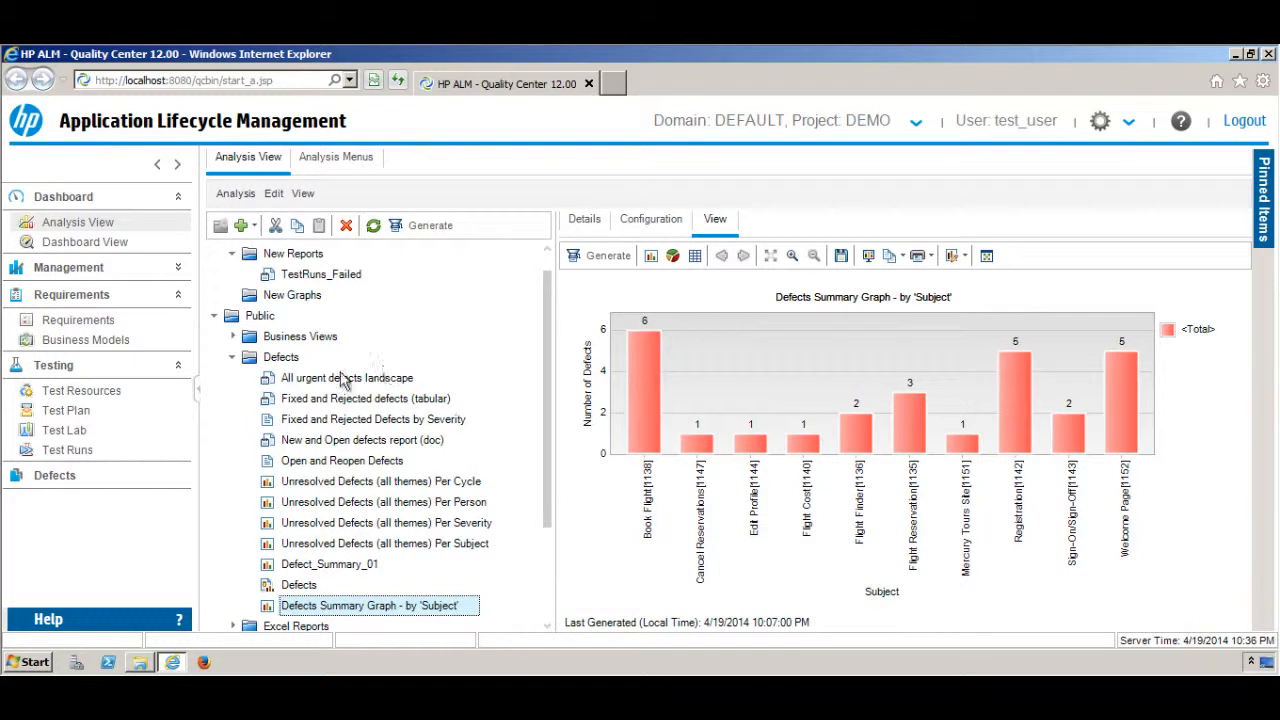
mouse_move(90, 262)
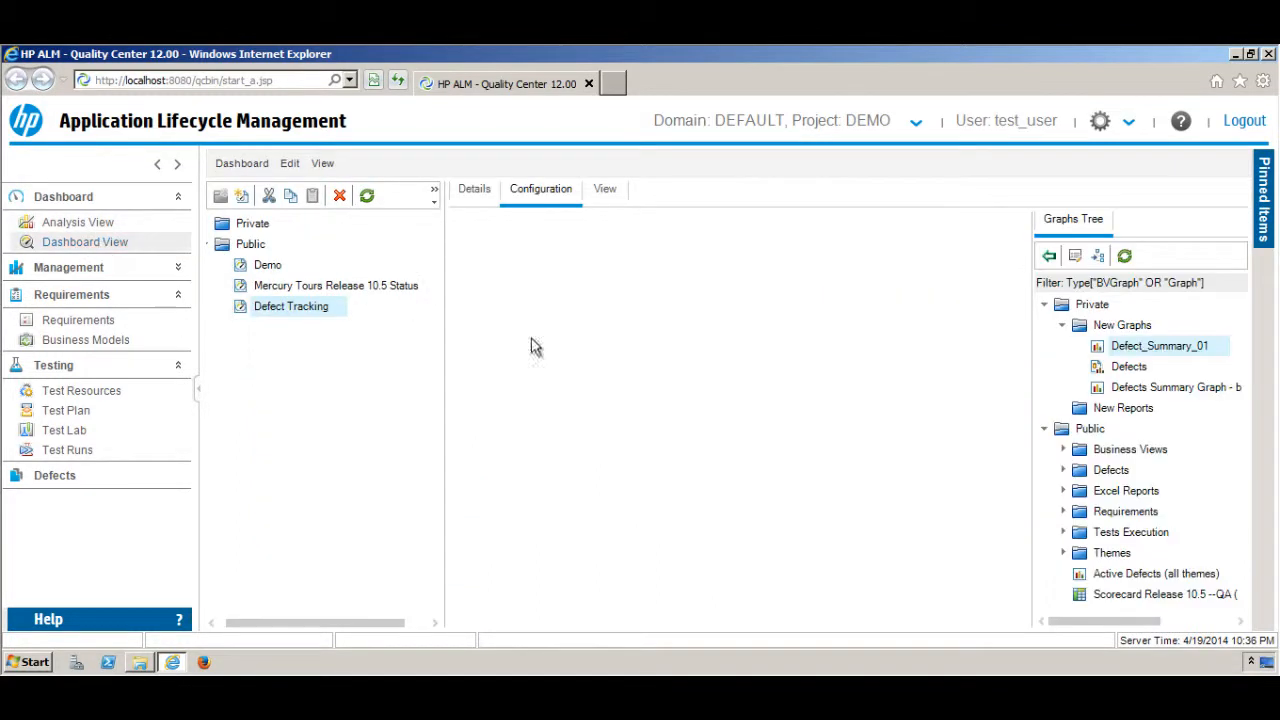
mouse_move(1150, 393)
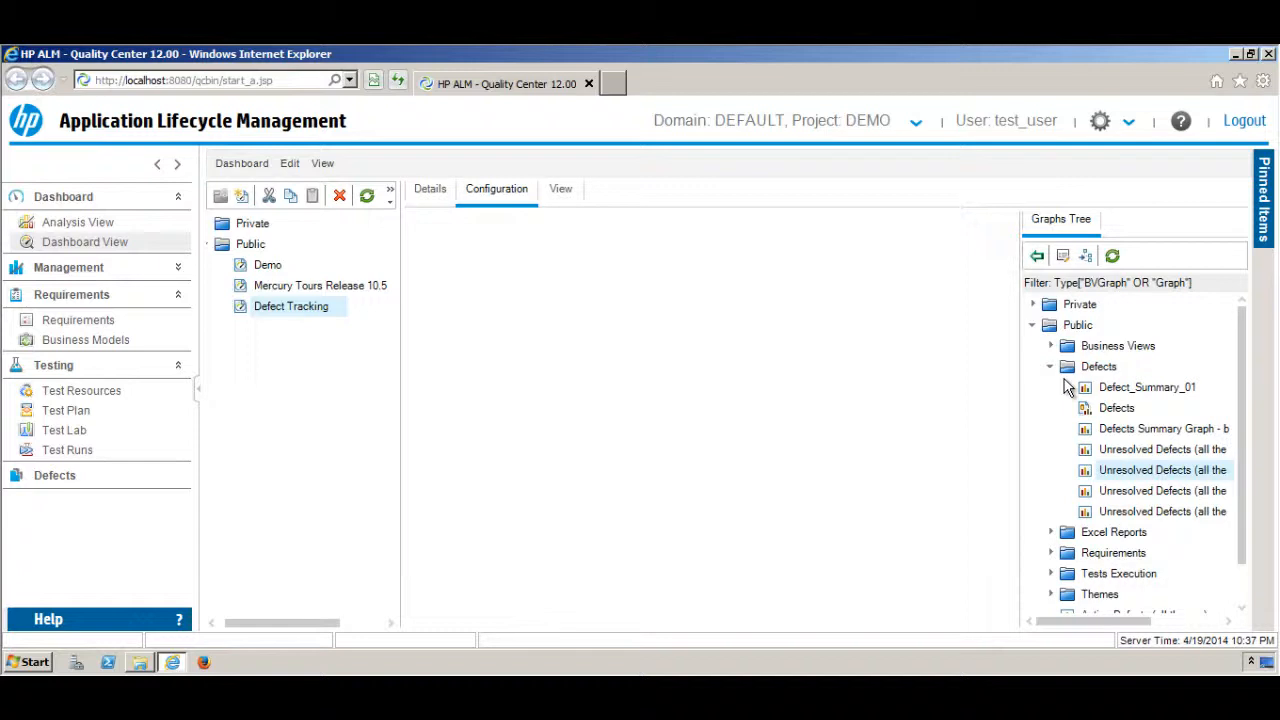
mouse_move(1130, 398)
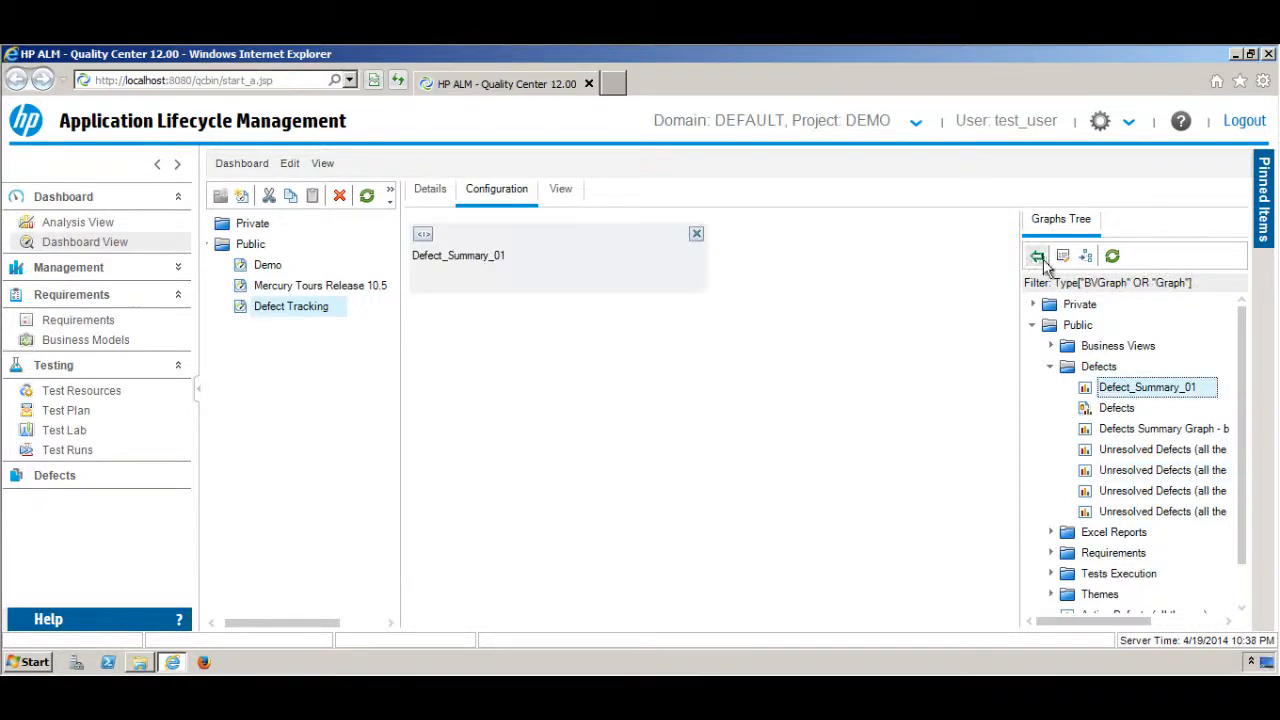
Add the public defect graphs from Public > Defects to the Defect Tracking page.
click(1116, 408)
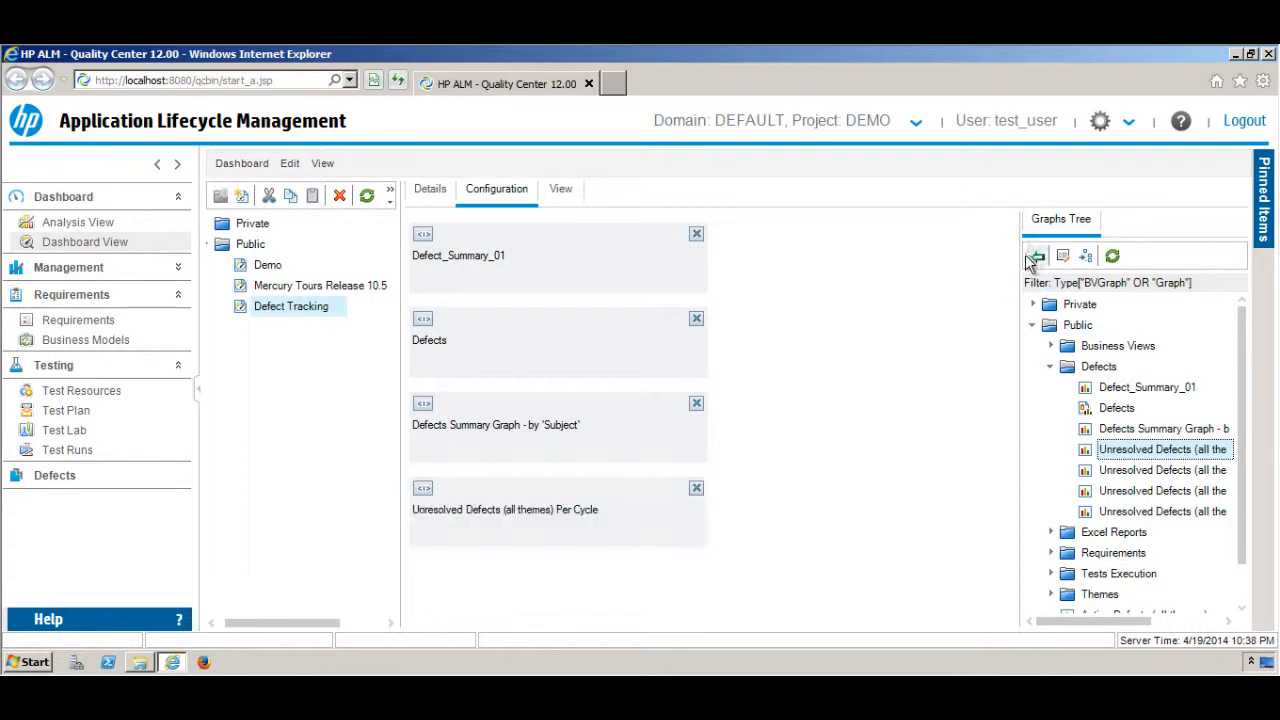
mouse_move(840, 205)
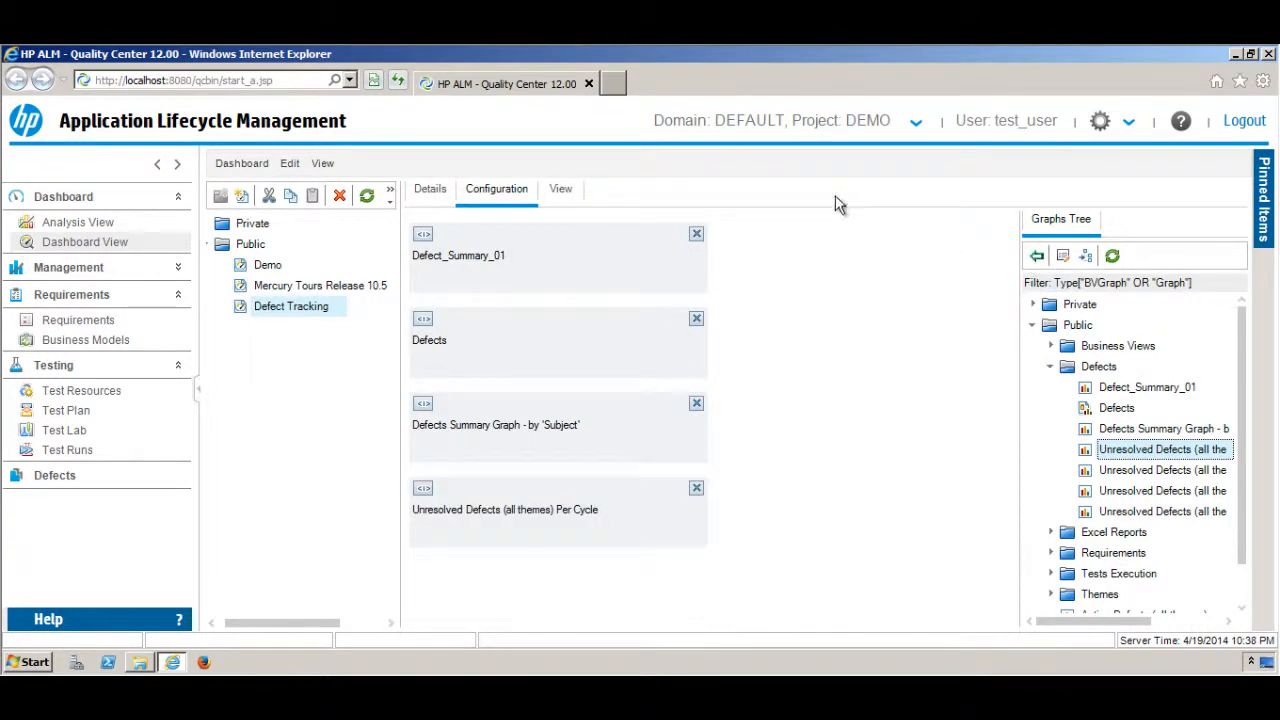
mouse_move(672, 172)
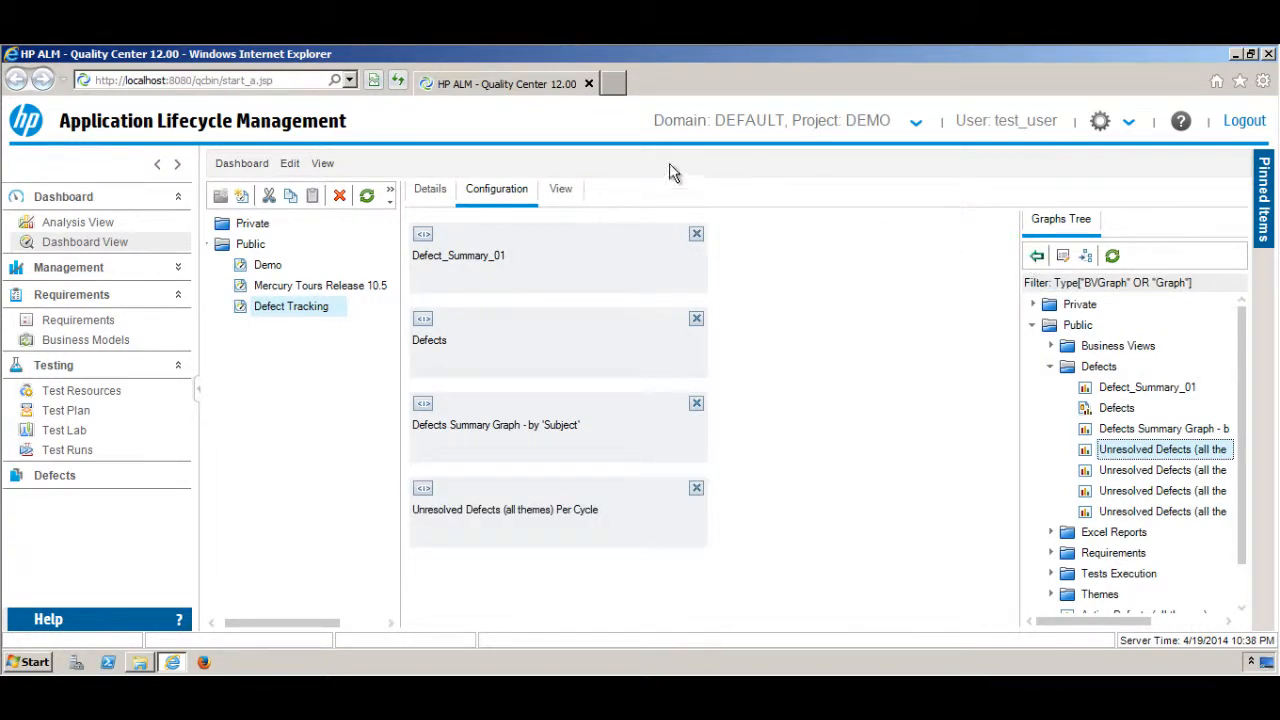
mouse_move(573, 195)
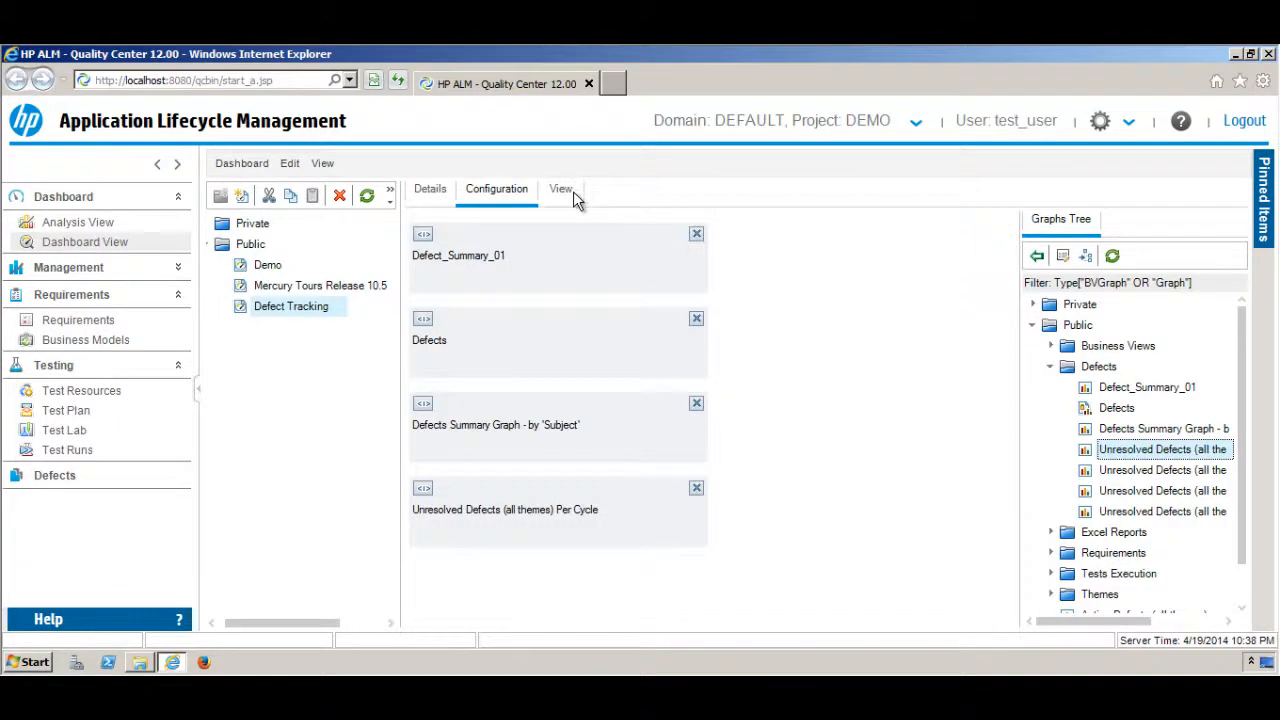
Preview the Defect Tracking page, scrolling through its single-column stack of graphs.
click(560, 189)
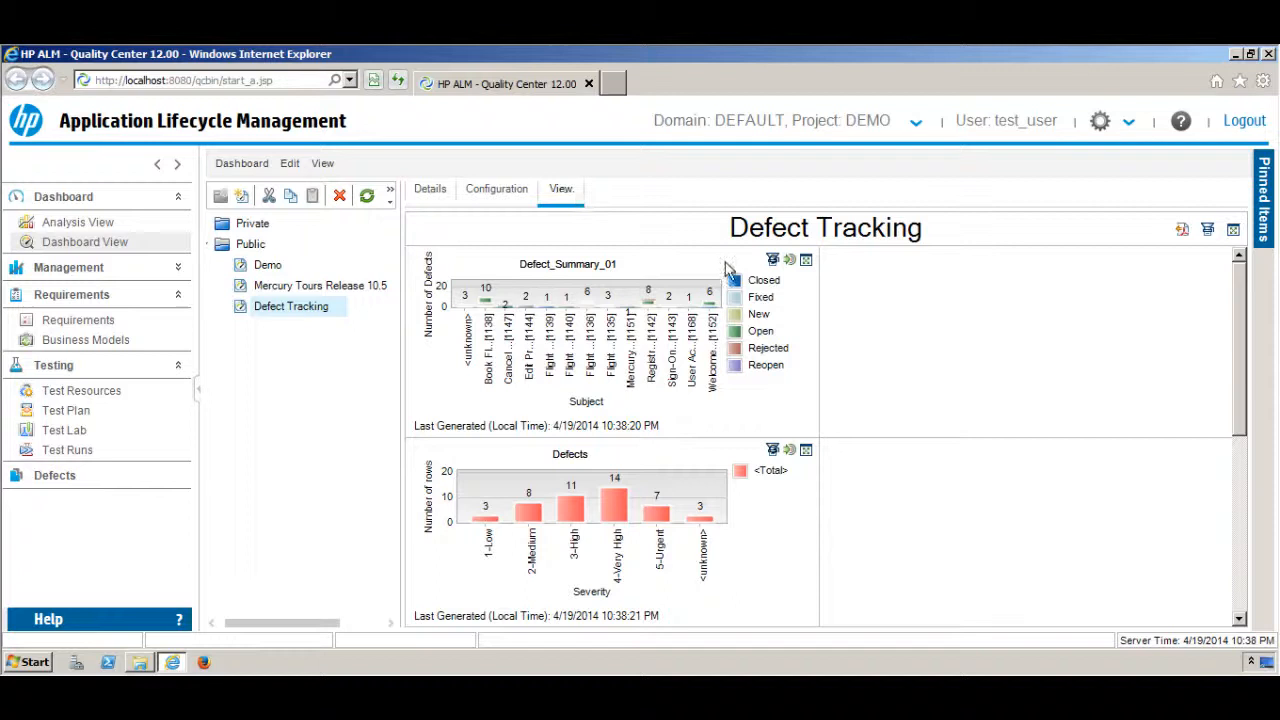
mouse_move(1253, 537)
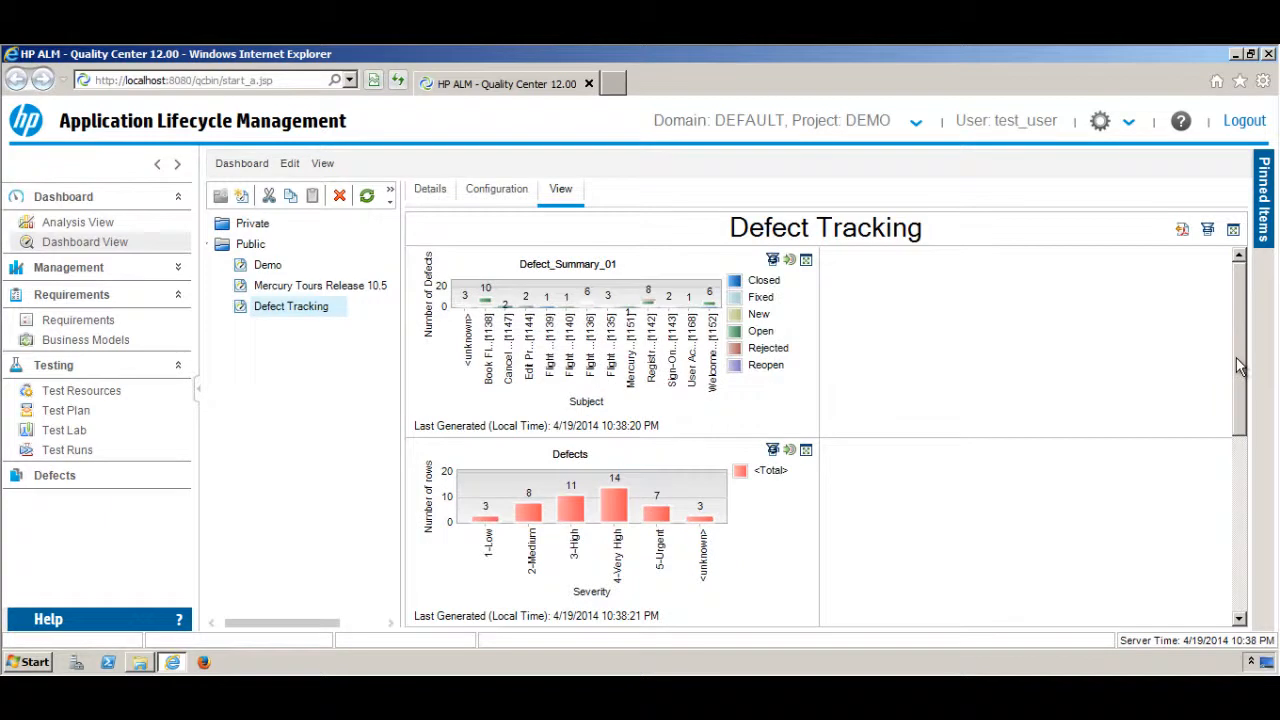
scroll(down, 3)
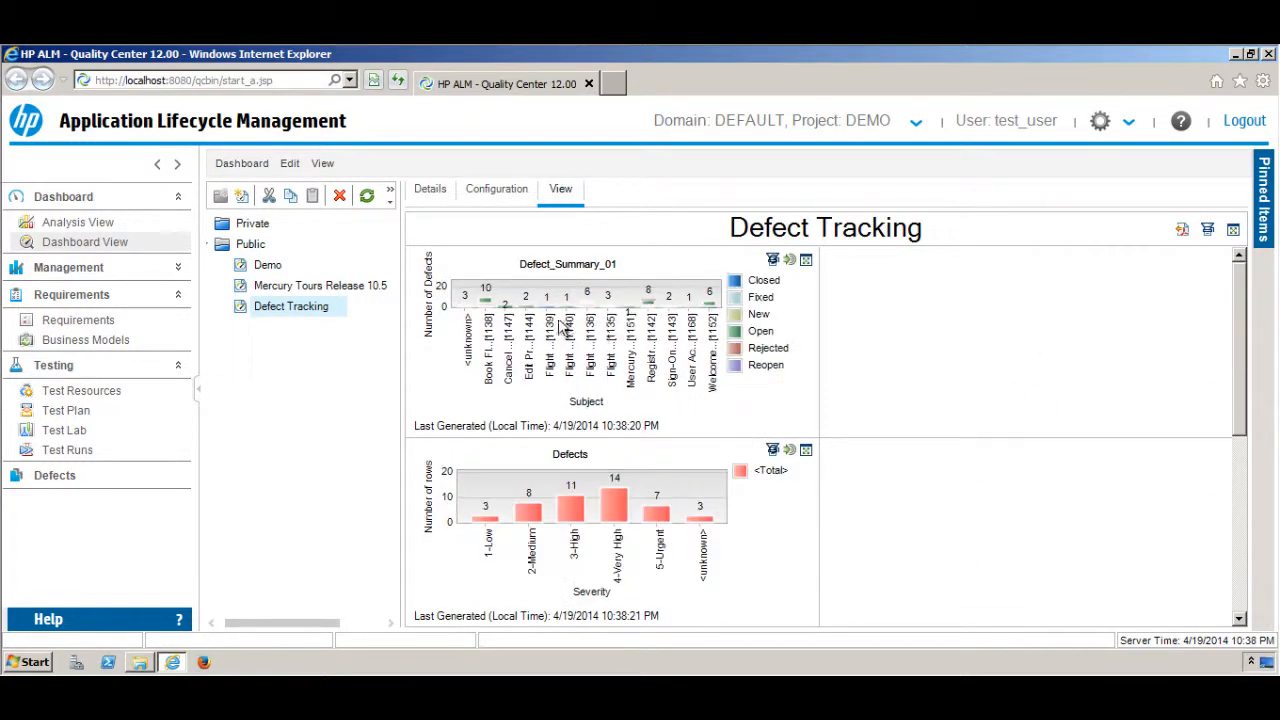
mouse_move(510, 200)
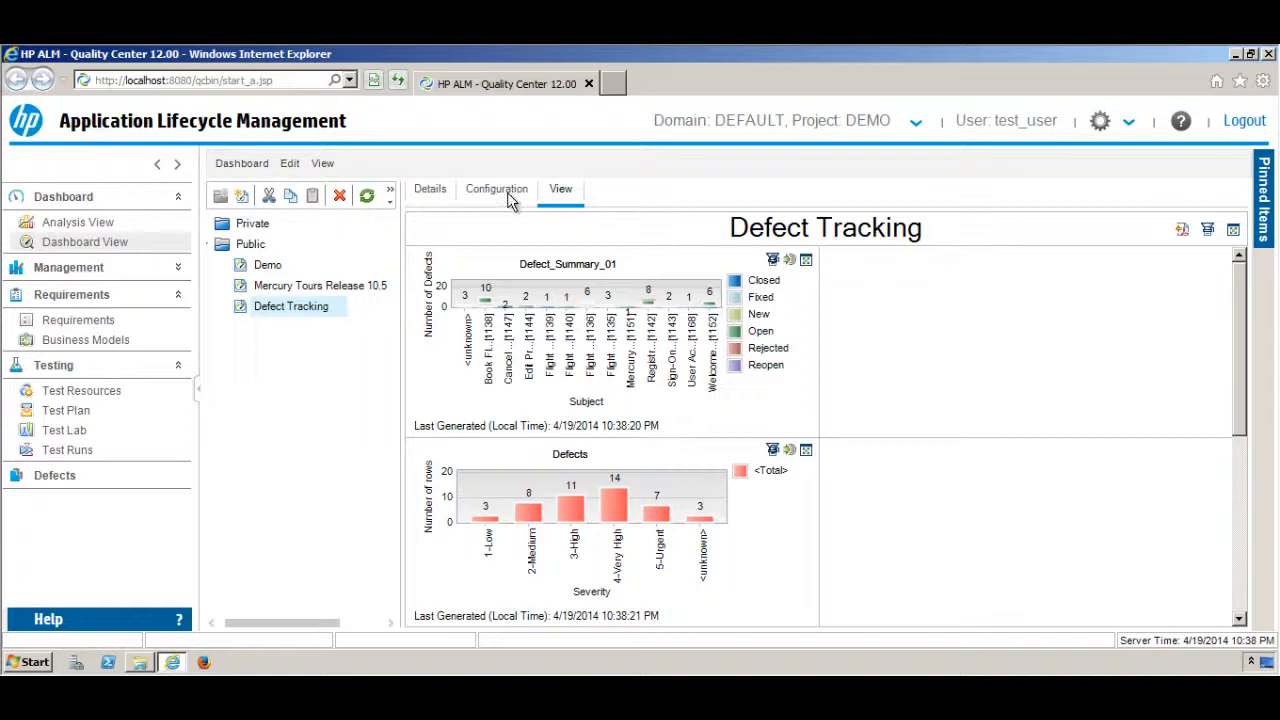
Return to the Defect Tracking page's Configuration view to arrange its graphs.
click(496, 189)
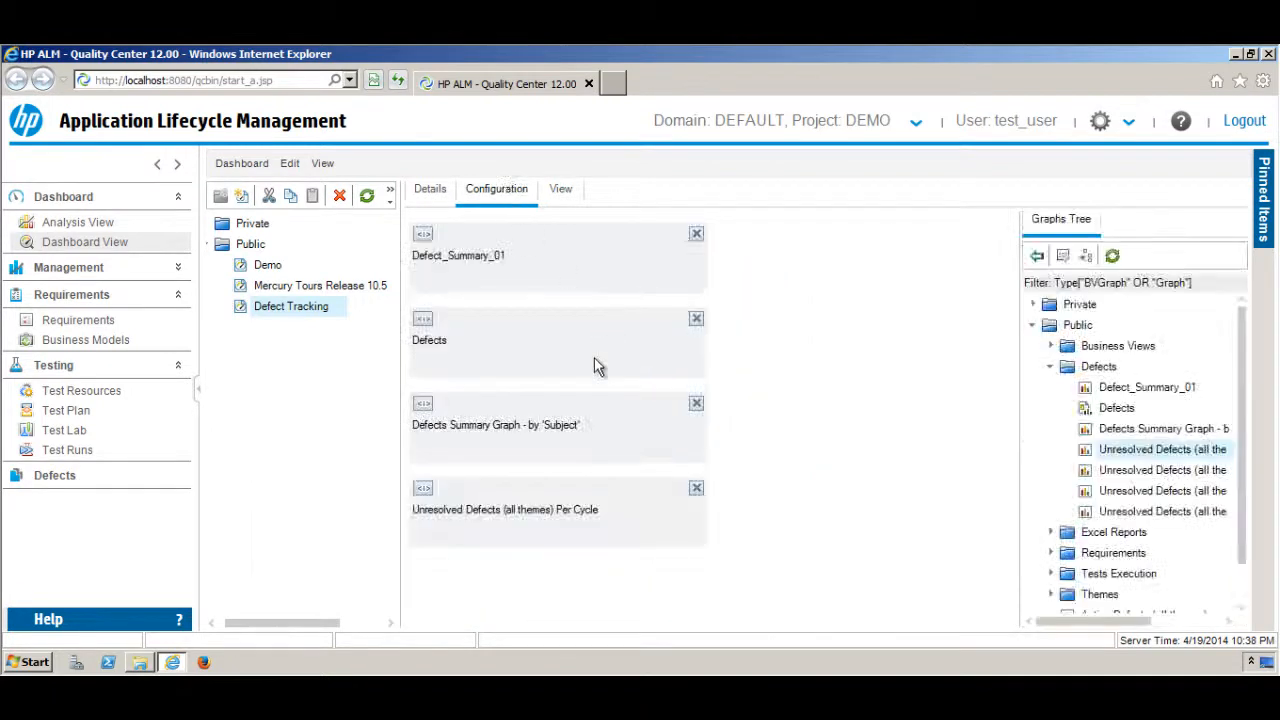
mouse_move(518, 430)
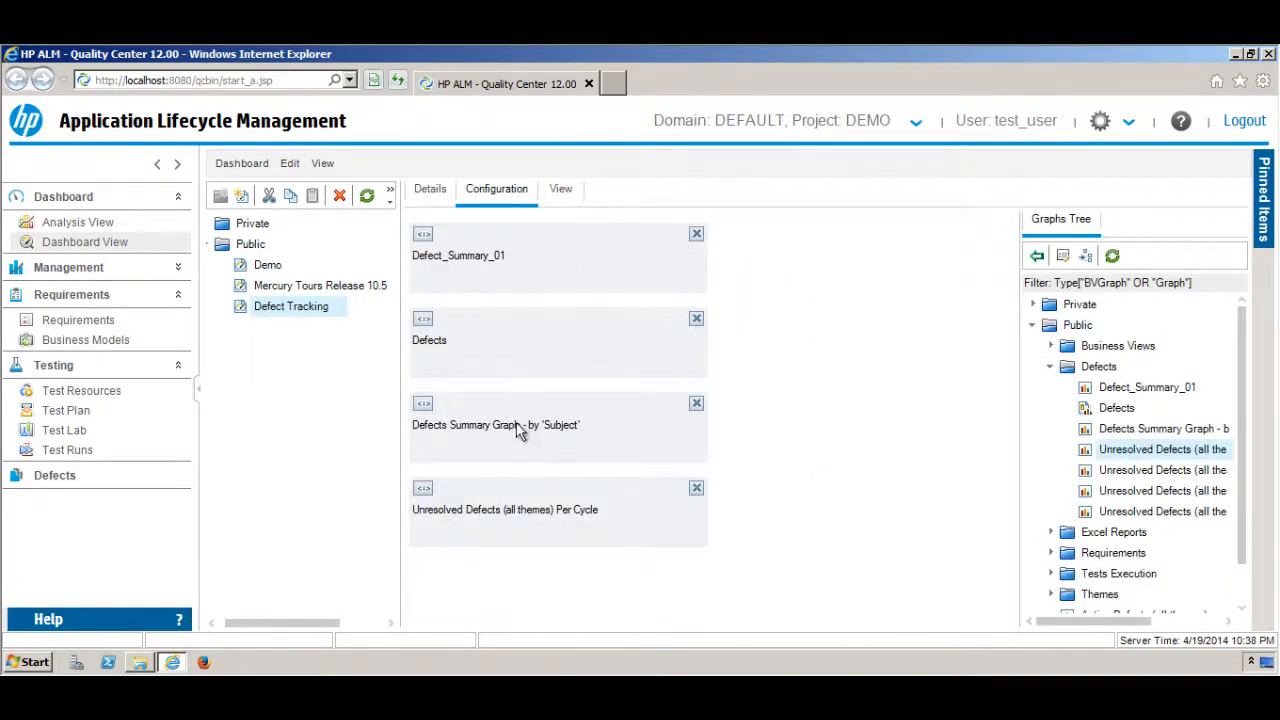
mouse_move(820, 295)
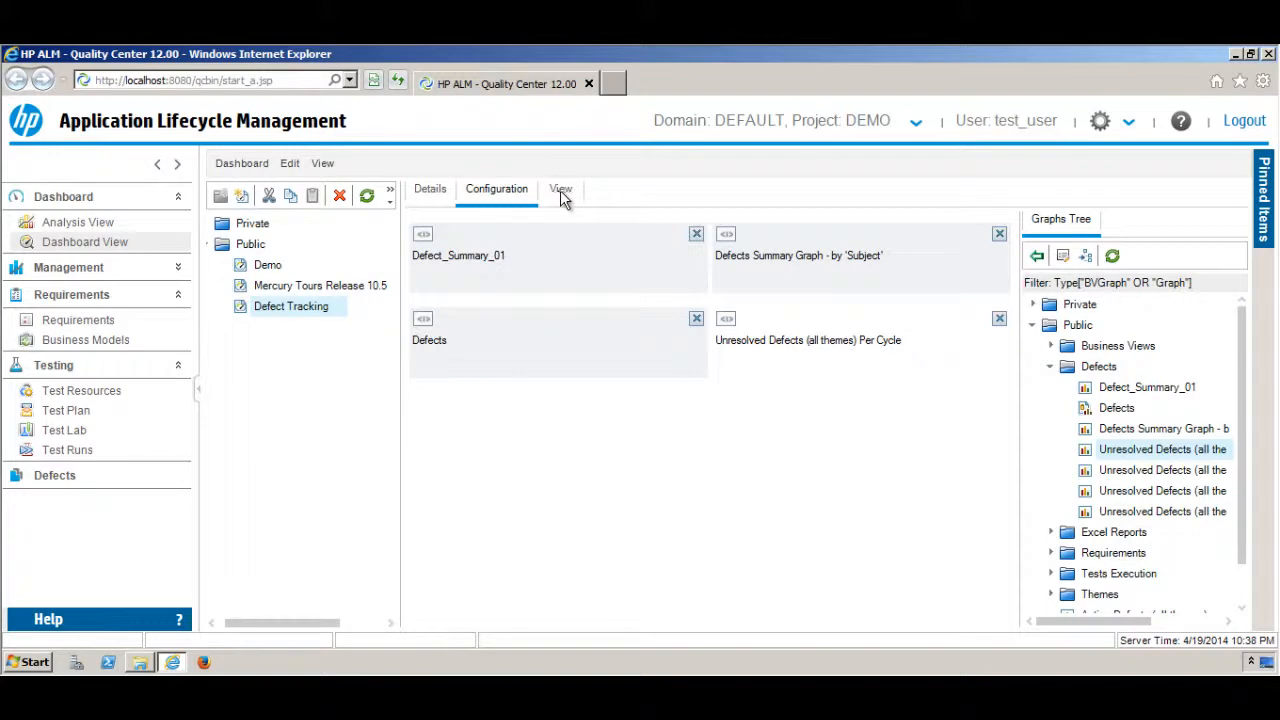
click(560, 189)
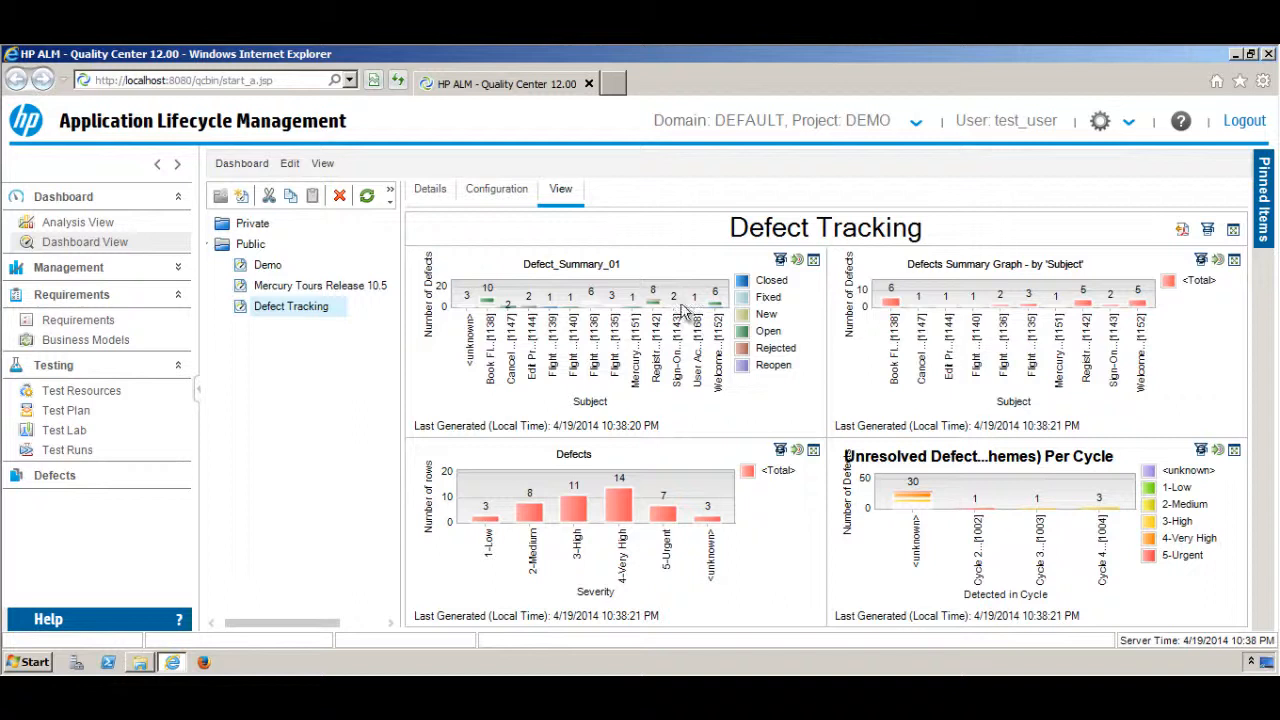
mouse_move(1150, 527)
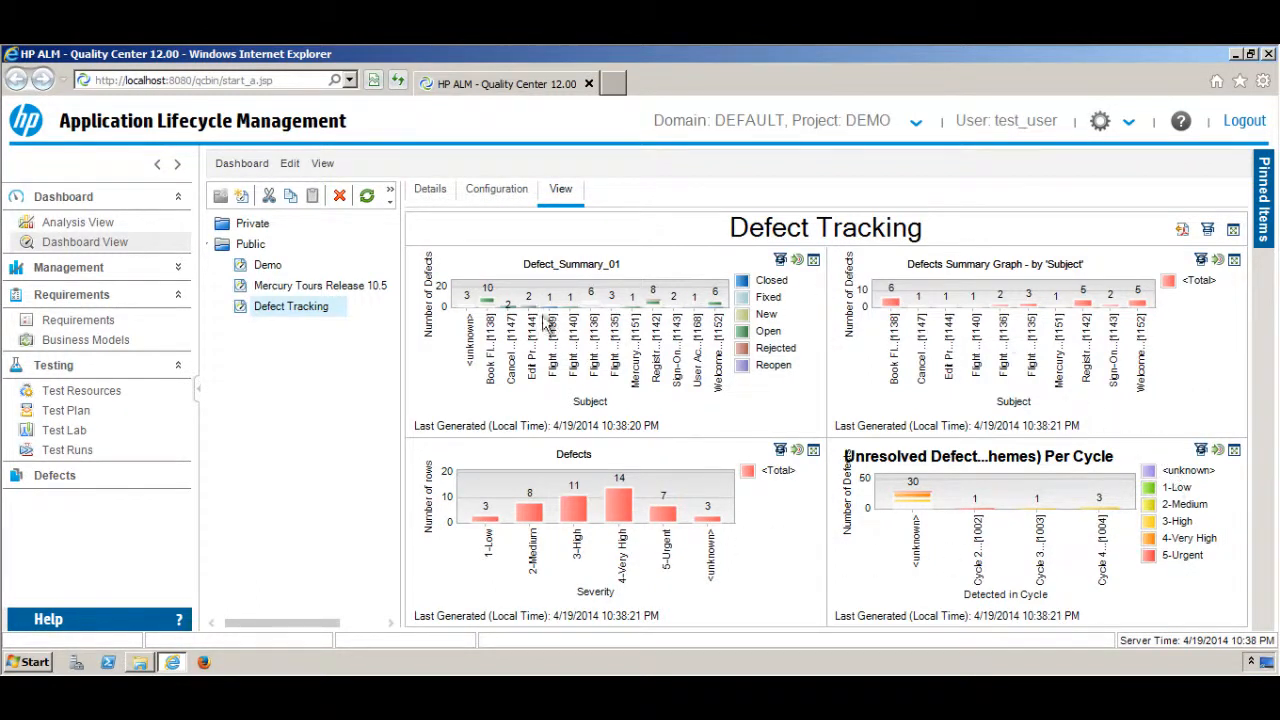
mouse_move(610, 320)
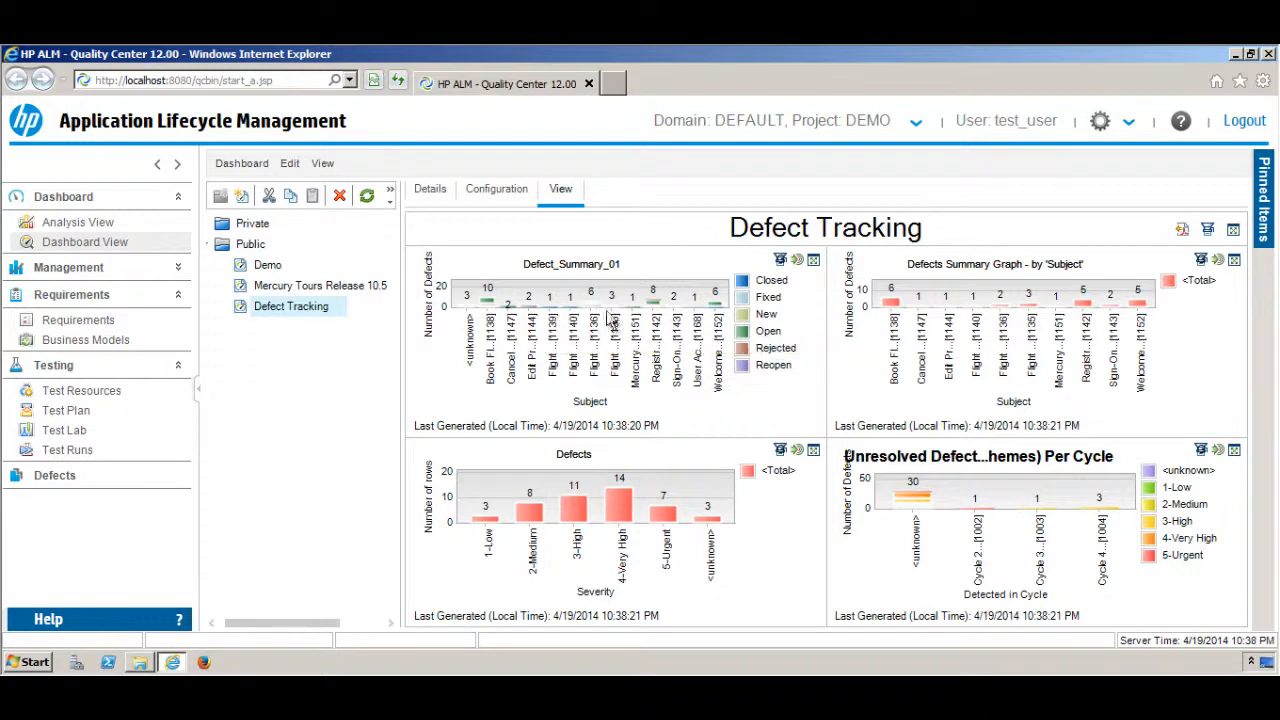
mouse_move(1120, 393)
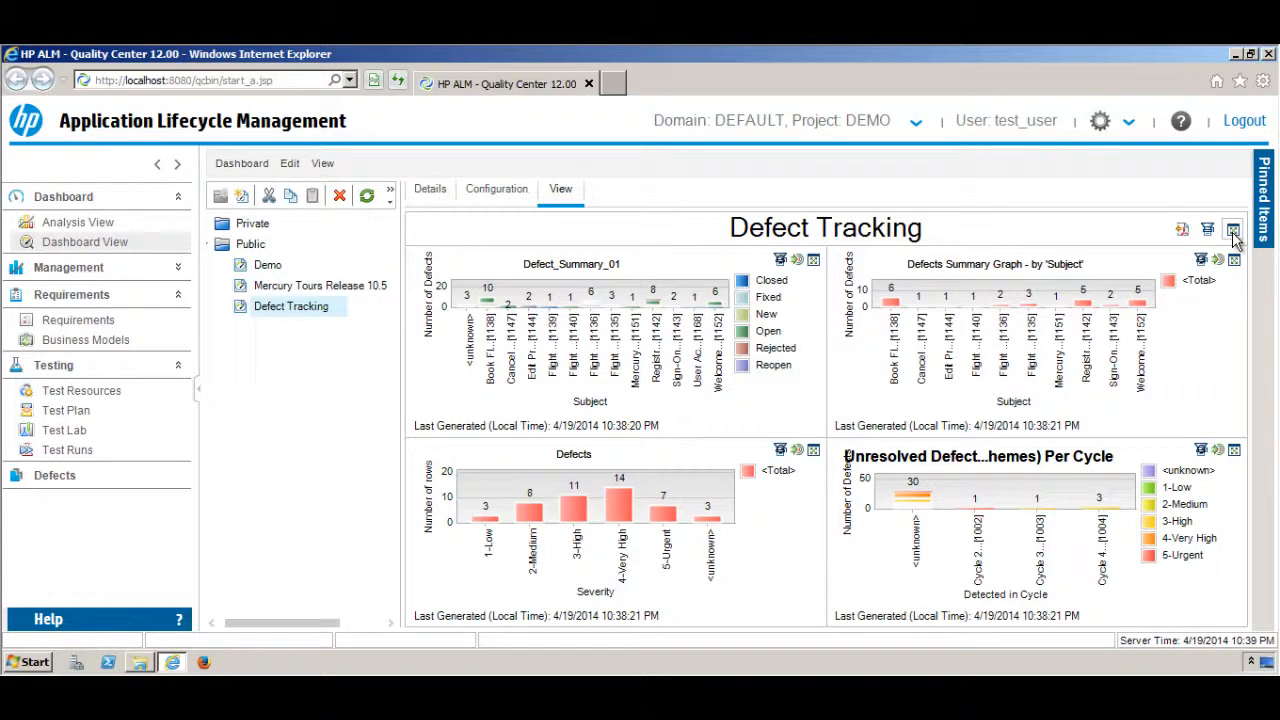
Show the Defect Tracking dashboard with its four graphs full screen.
click(1233, 229)
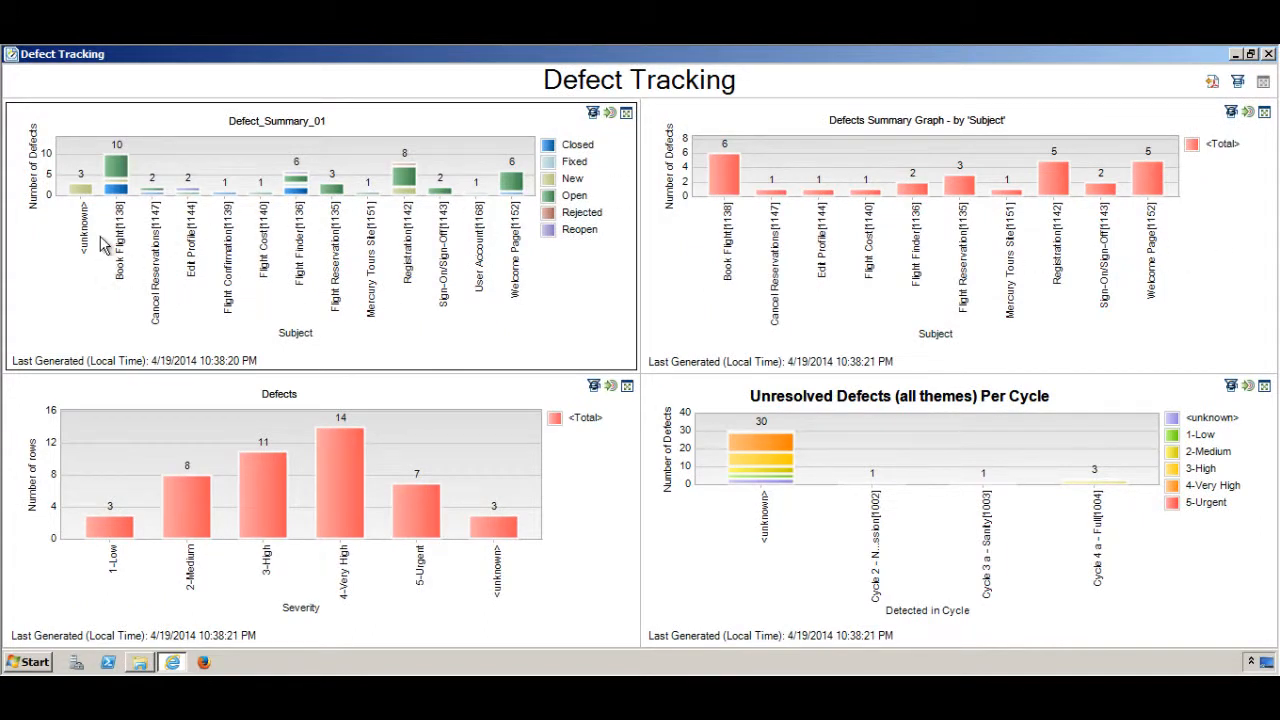
mouse_move(475, 207)
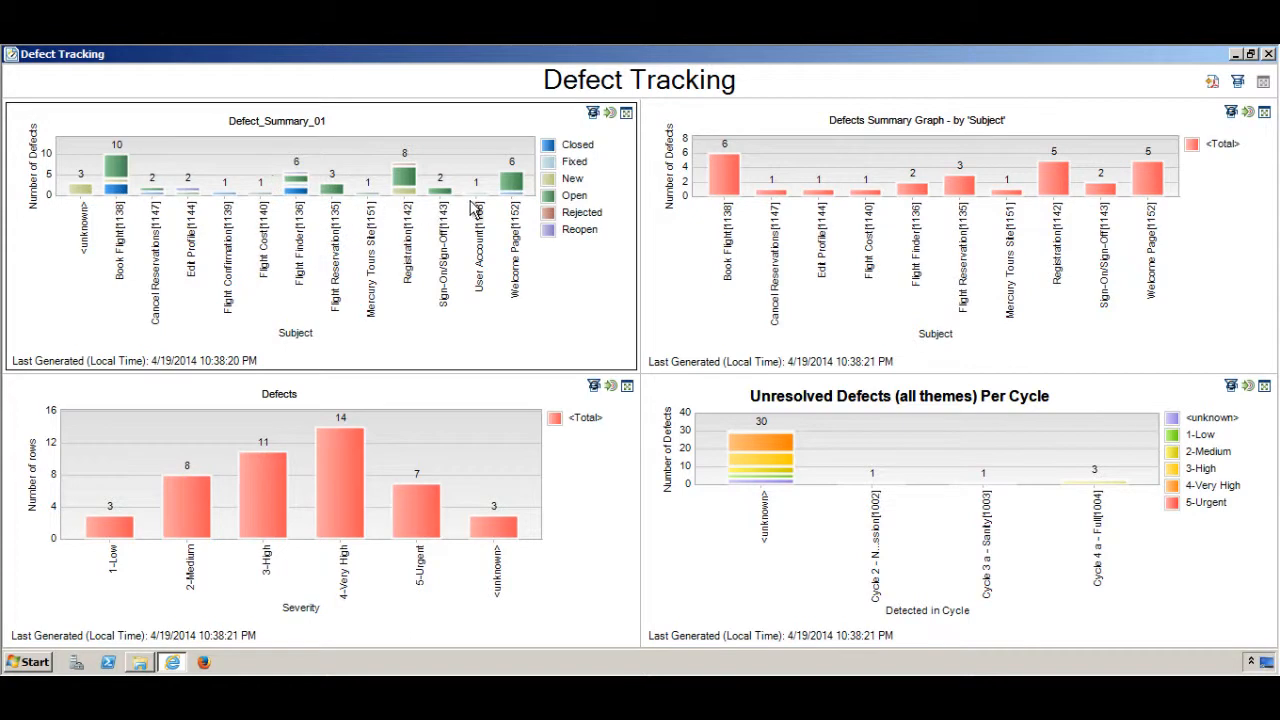
mouse_move(540, 187)
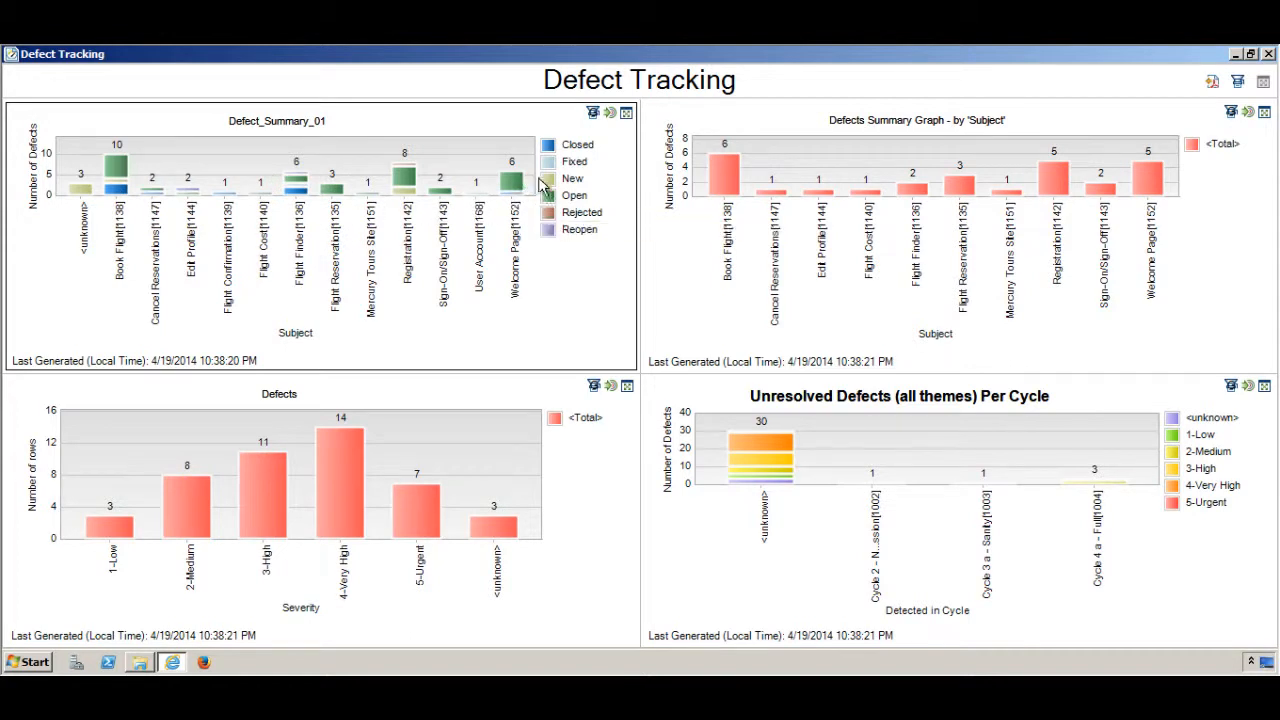
mouse_move(990, 415)
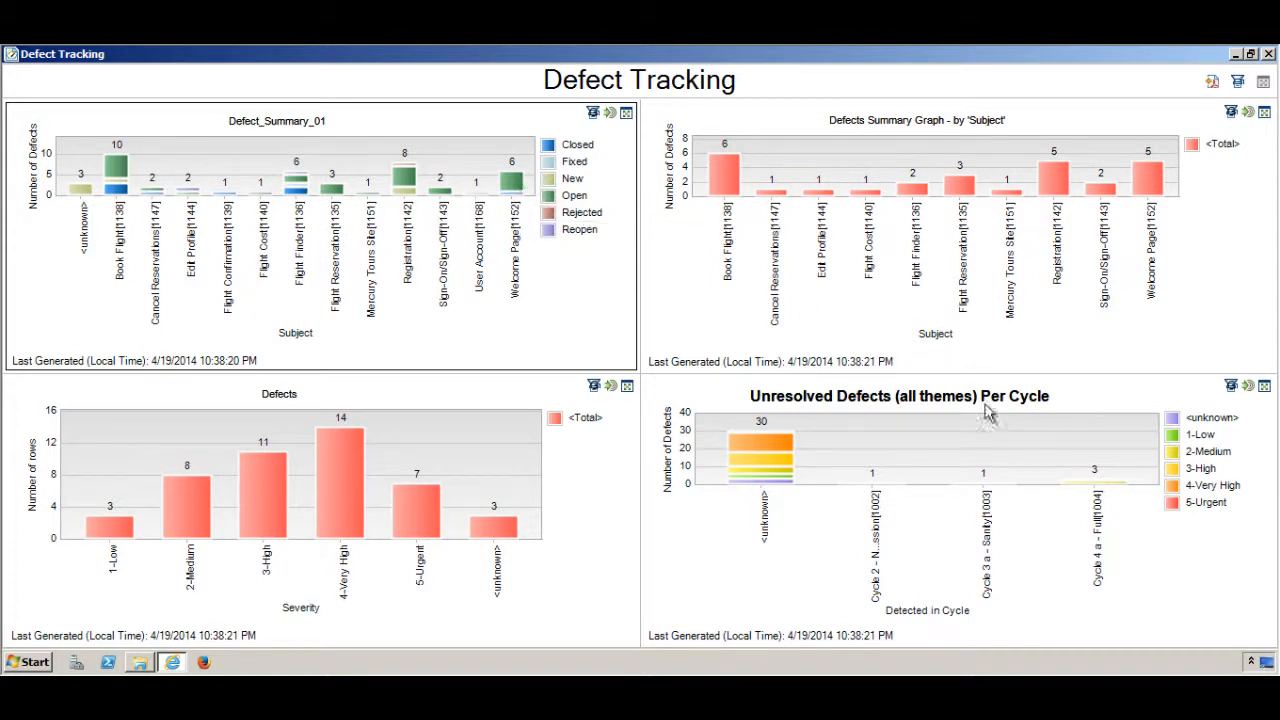
mouse_move(800, 285)
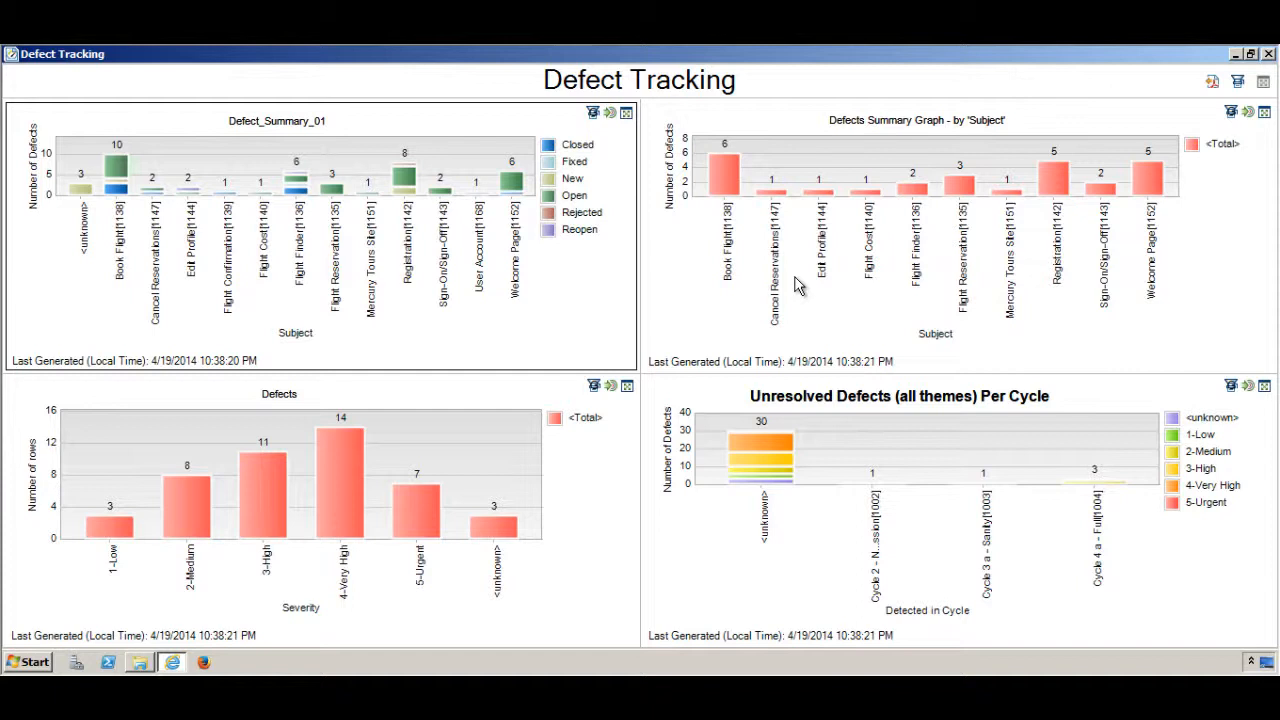
mouse_move(1145, 285)
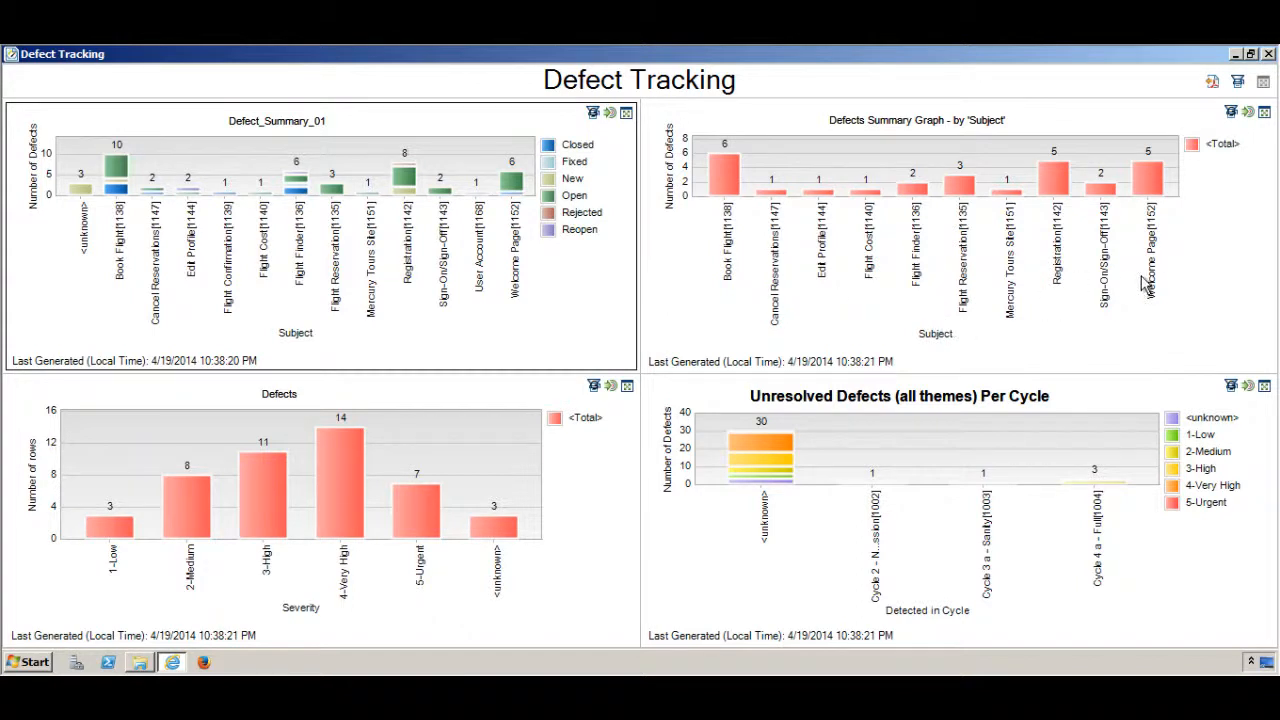
mouse_move(93, 597)
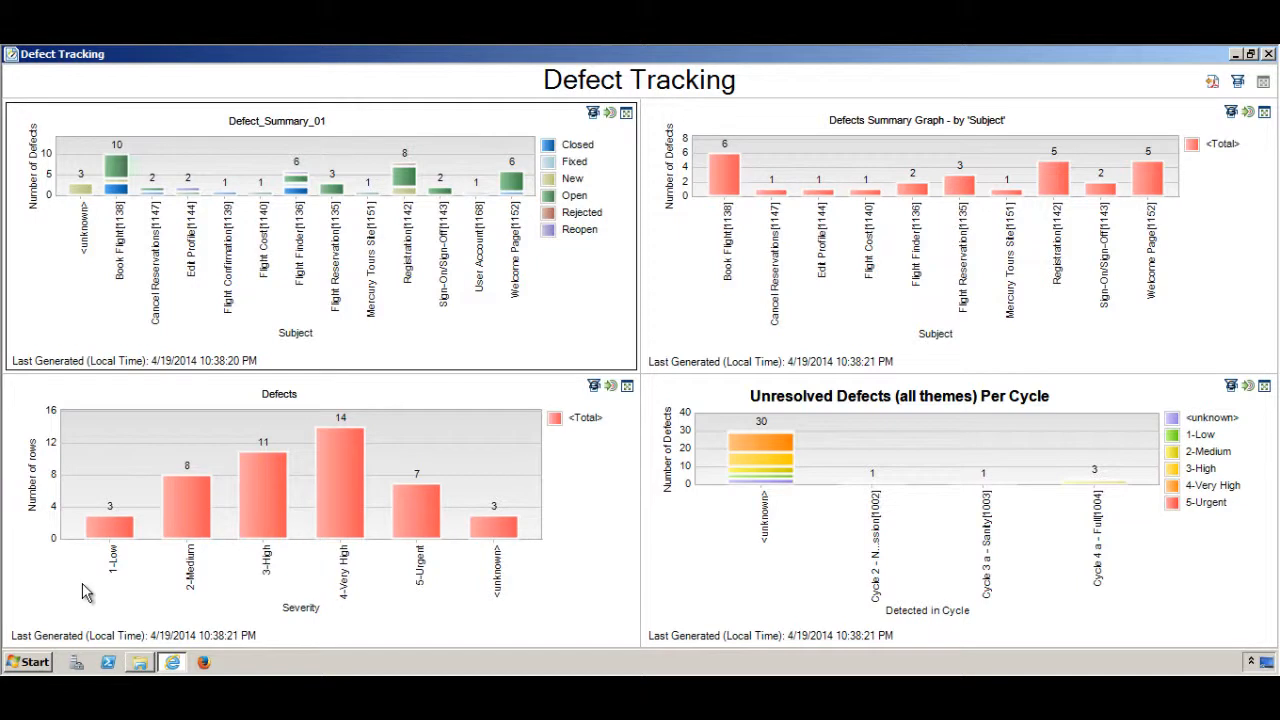
mouse_move(288, 623)
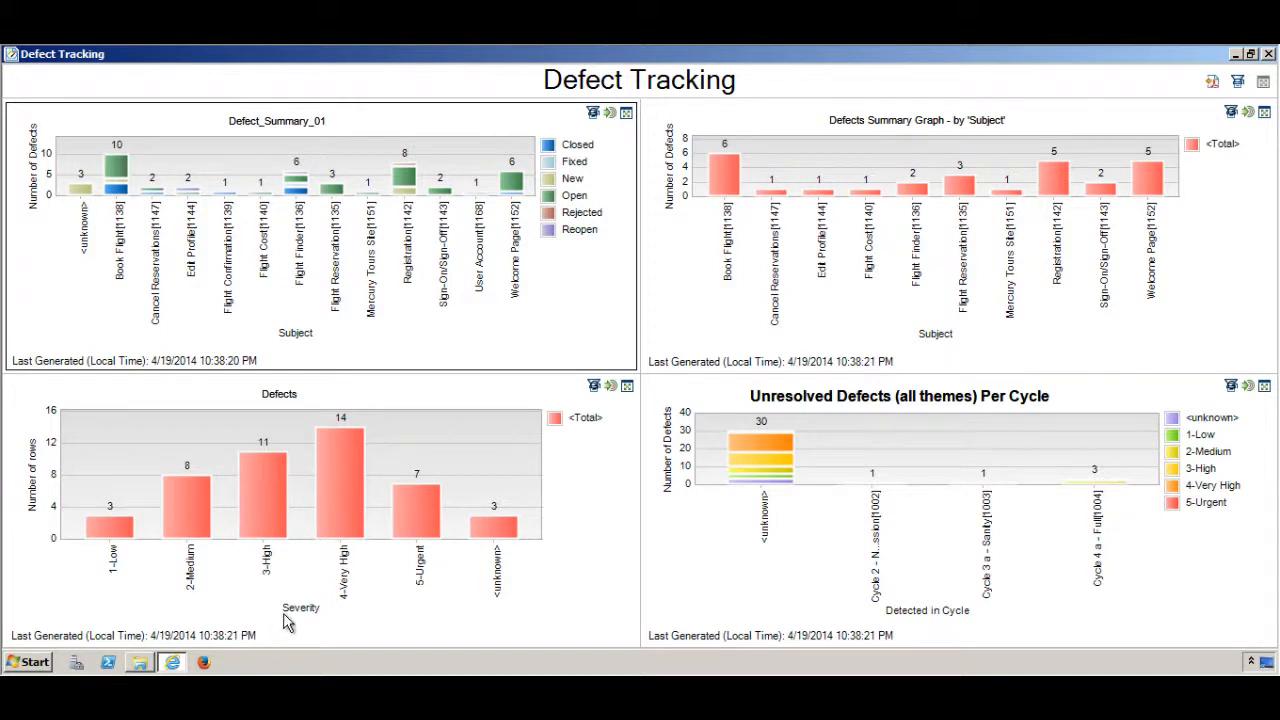
mouse_move(475, 626)
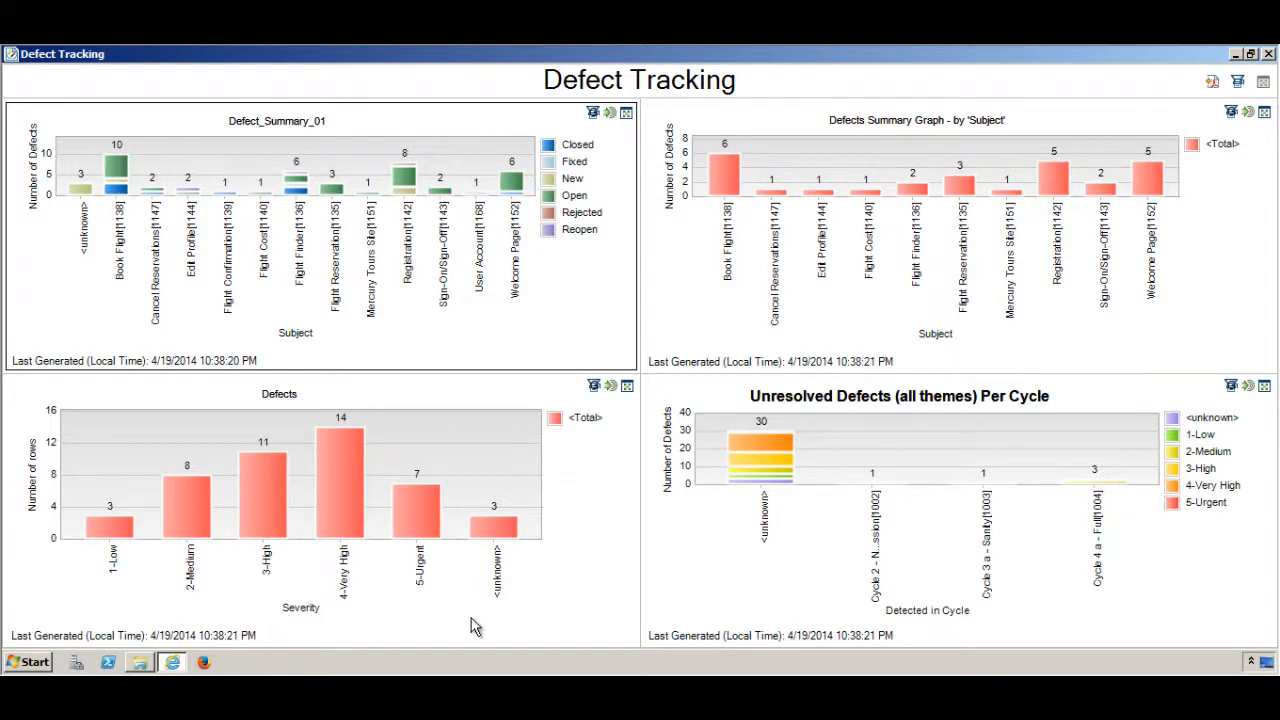
mouse_move(875, 580)
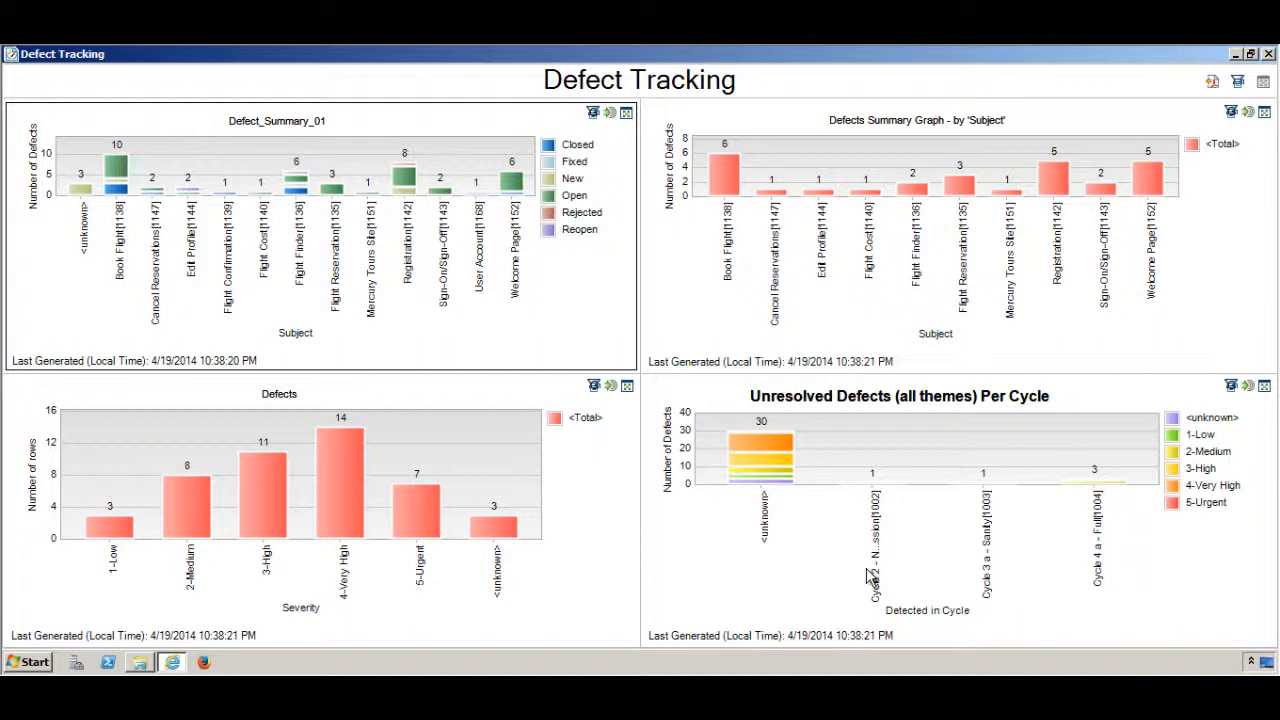
mouse_move(1083, 475)
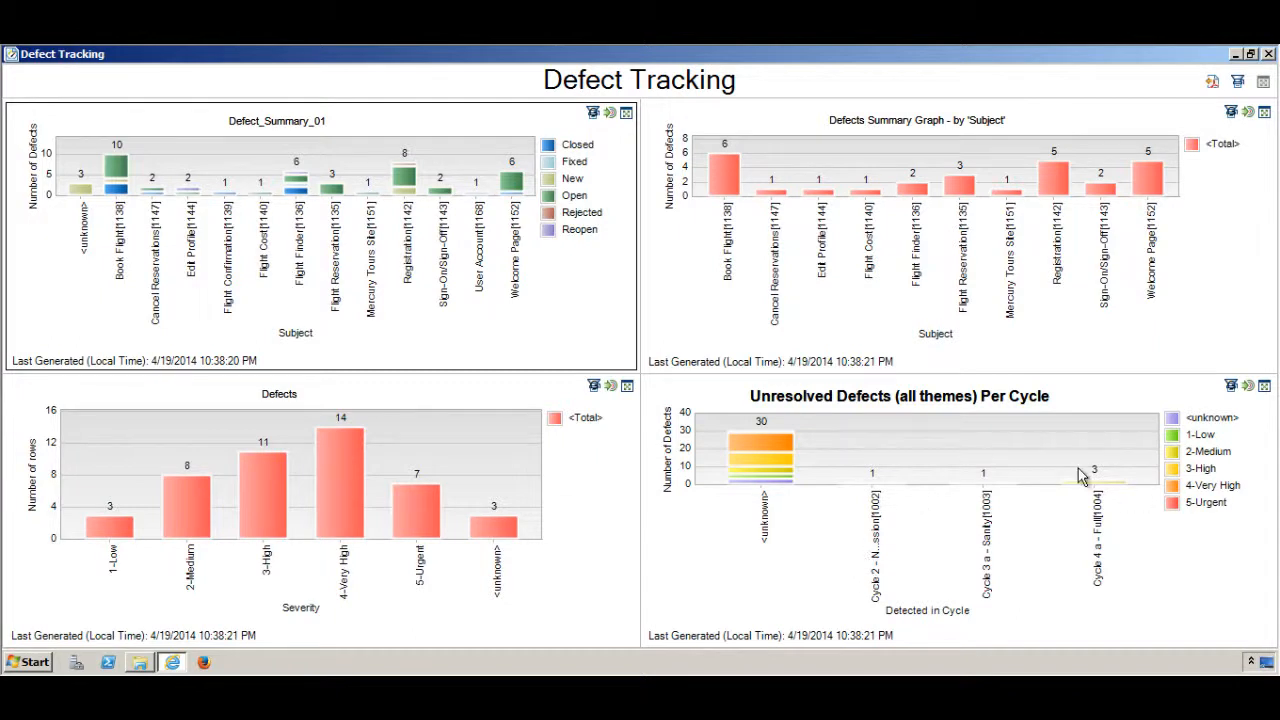
mouse_move(1024, 501)
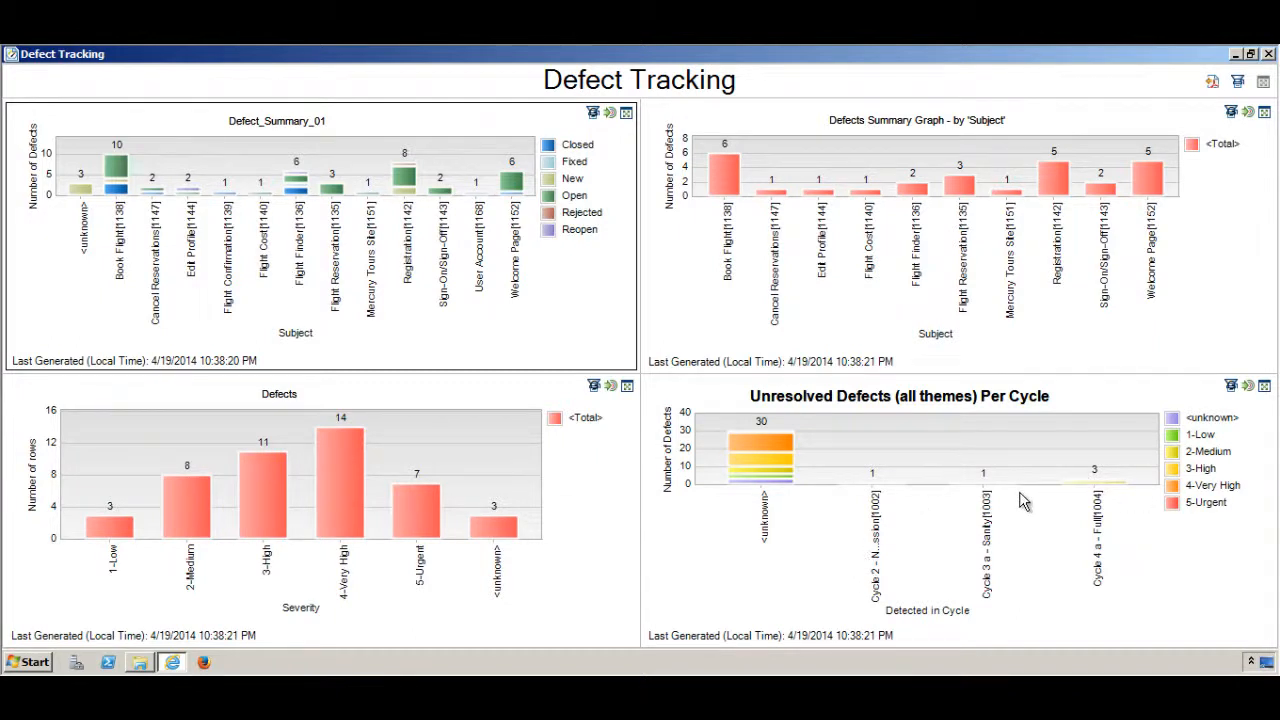
mouse_move(1016, 547)
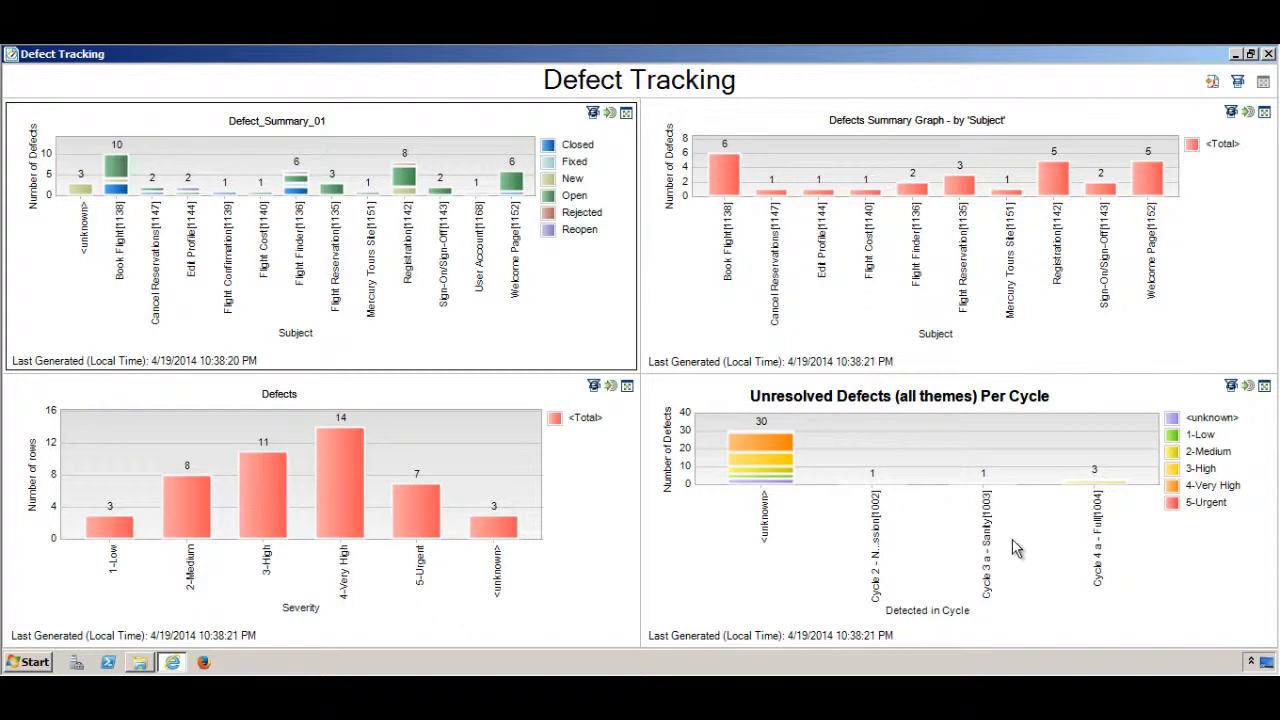
mouse_move(810, 428)
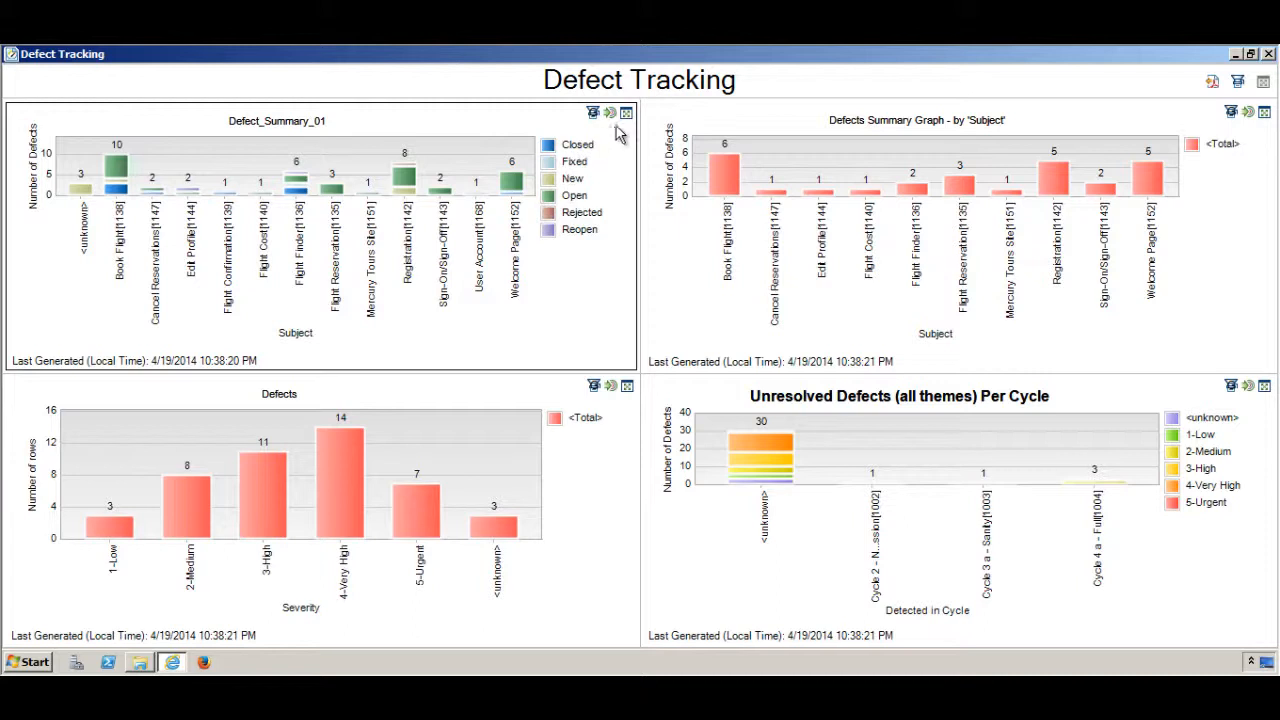
mouse_move(628, 123)
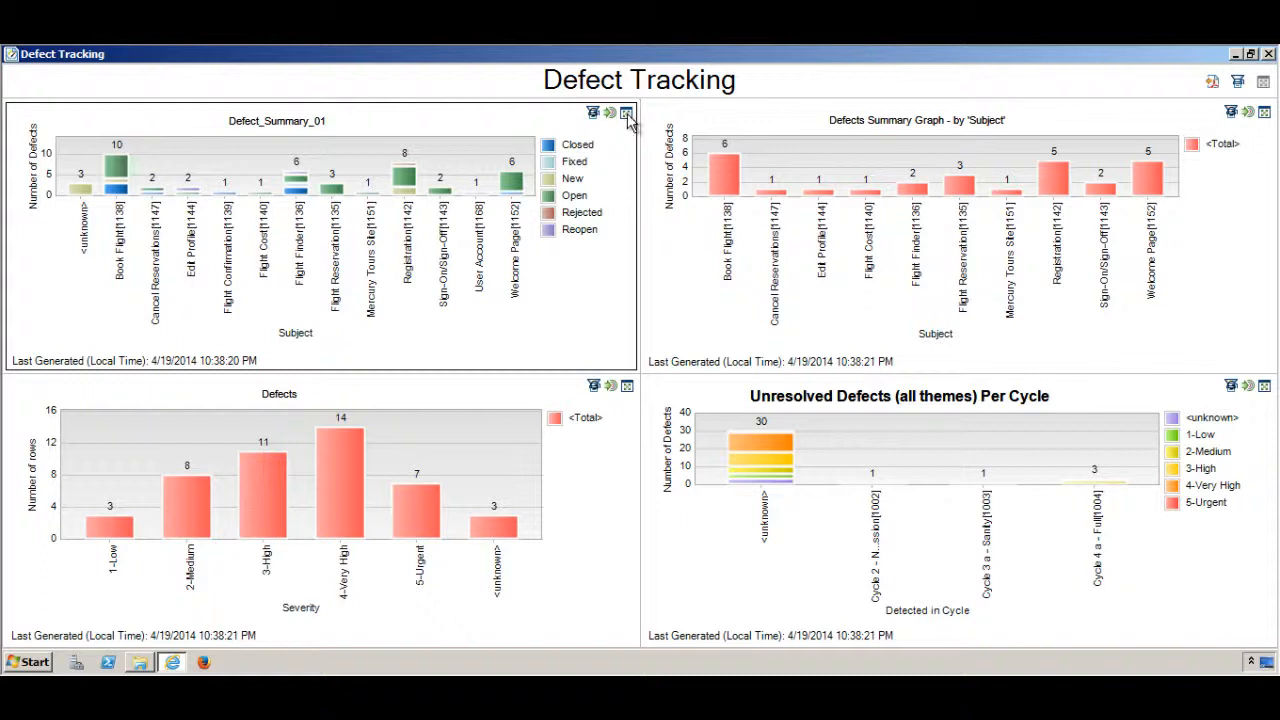
click(627, 111)
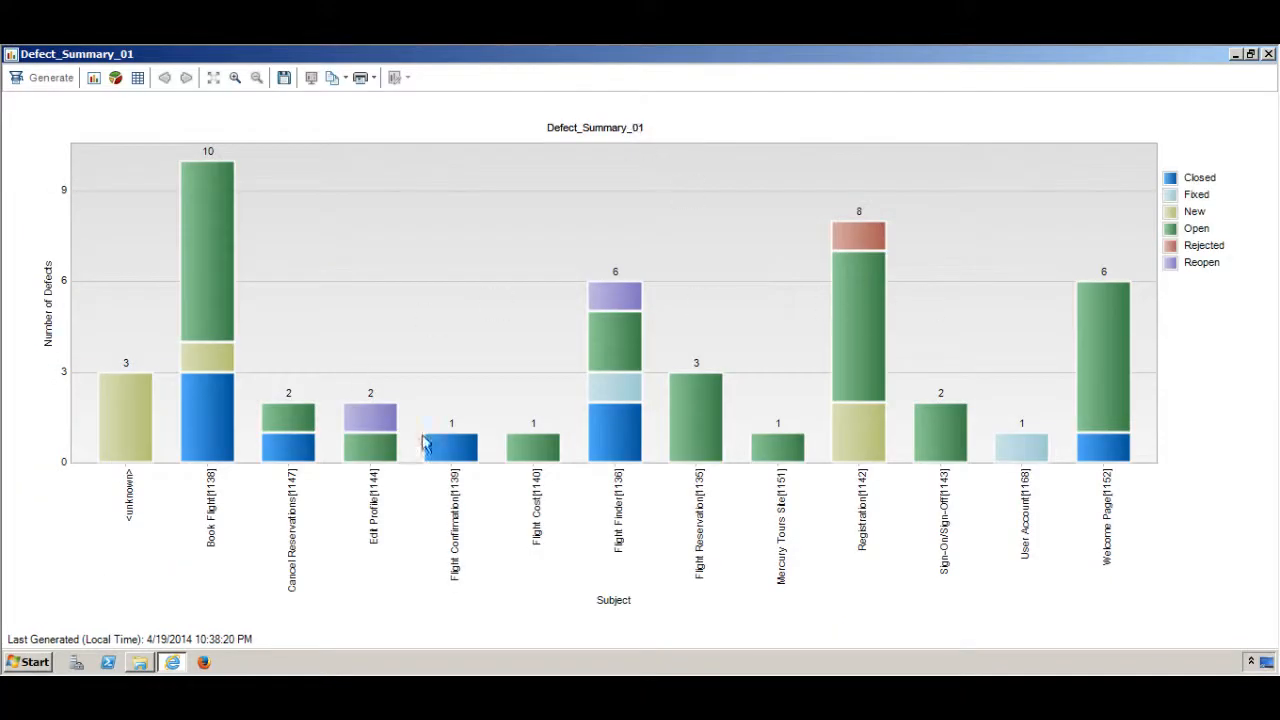
mouse_move(461, 222)
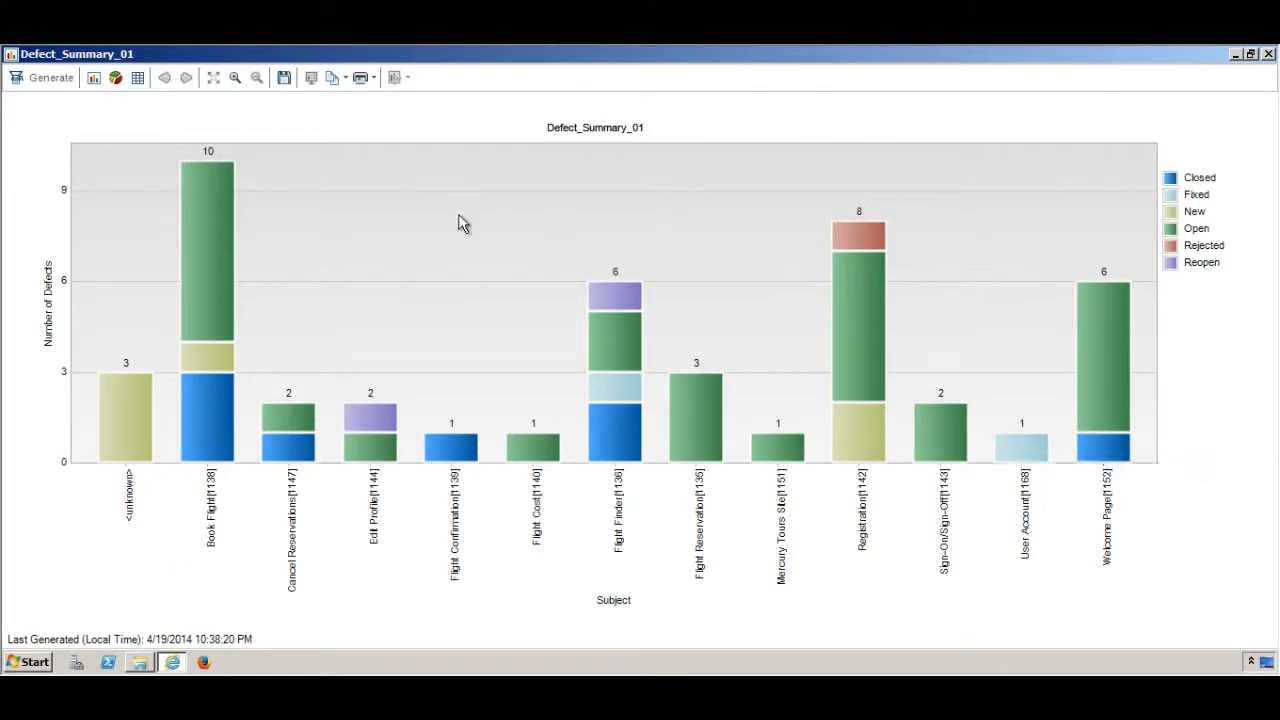
mouse_move(1255, 78)
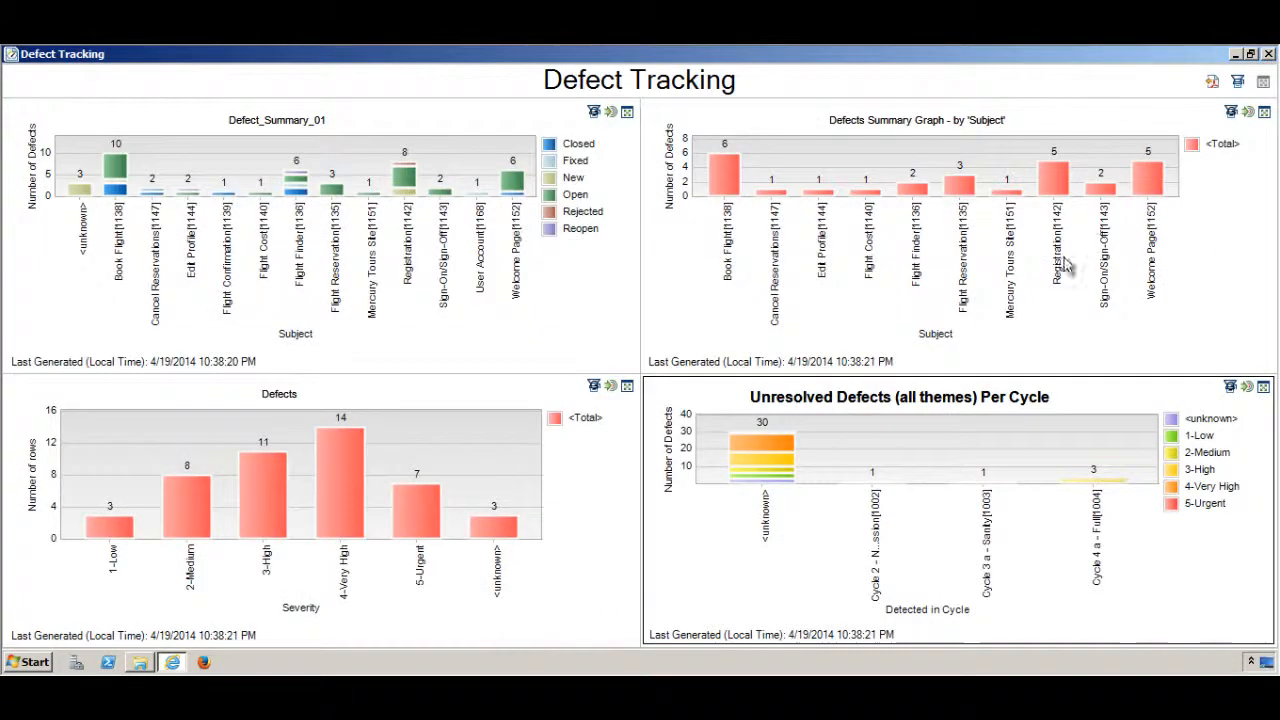
mouse_move(1270, 62)
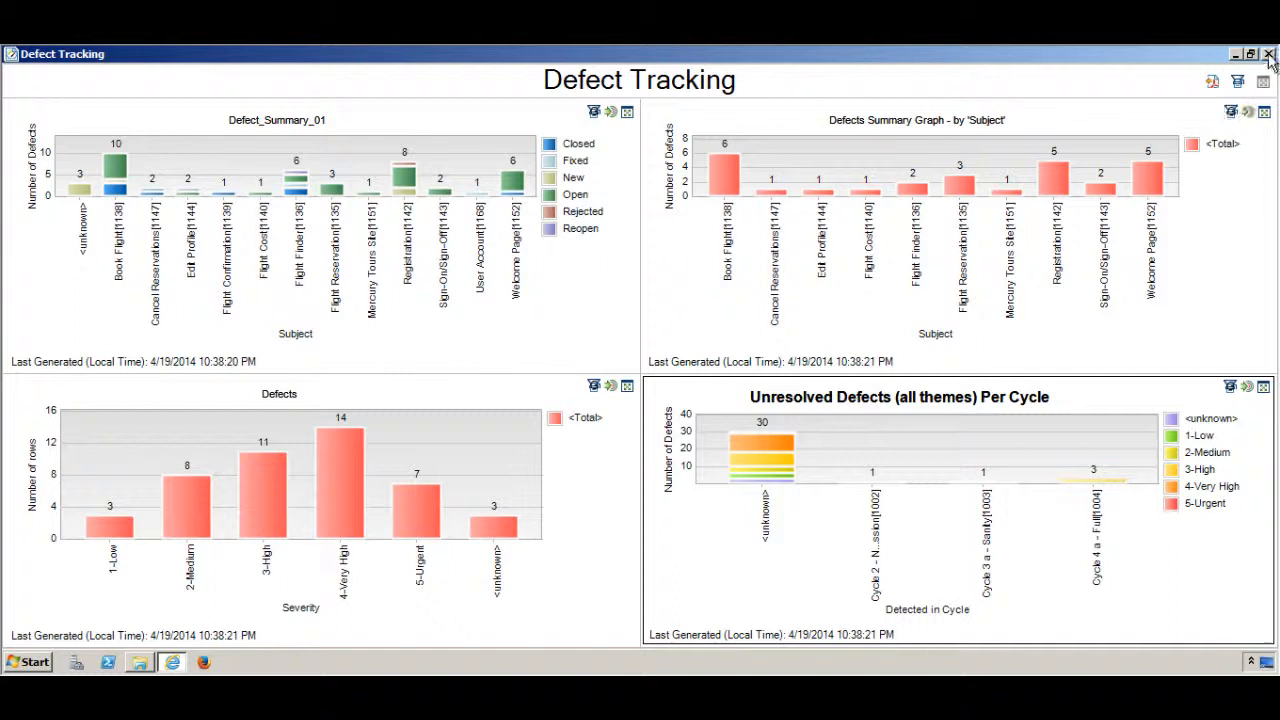
Close the full-screen window to return to the Defect Tracking Dashboard View.
click(1269, 54)
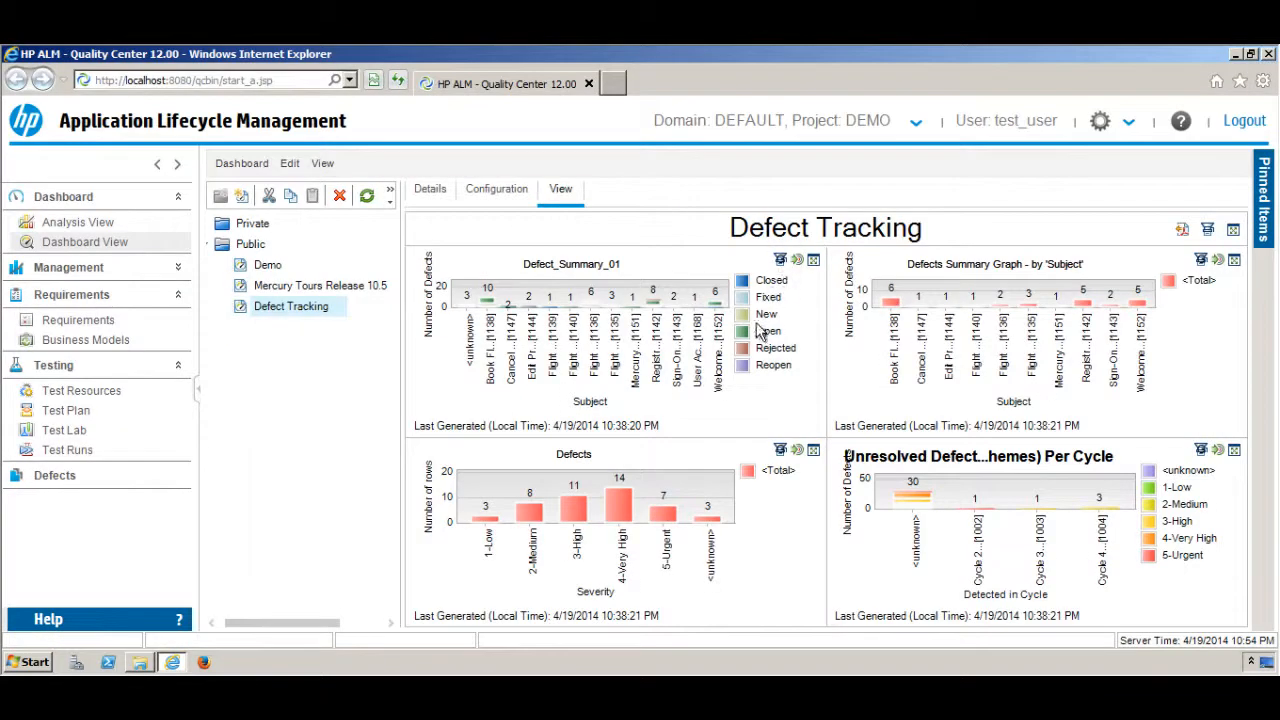
mouse_move(520, 435)
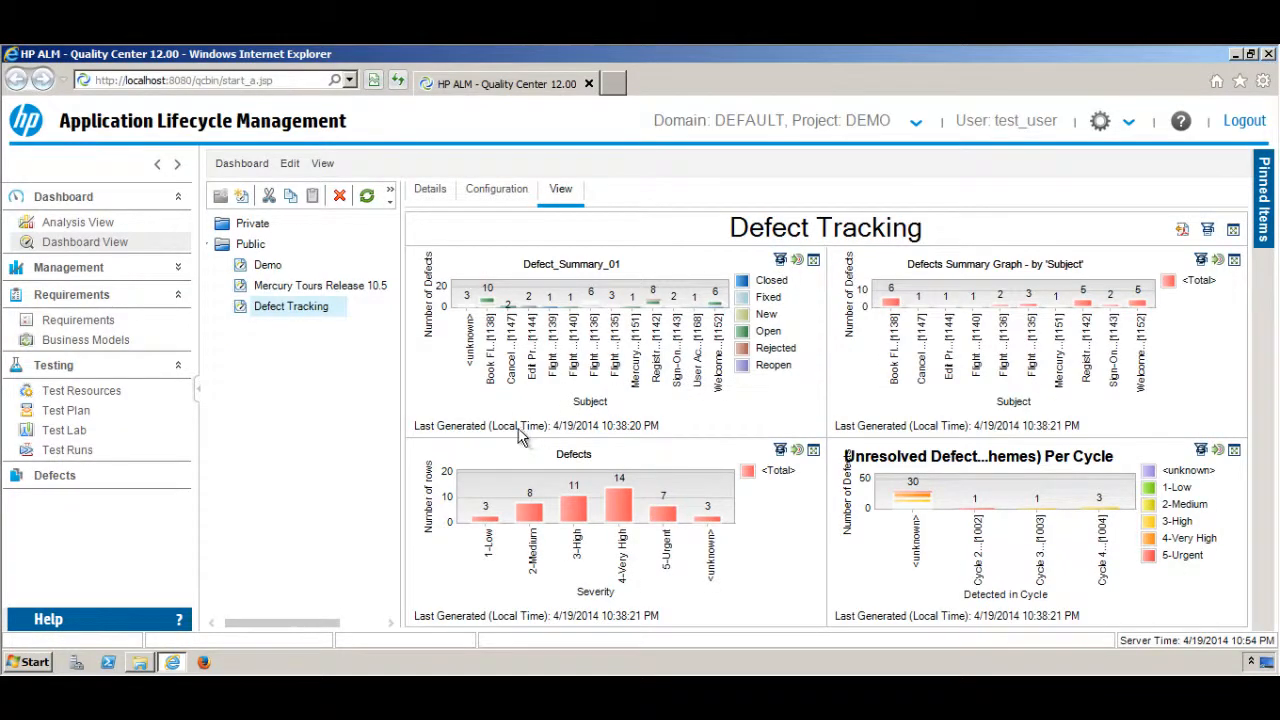
mouse_move(285, 420)
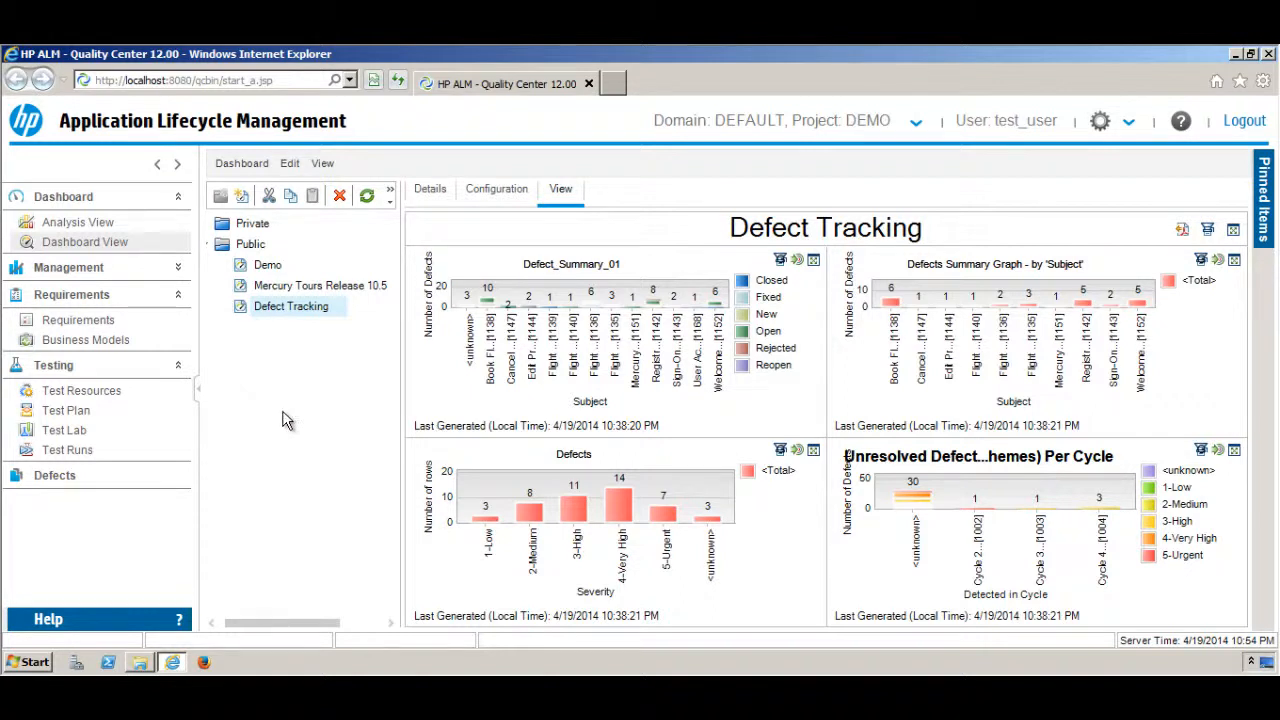
mouse_move(320, 650)
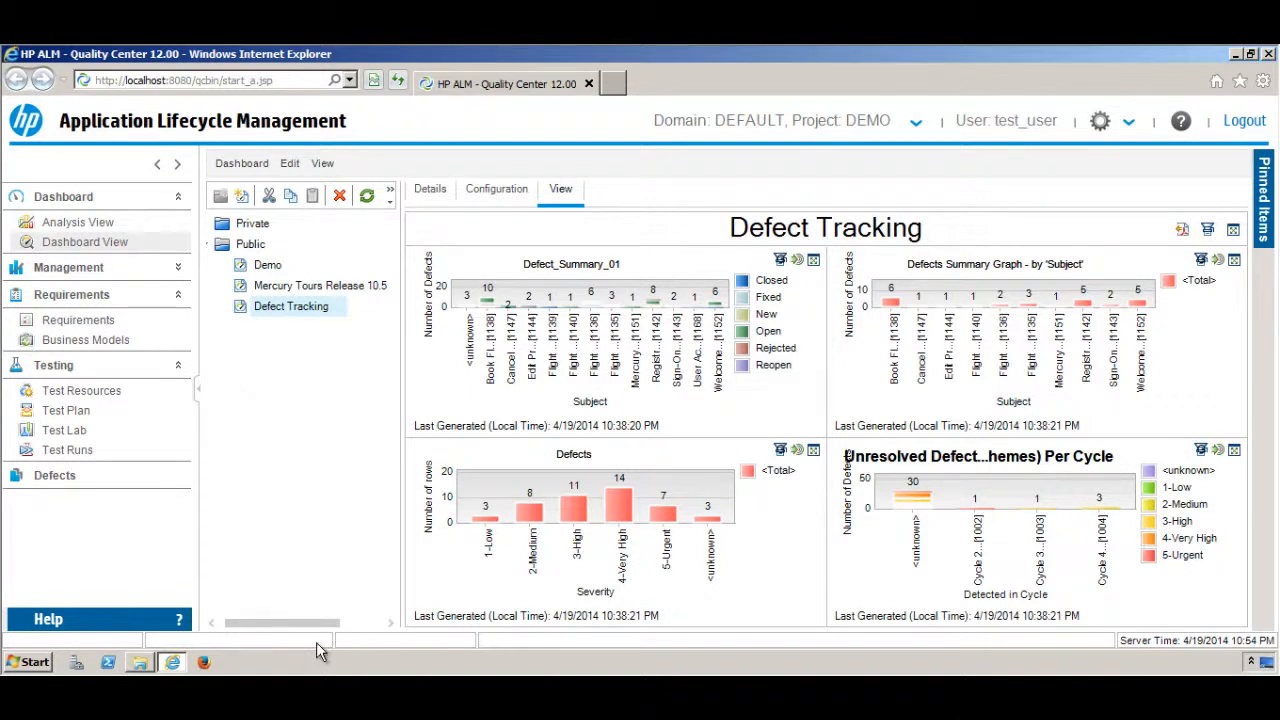